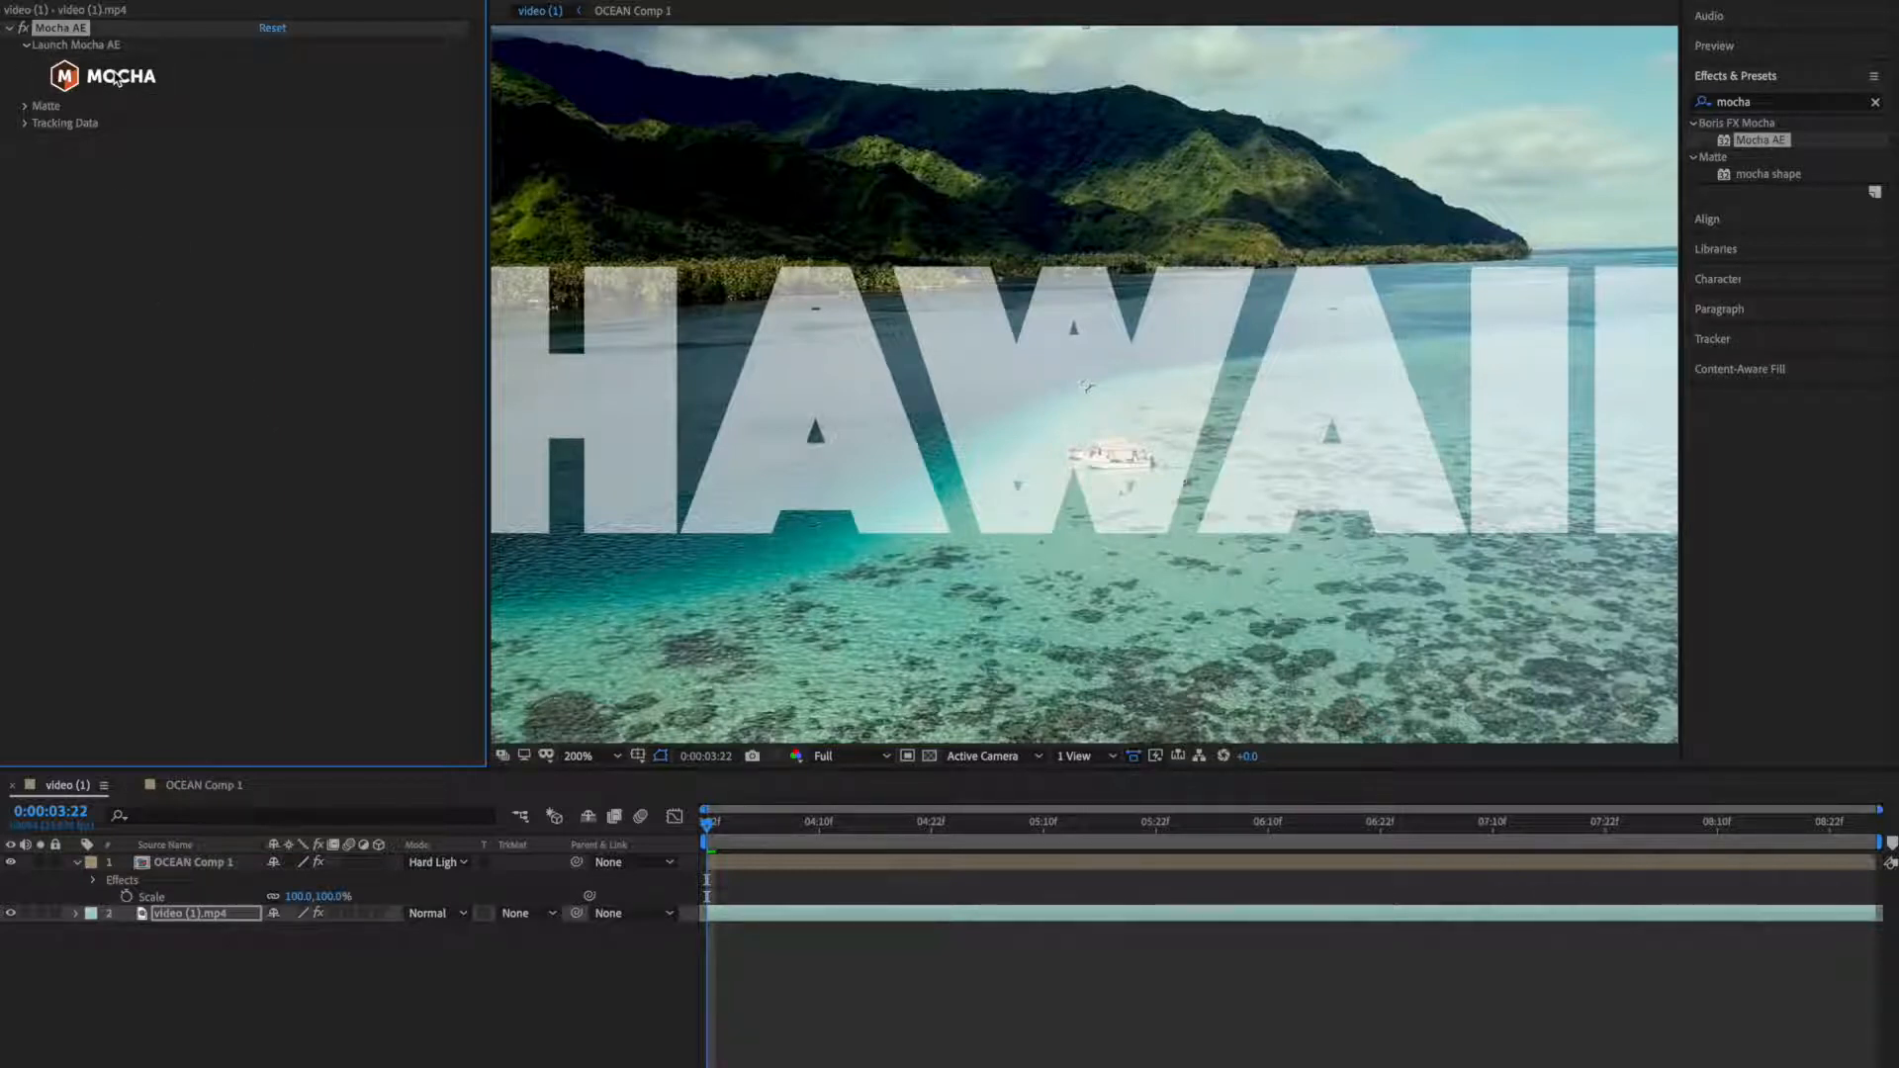
pyautogui.moveTo(123, 89)
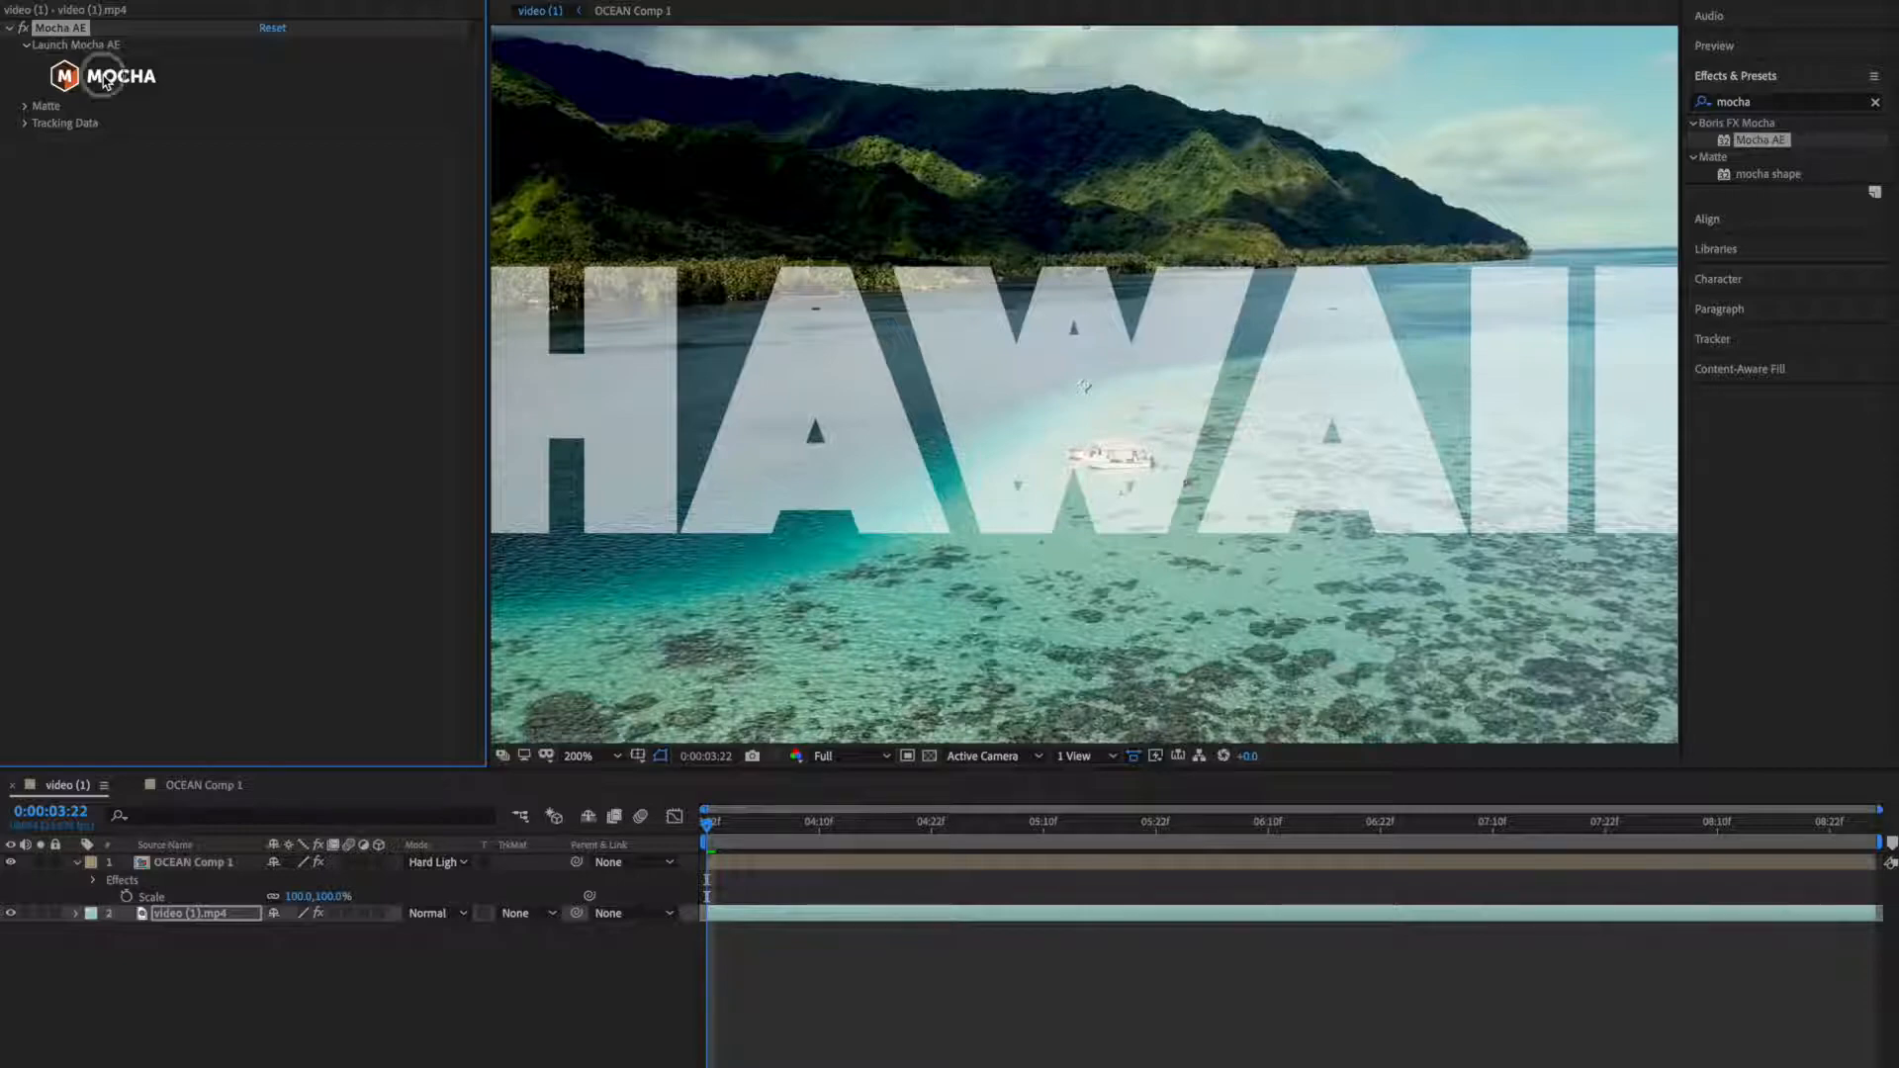
# Launch Mocha AE from Effect Controls and pan the footage view, ready to draw a tracking shape.
pyautogui.click(99, 77)
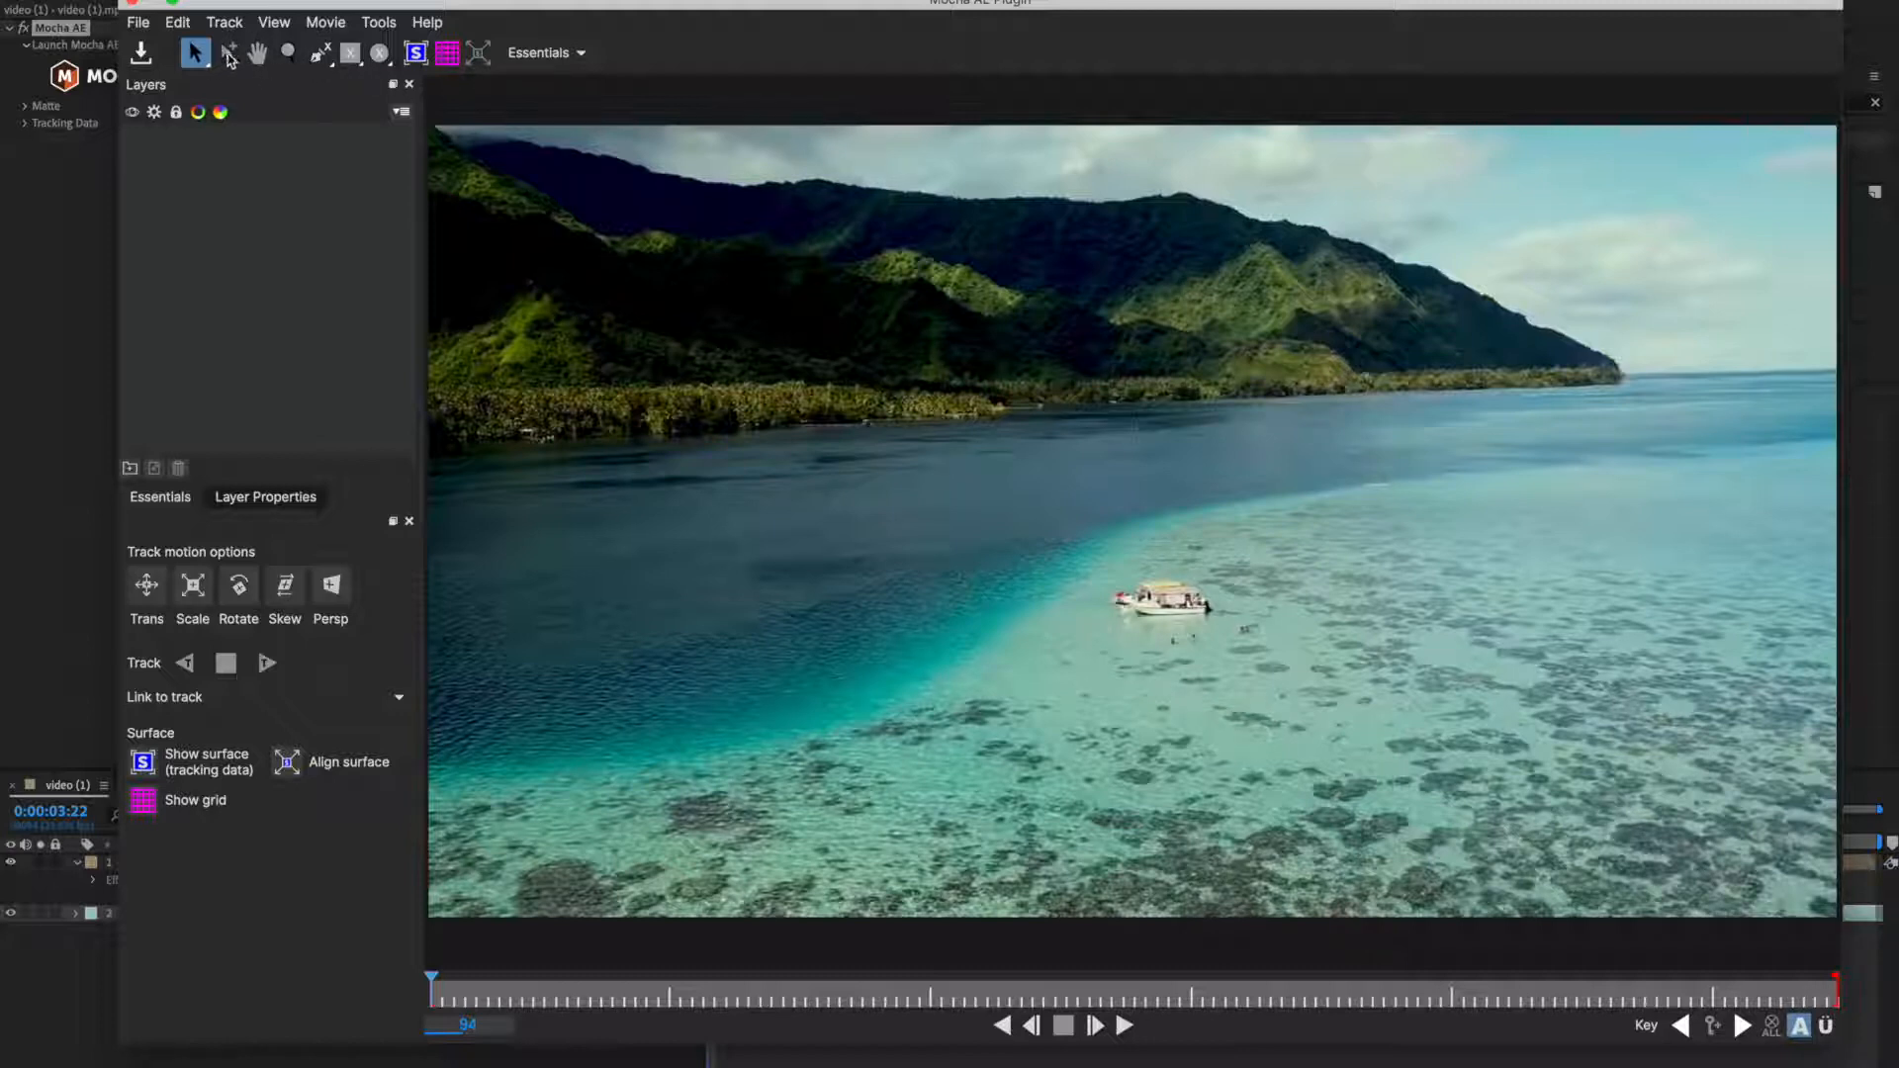
pyautogui.moveTo(229, 54)
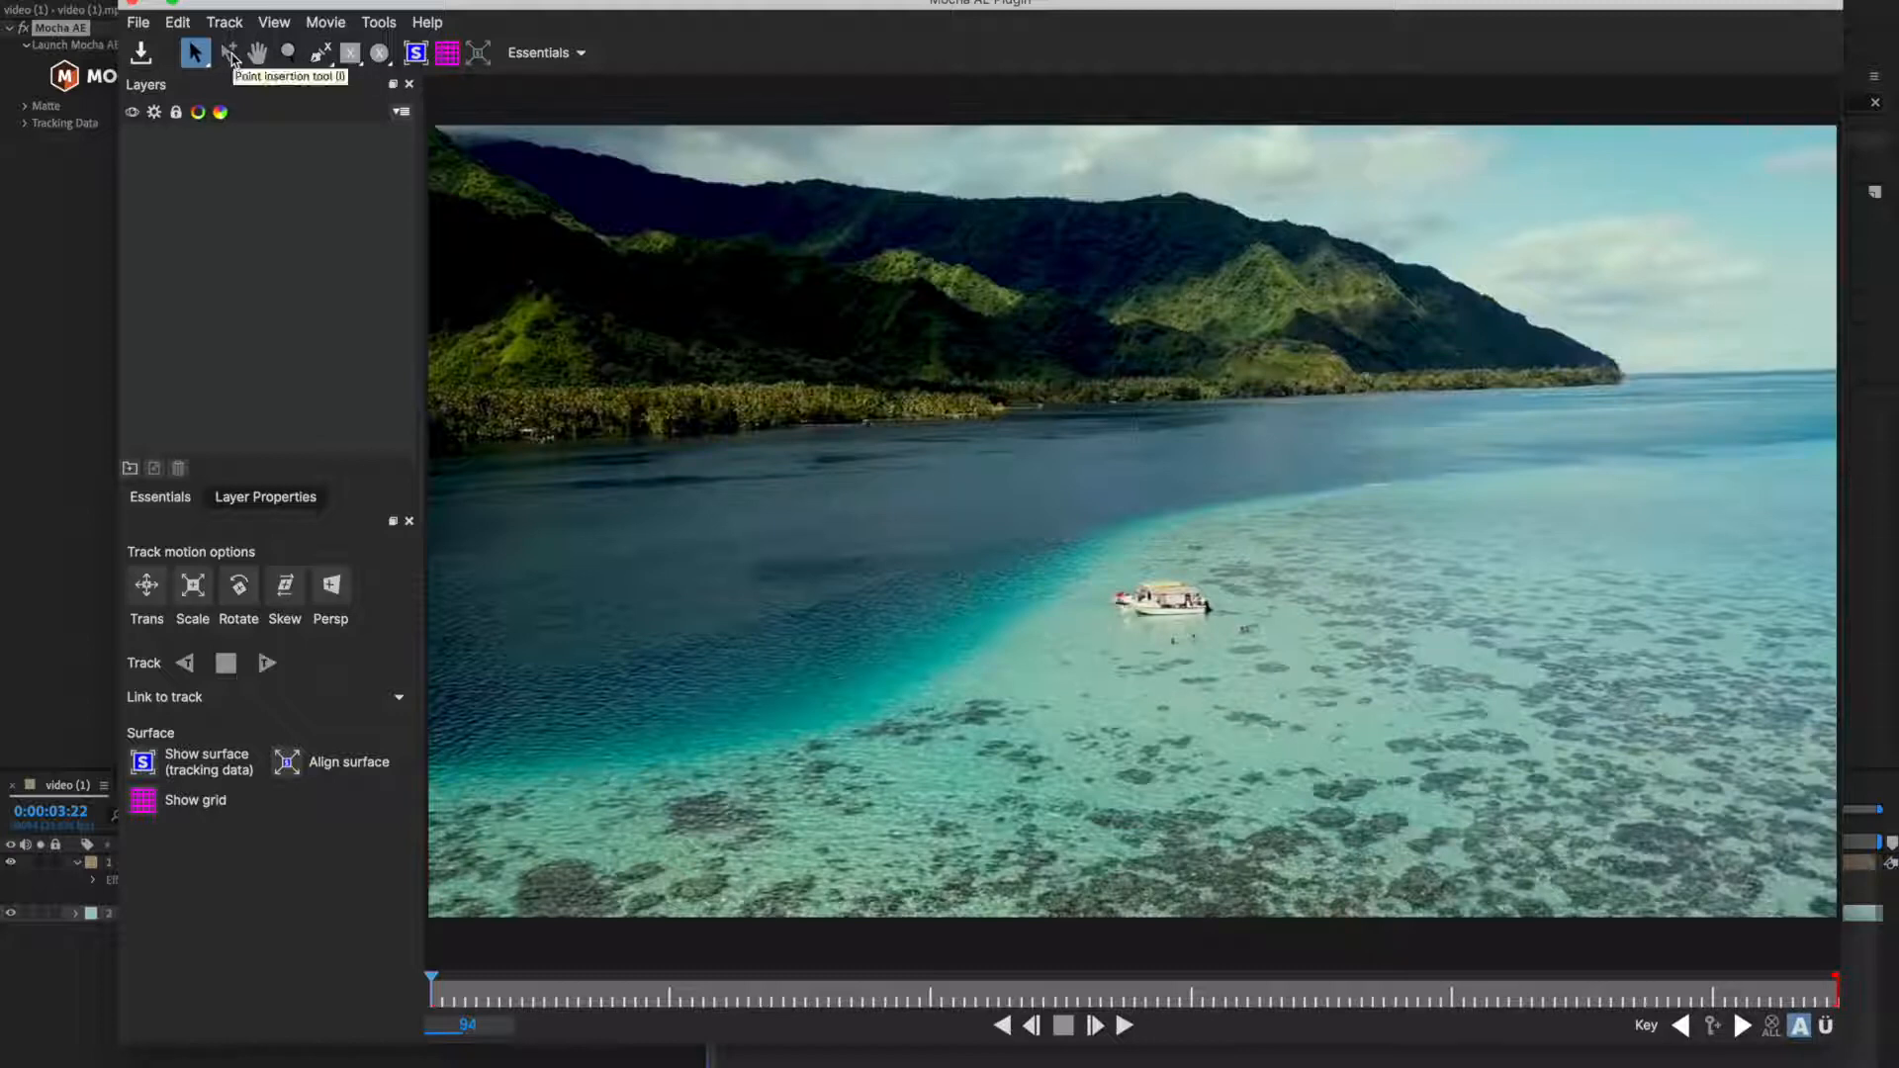
pyautogui.moveTo(265, 51)
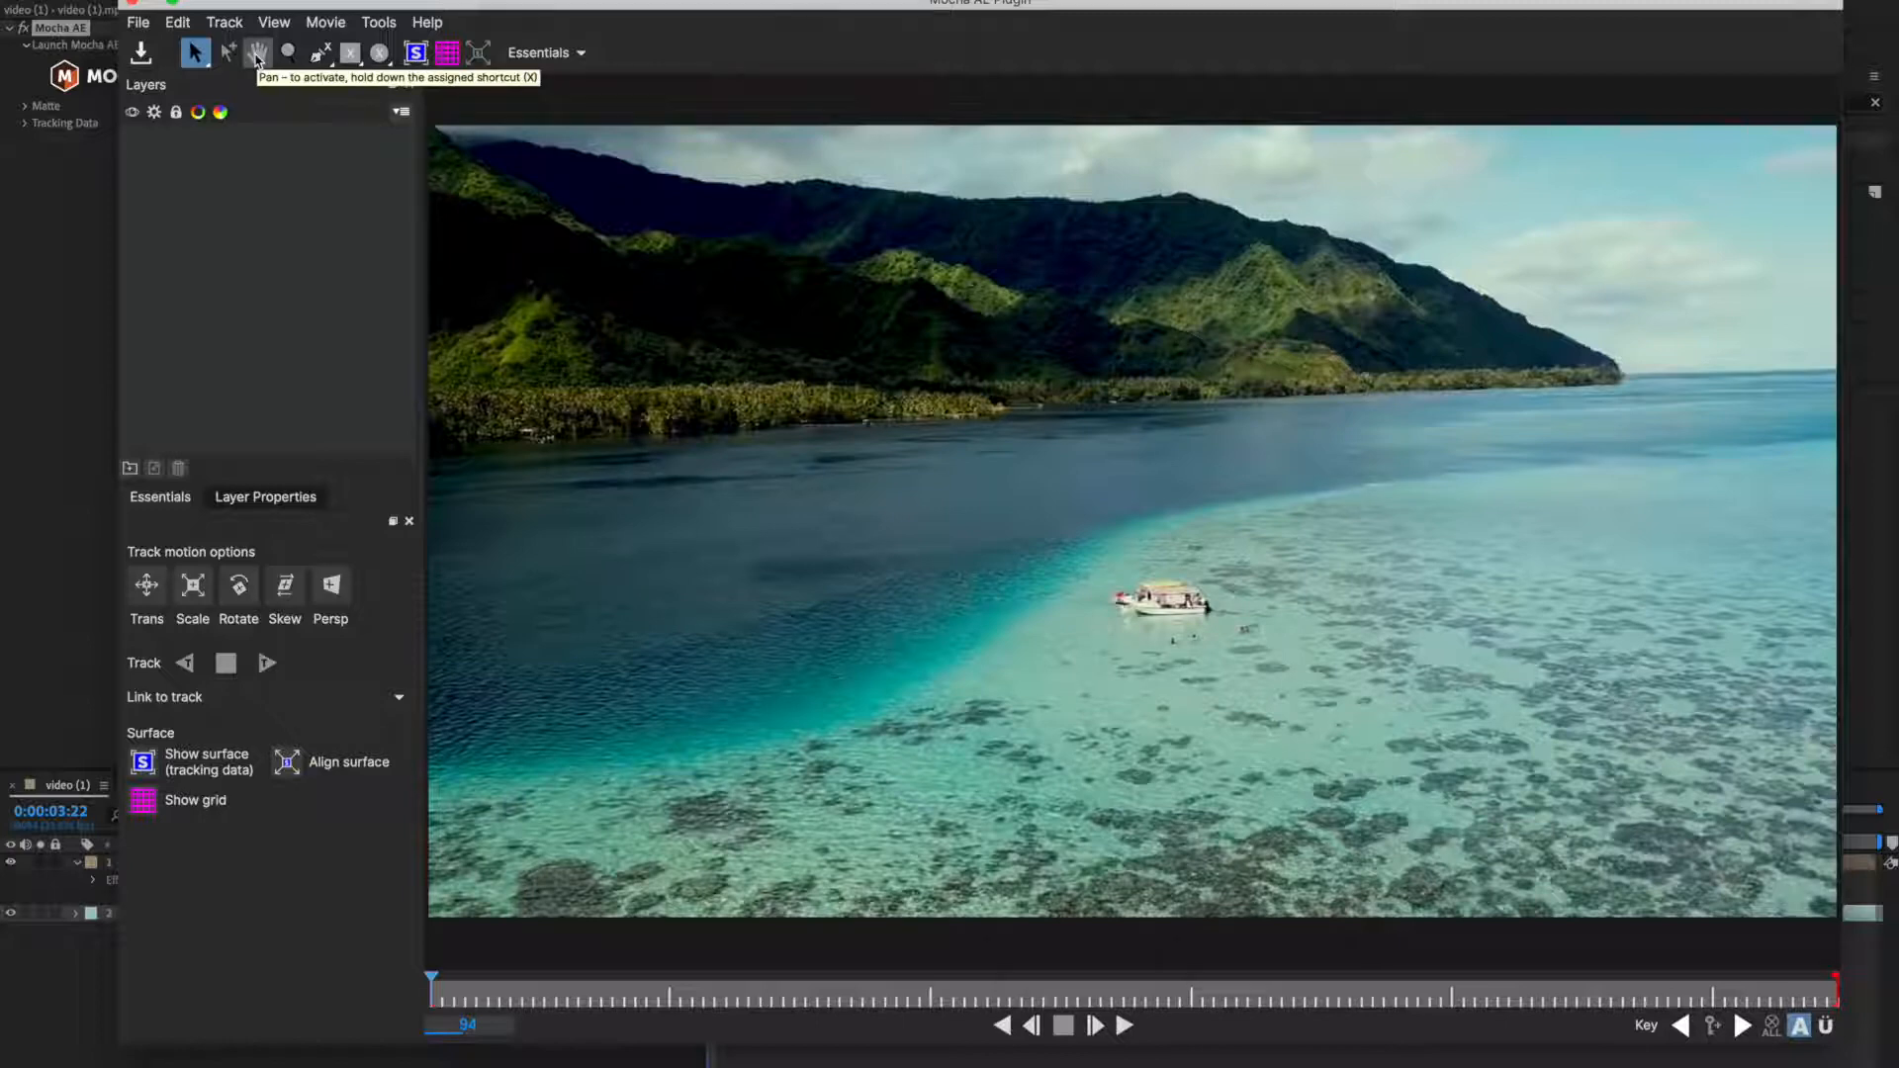
pyautogui.moveTo(849, 485); pyautogui.dragTo(1250, 430)
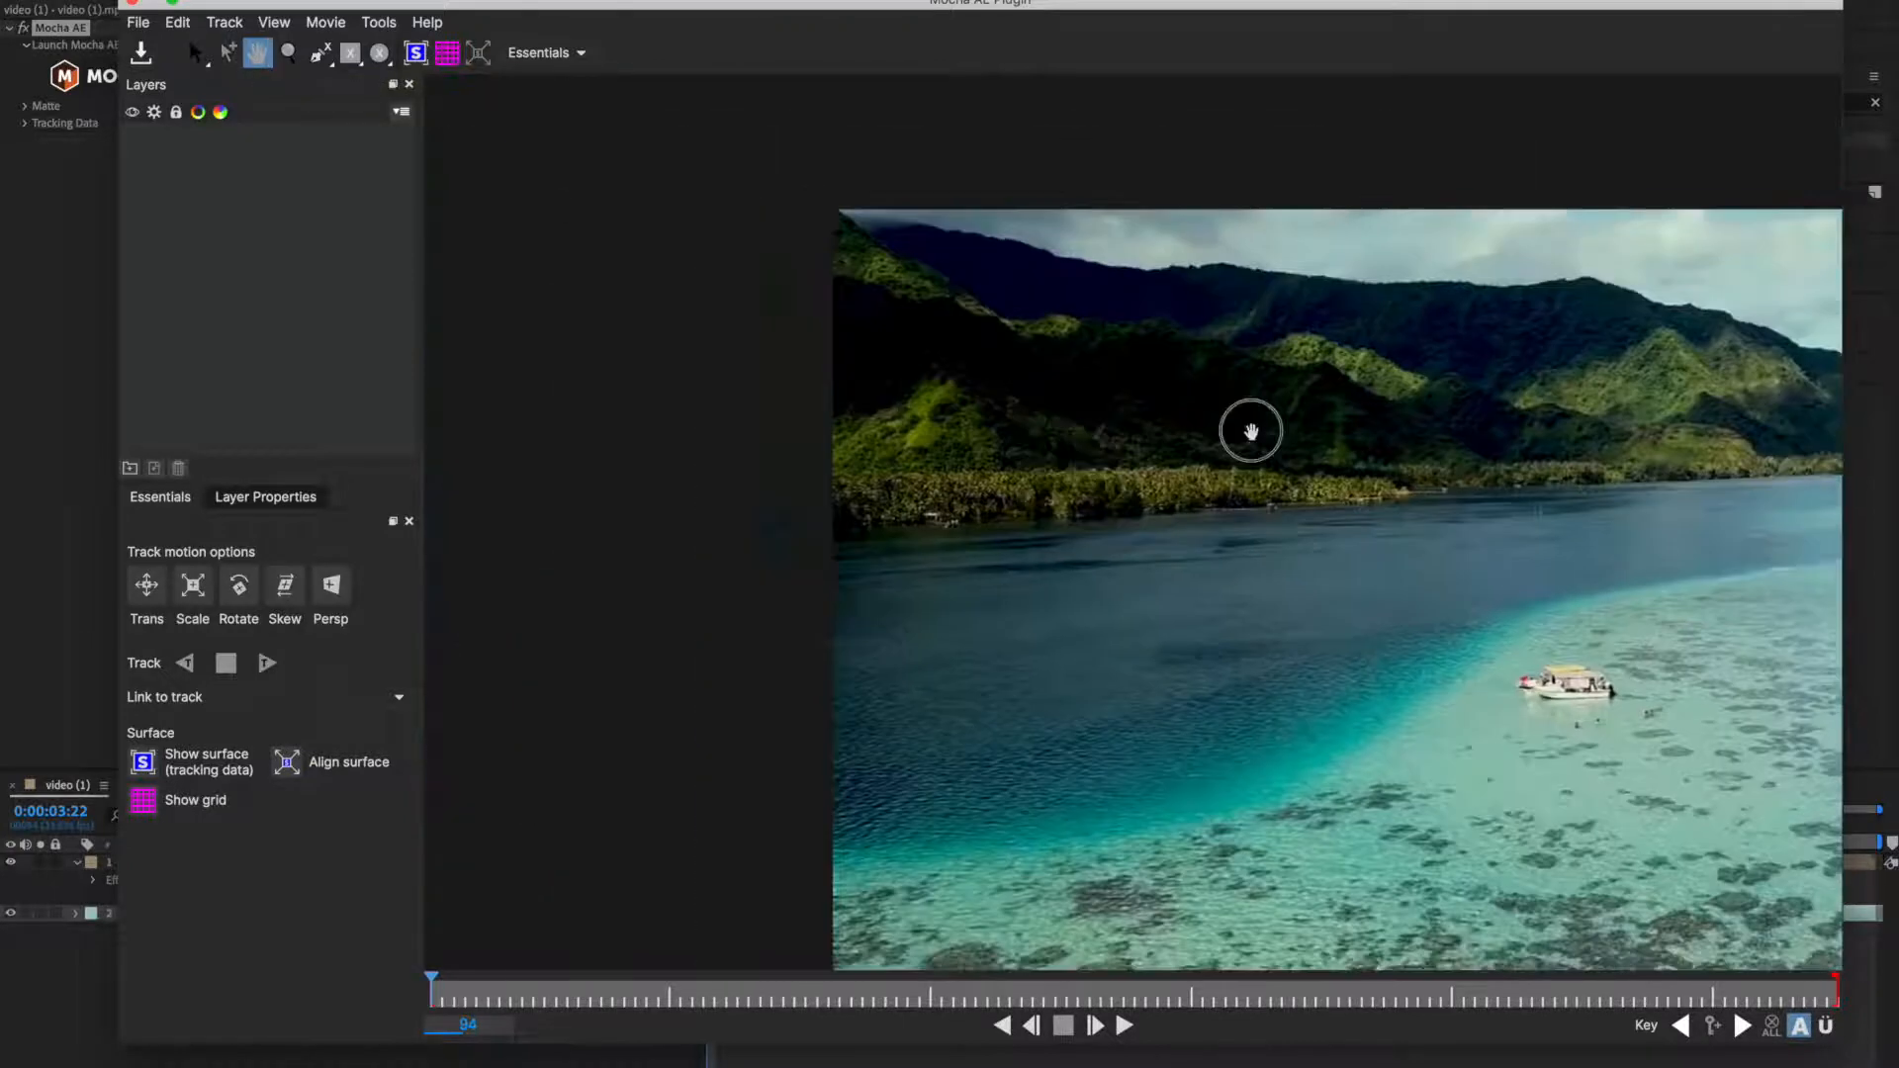
pyautogui.click(289, 52)
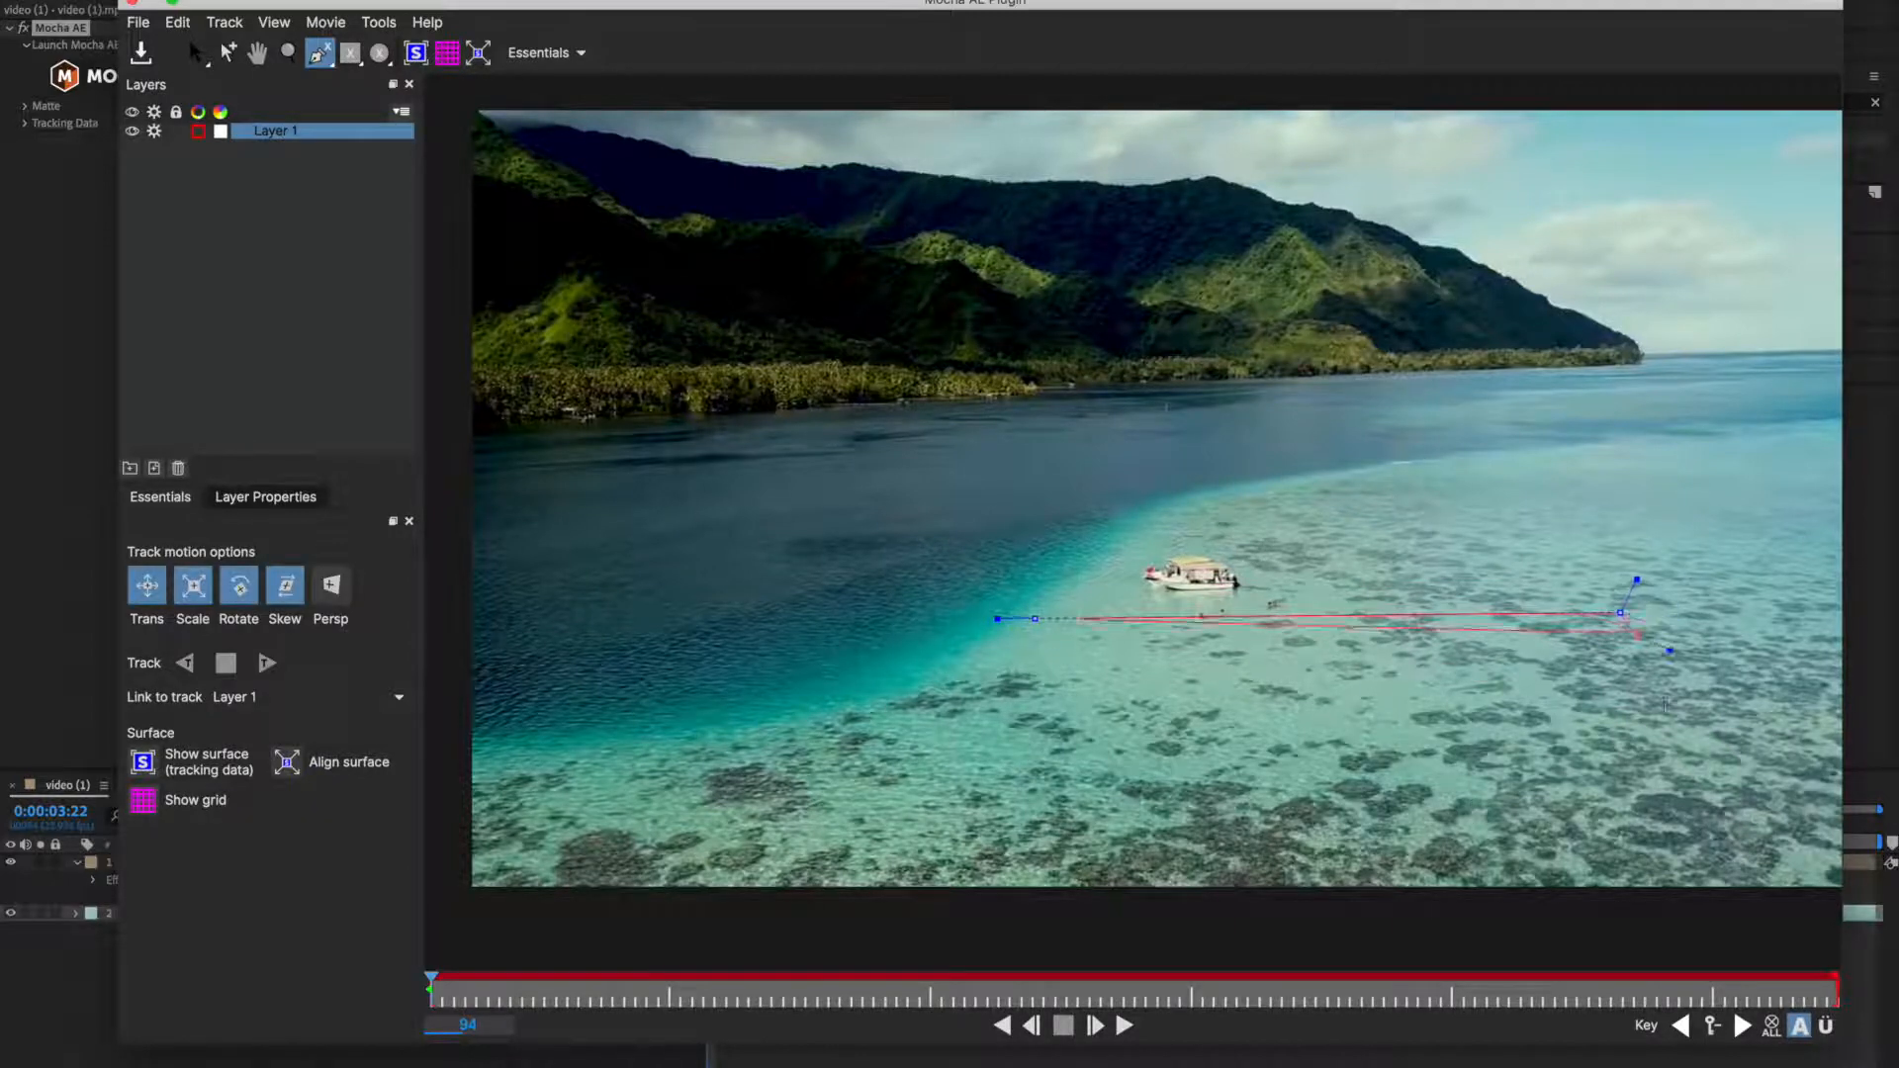
# Draw an X-Spline shape around the reef below the boat, adjust its lower-left corner, and enable Persp tracking.
pyautogui.moveTo(1669, 653); pyautogui.dragTo(1757, 817)
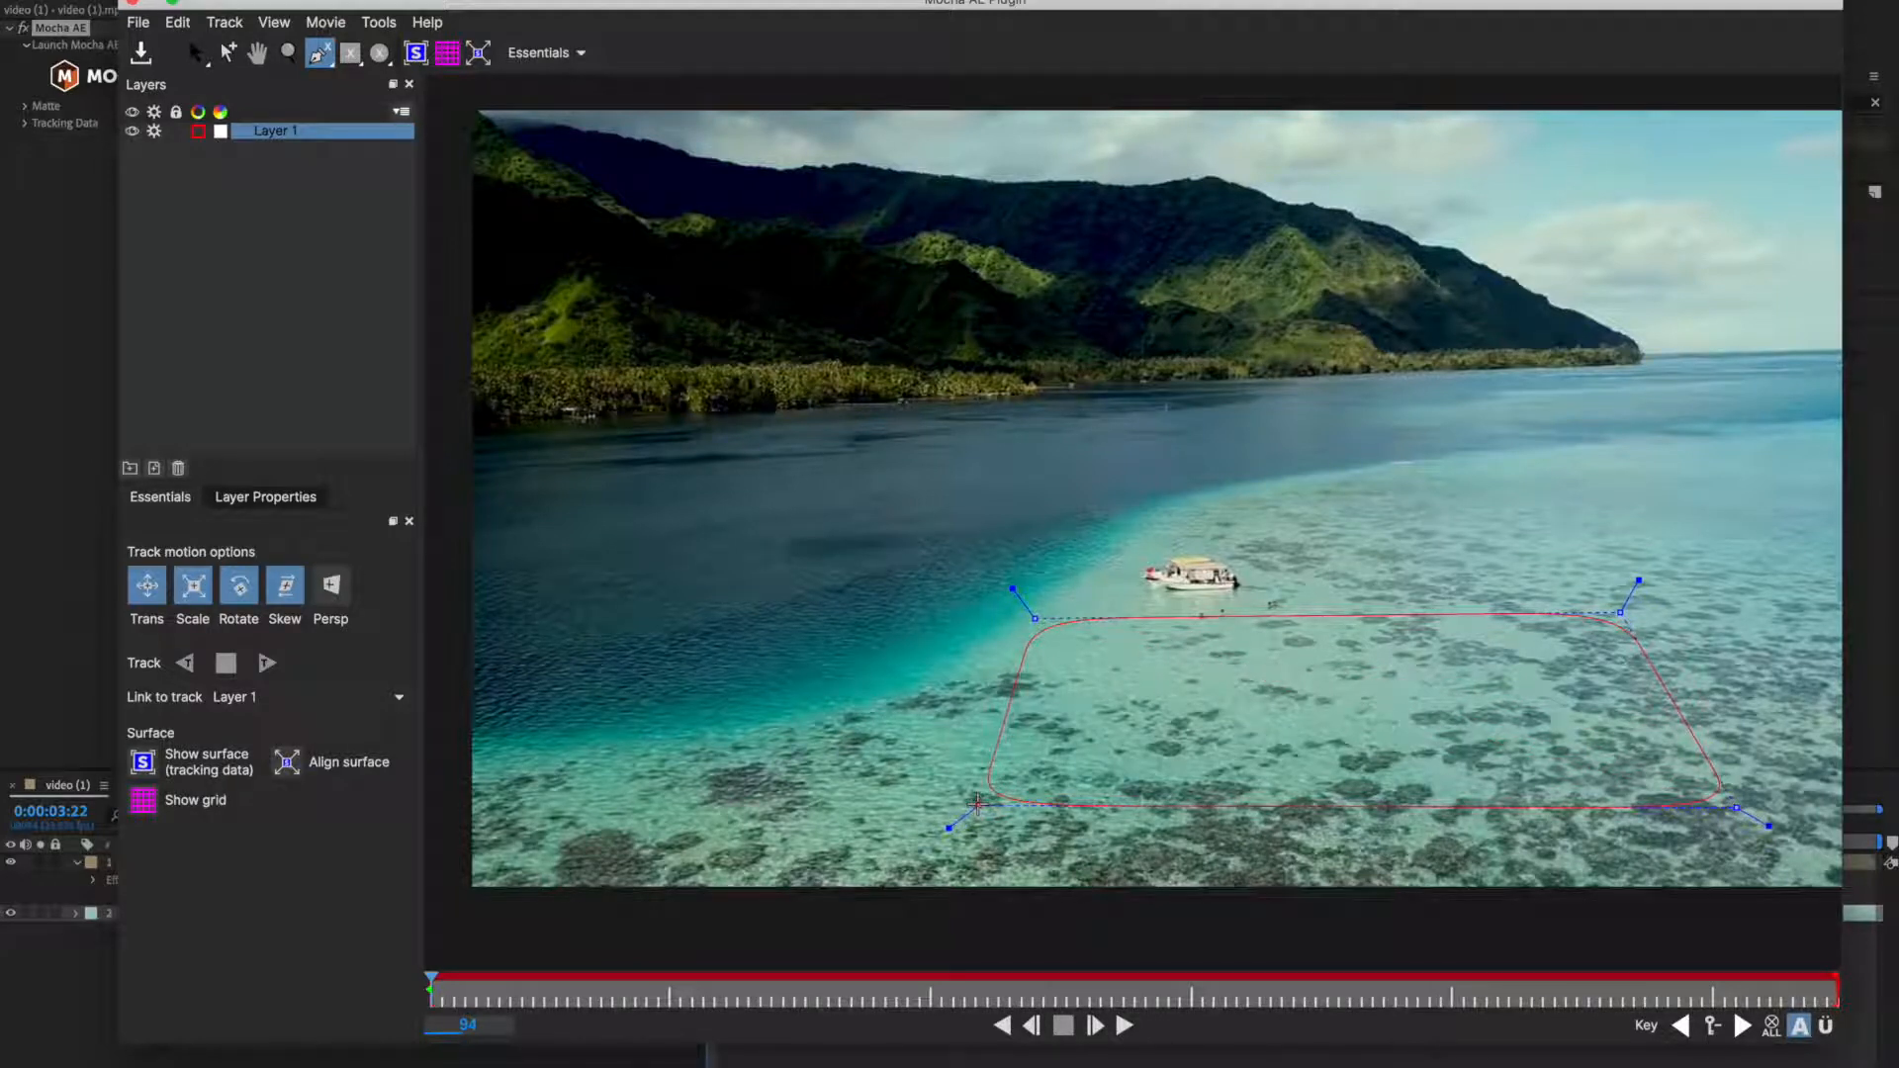
pyautogui.moveTo(948, 829); pyautogui.dragTo(974, 803)
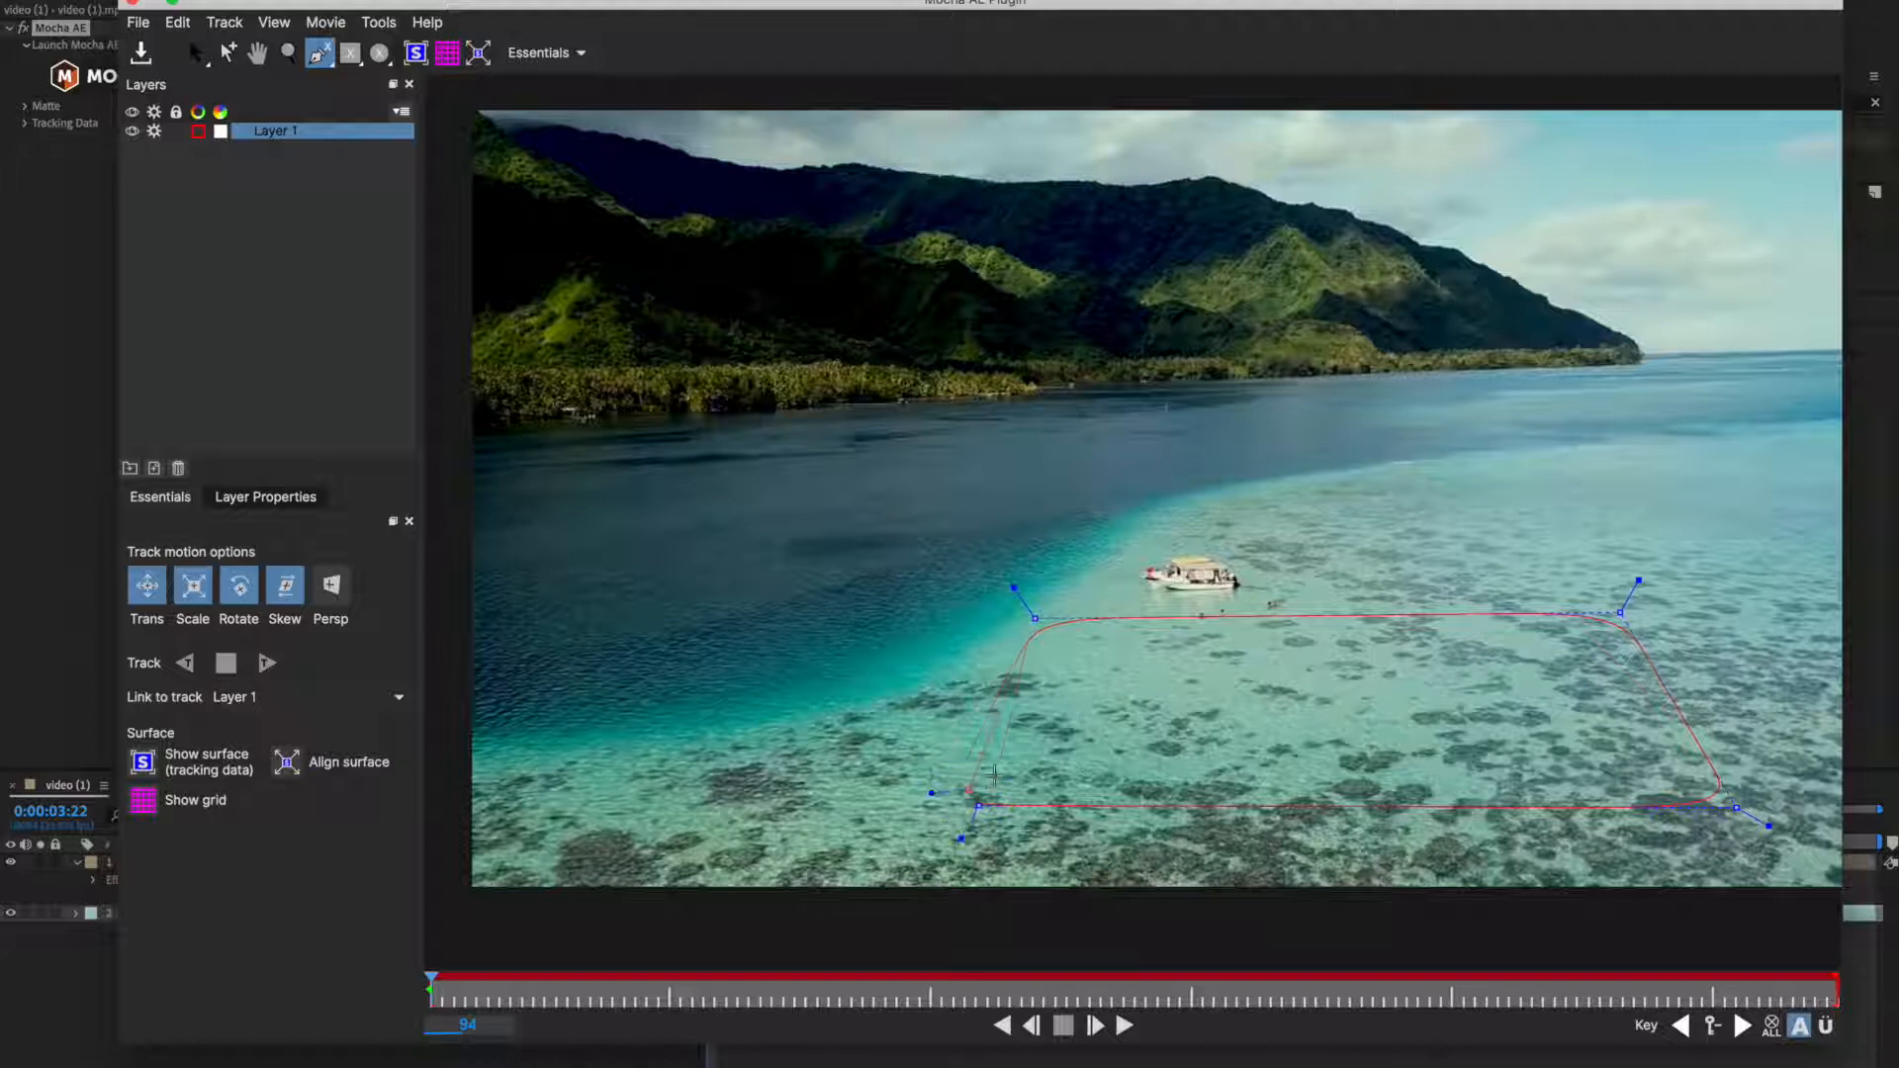
pyautogui.click(198, 53)
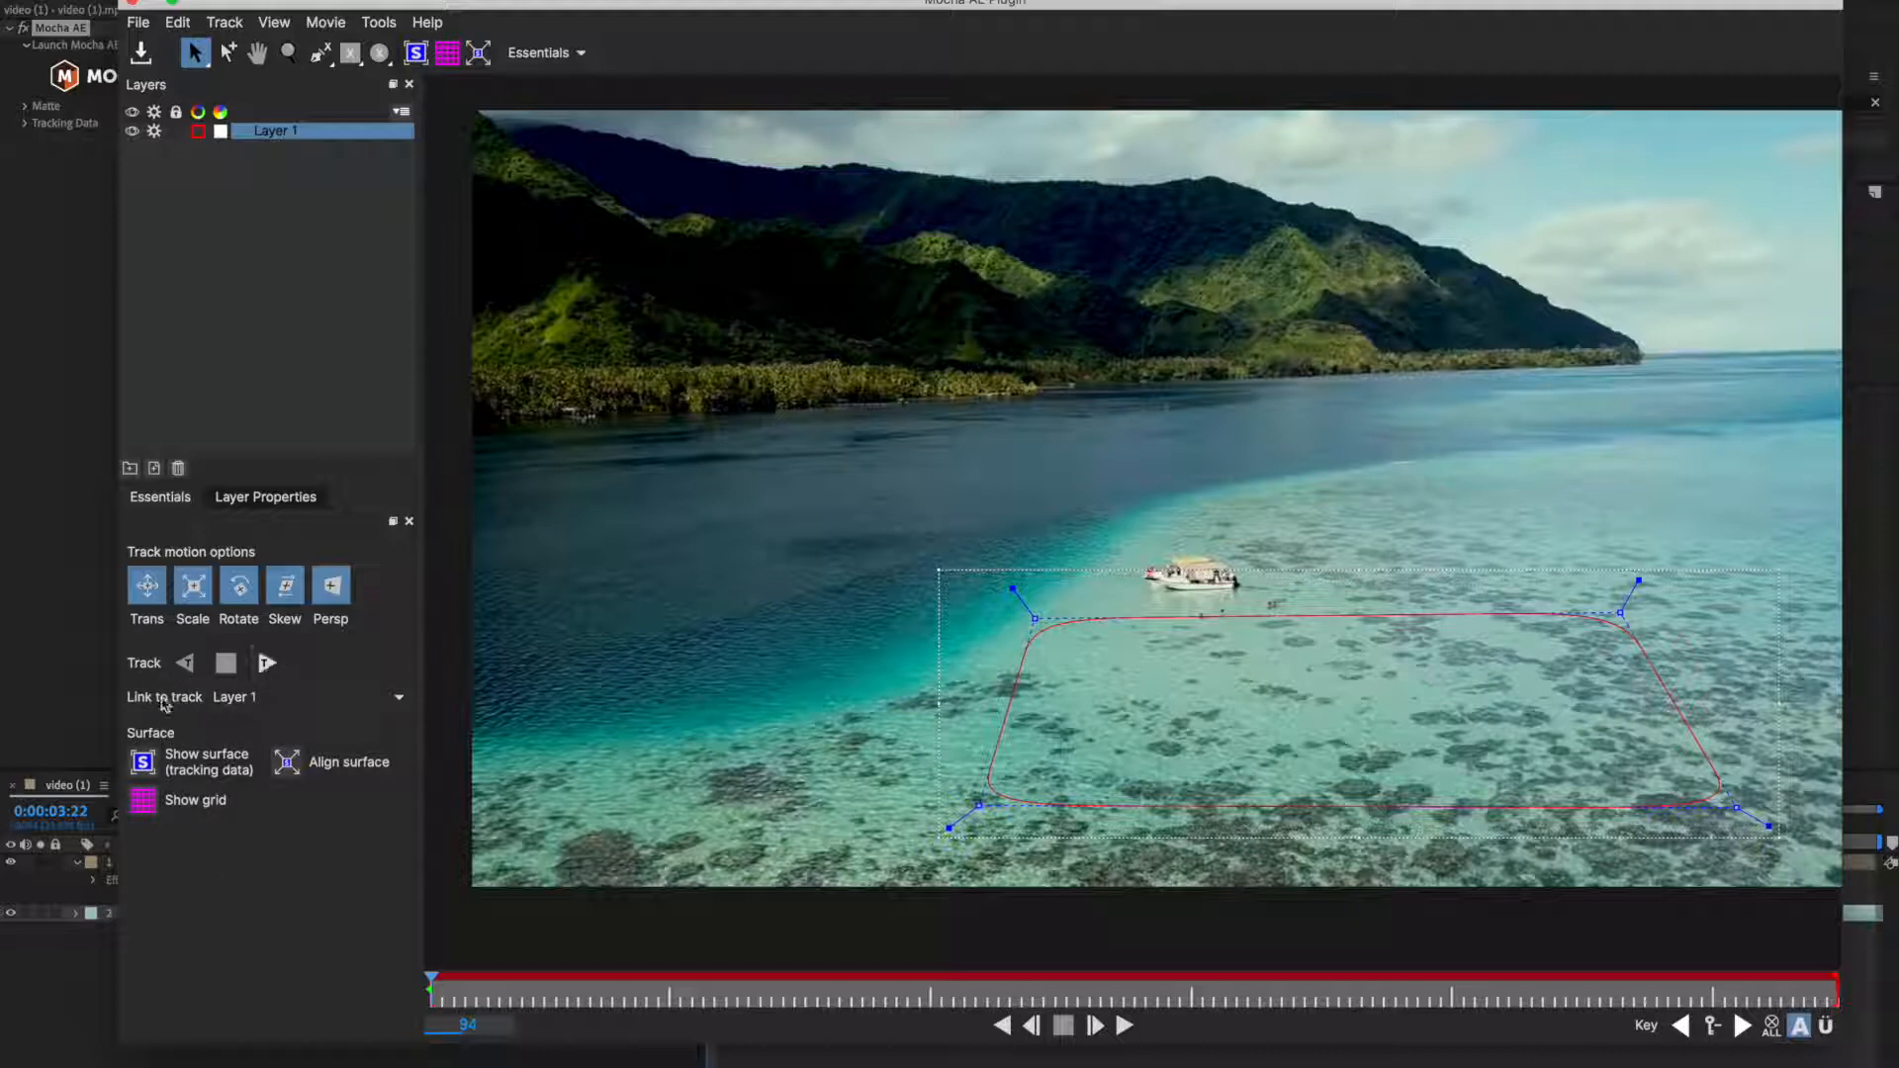
pyautogui.moveTo(273, 708)
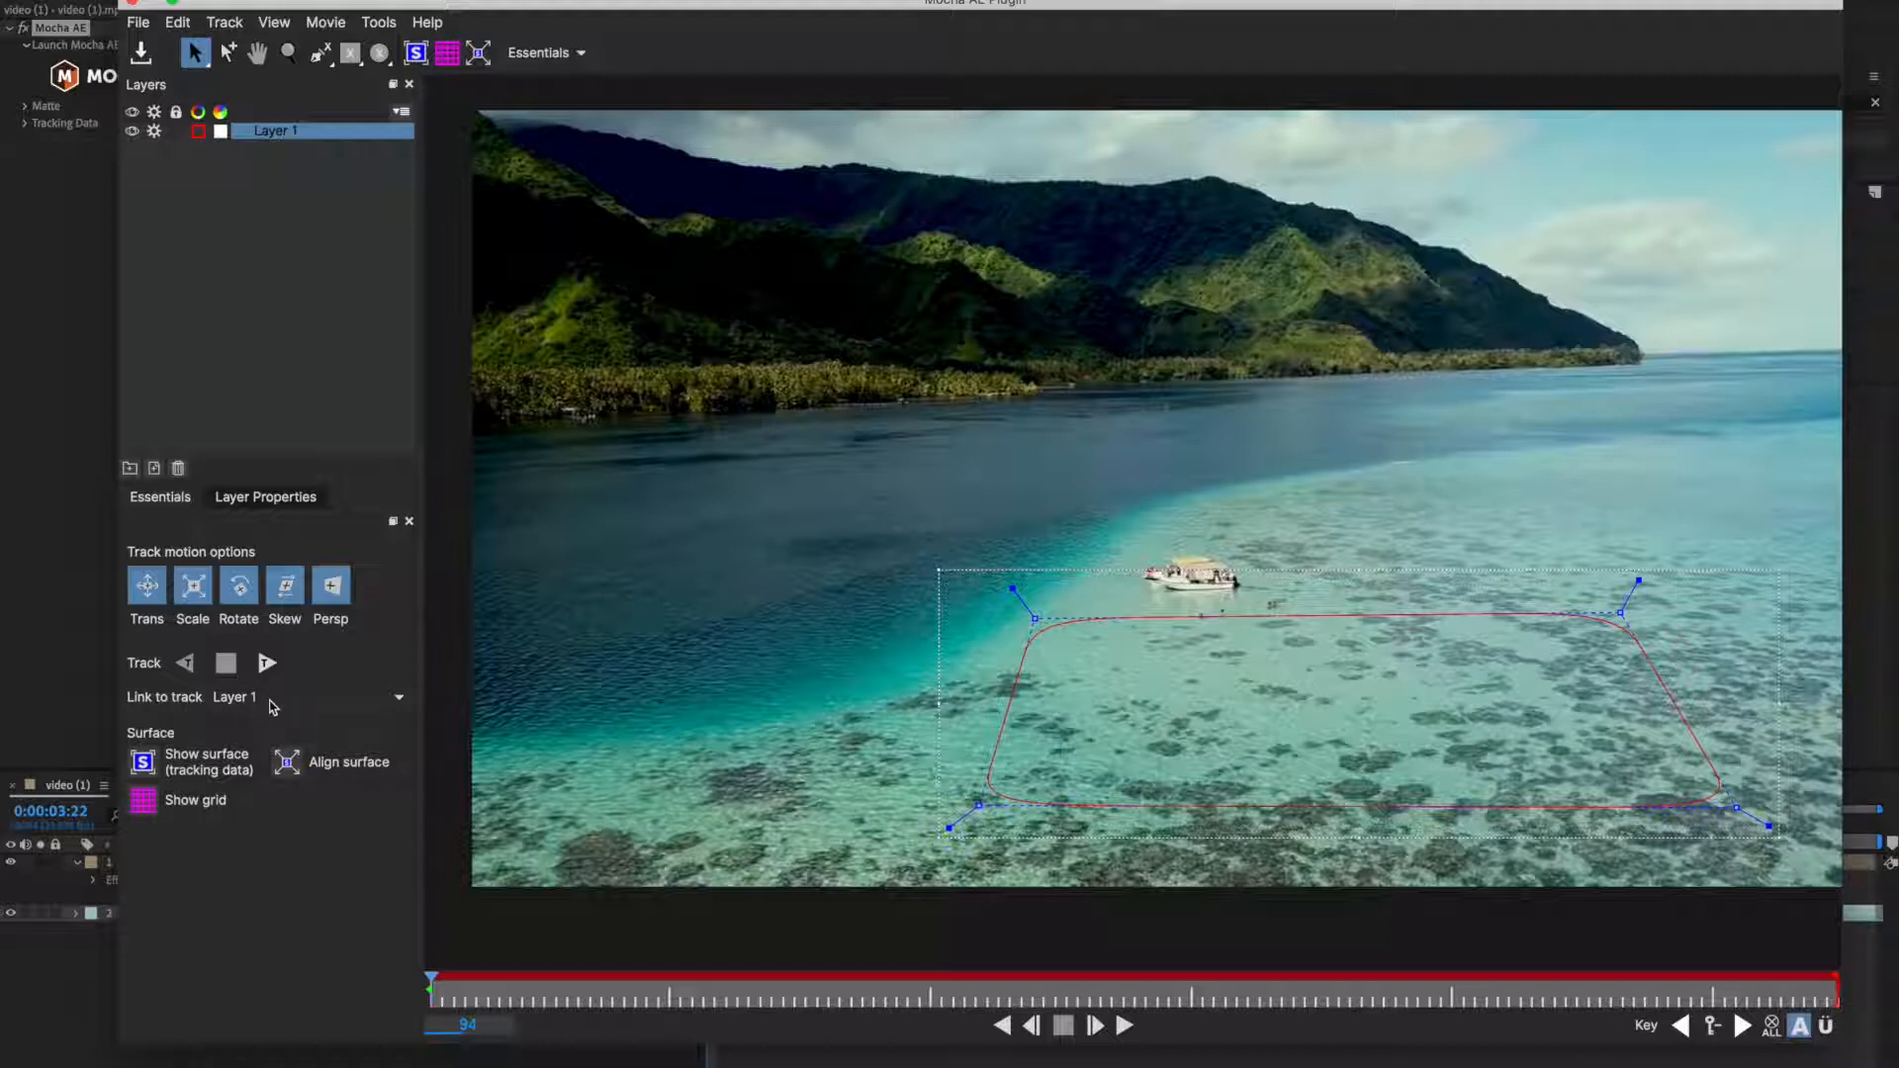
pyautogui.moveTo(809, 457)
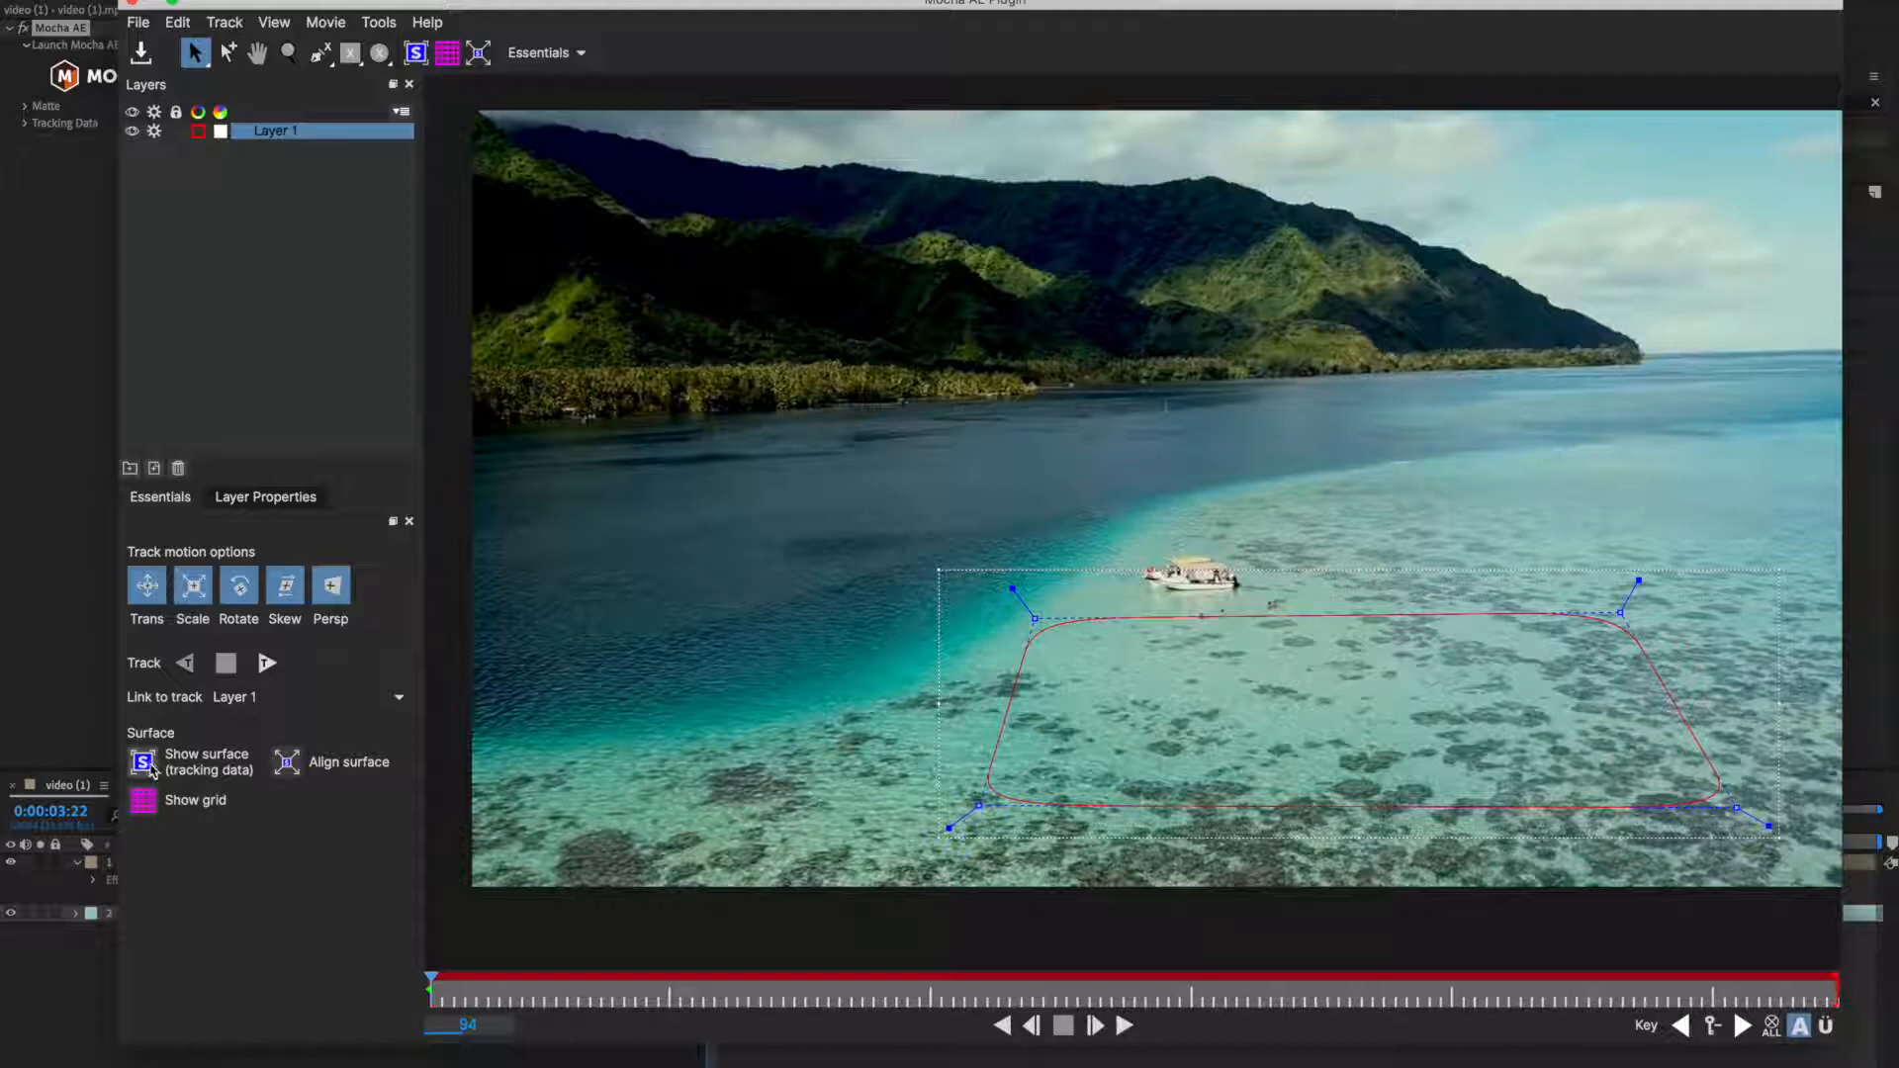
# Show Layer 1's planar surface (tracking data) inside the reef shape.
pyautogui.click(142, 762)
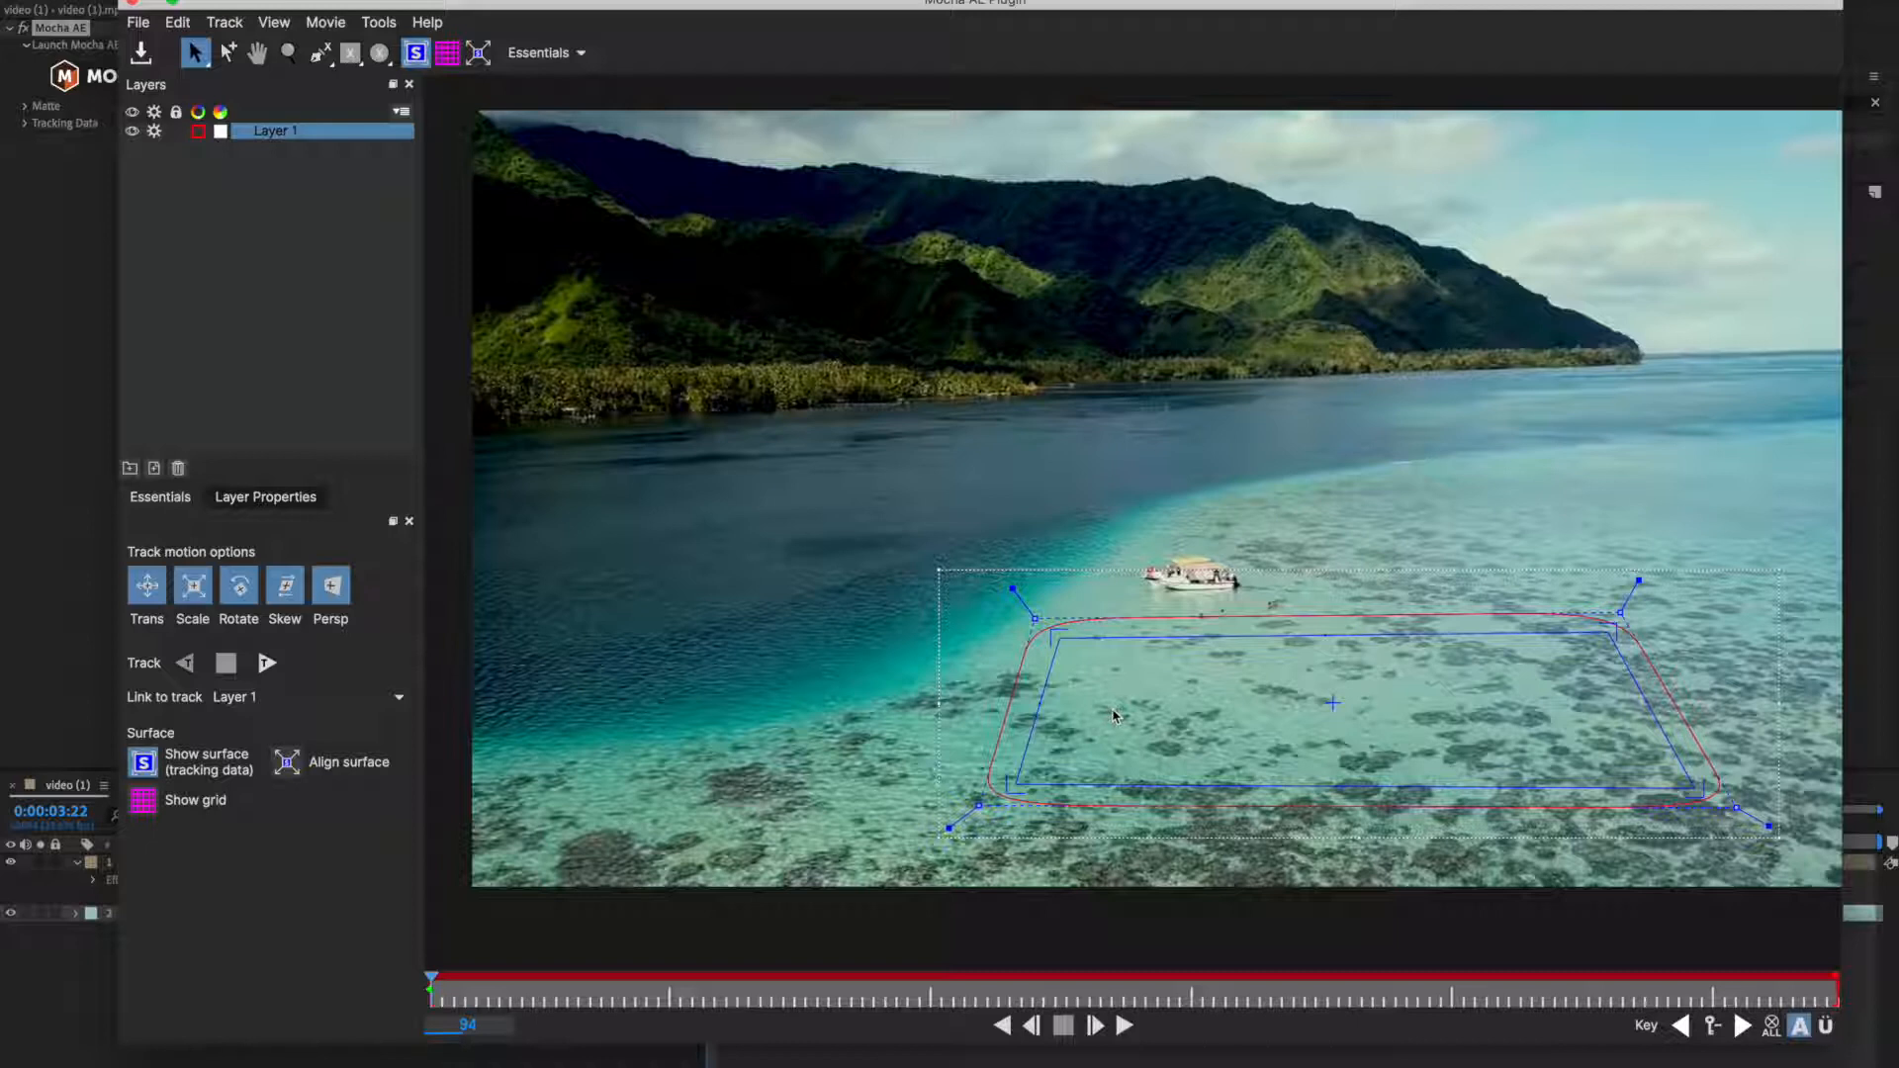
pyautogui.click(267, 663)
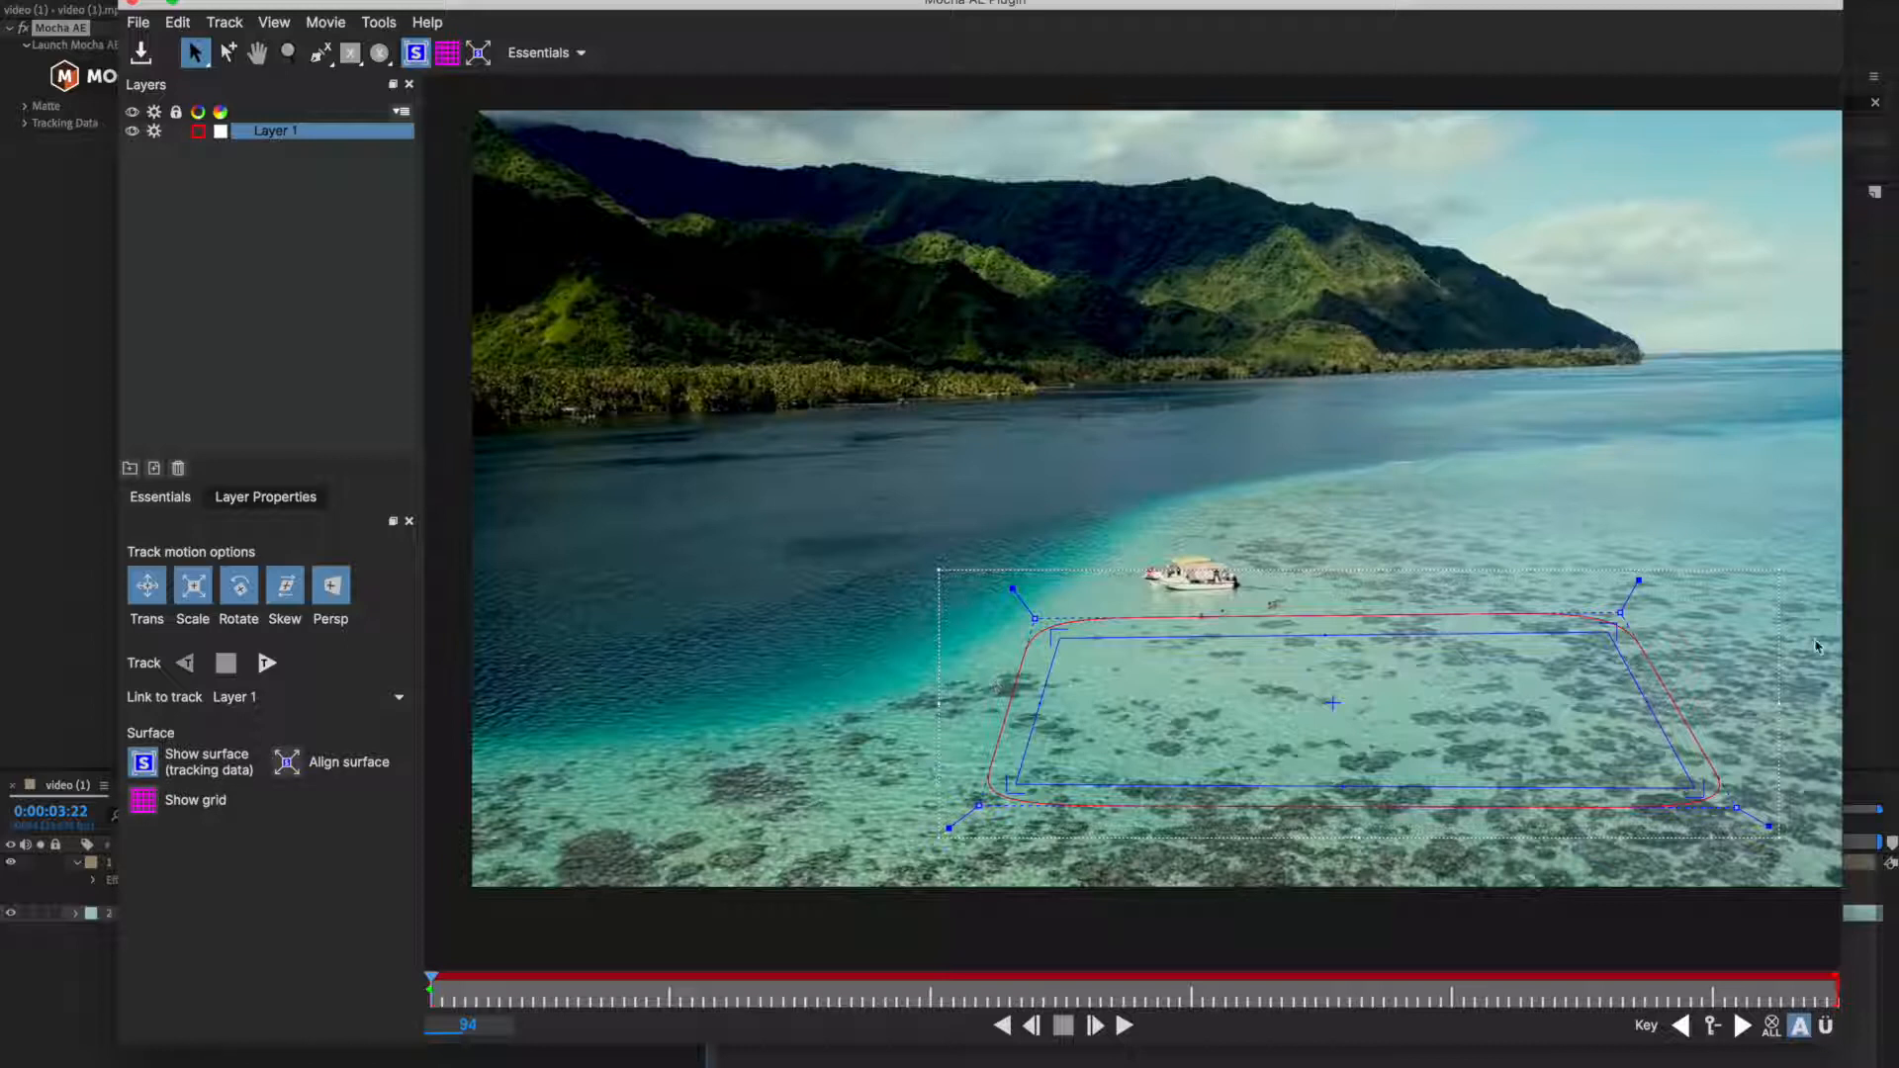
pyautogui.moveTo(1701, 621)
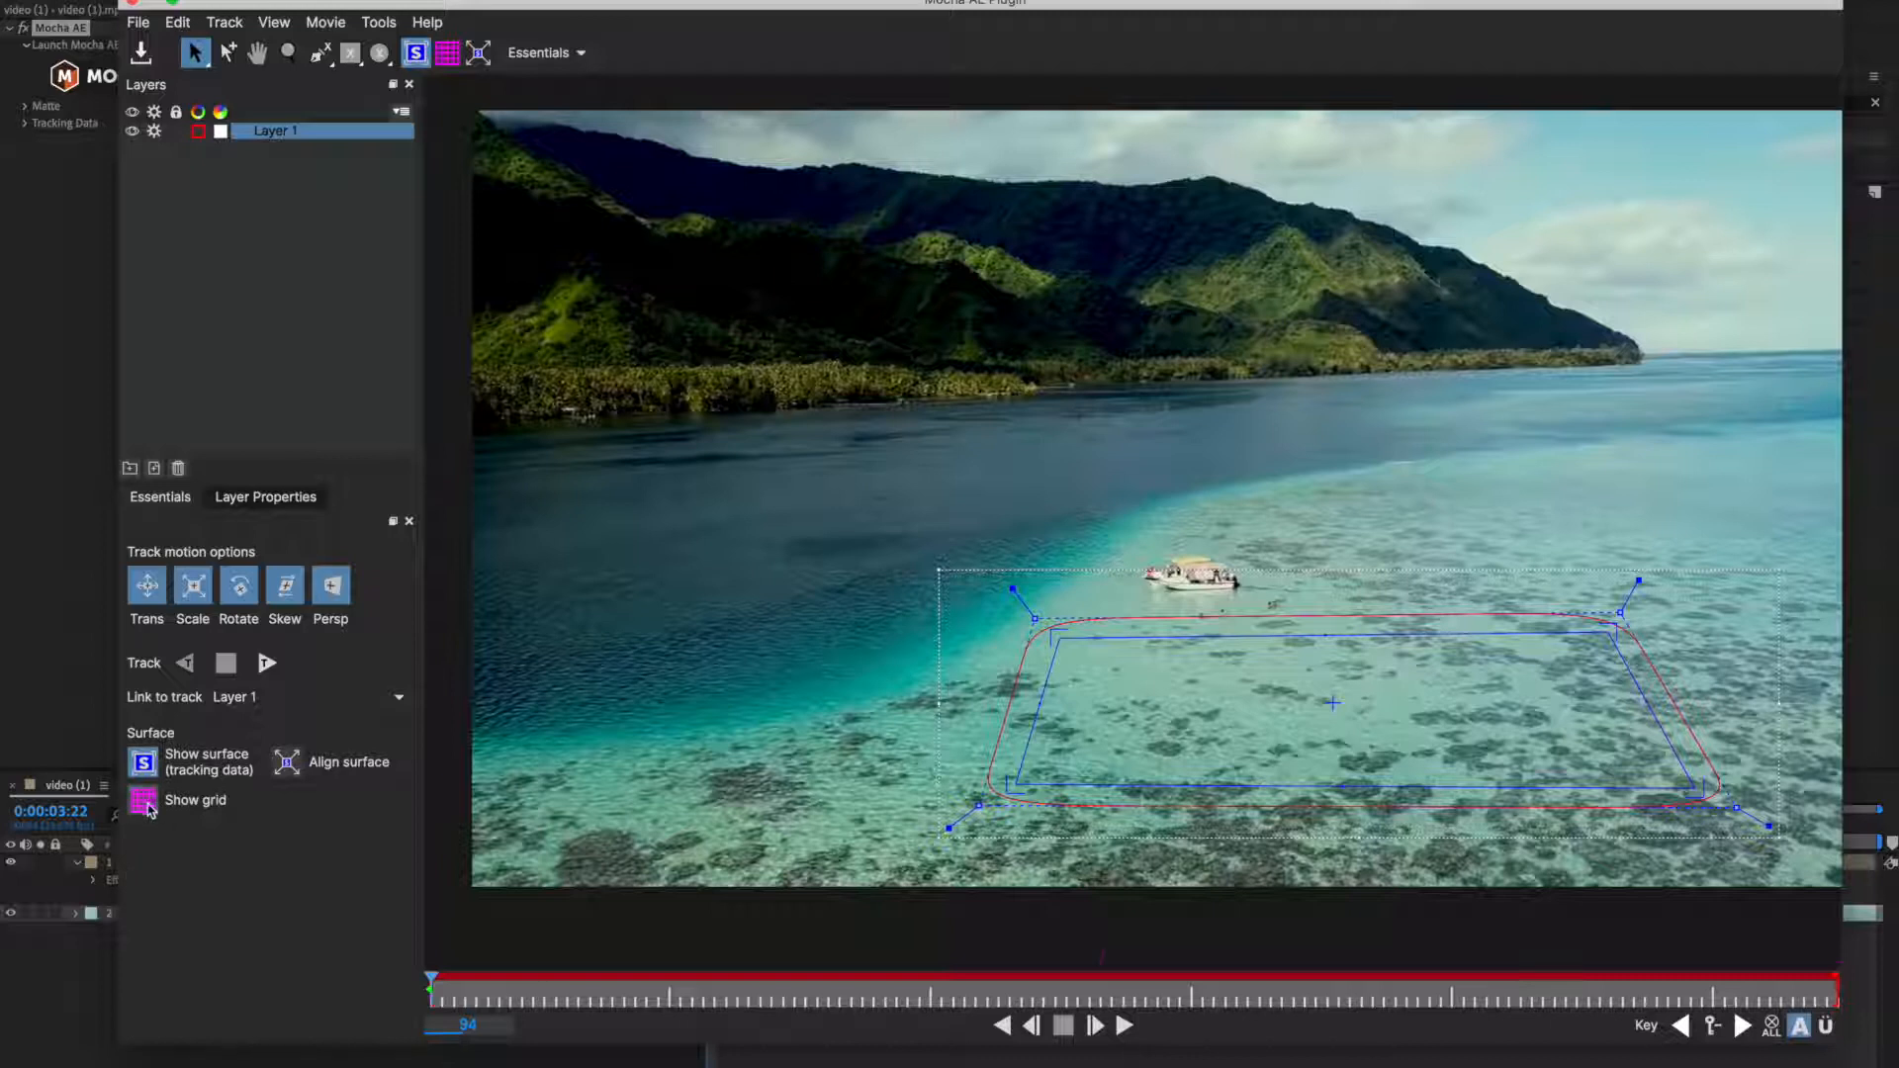
# Show the perspective grid, track the reef through the clip, then save and close Mocha.
pyautogui.click(145, 803)
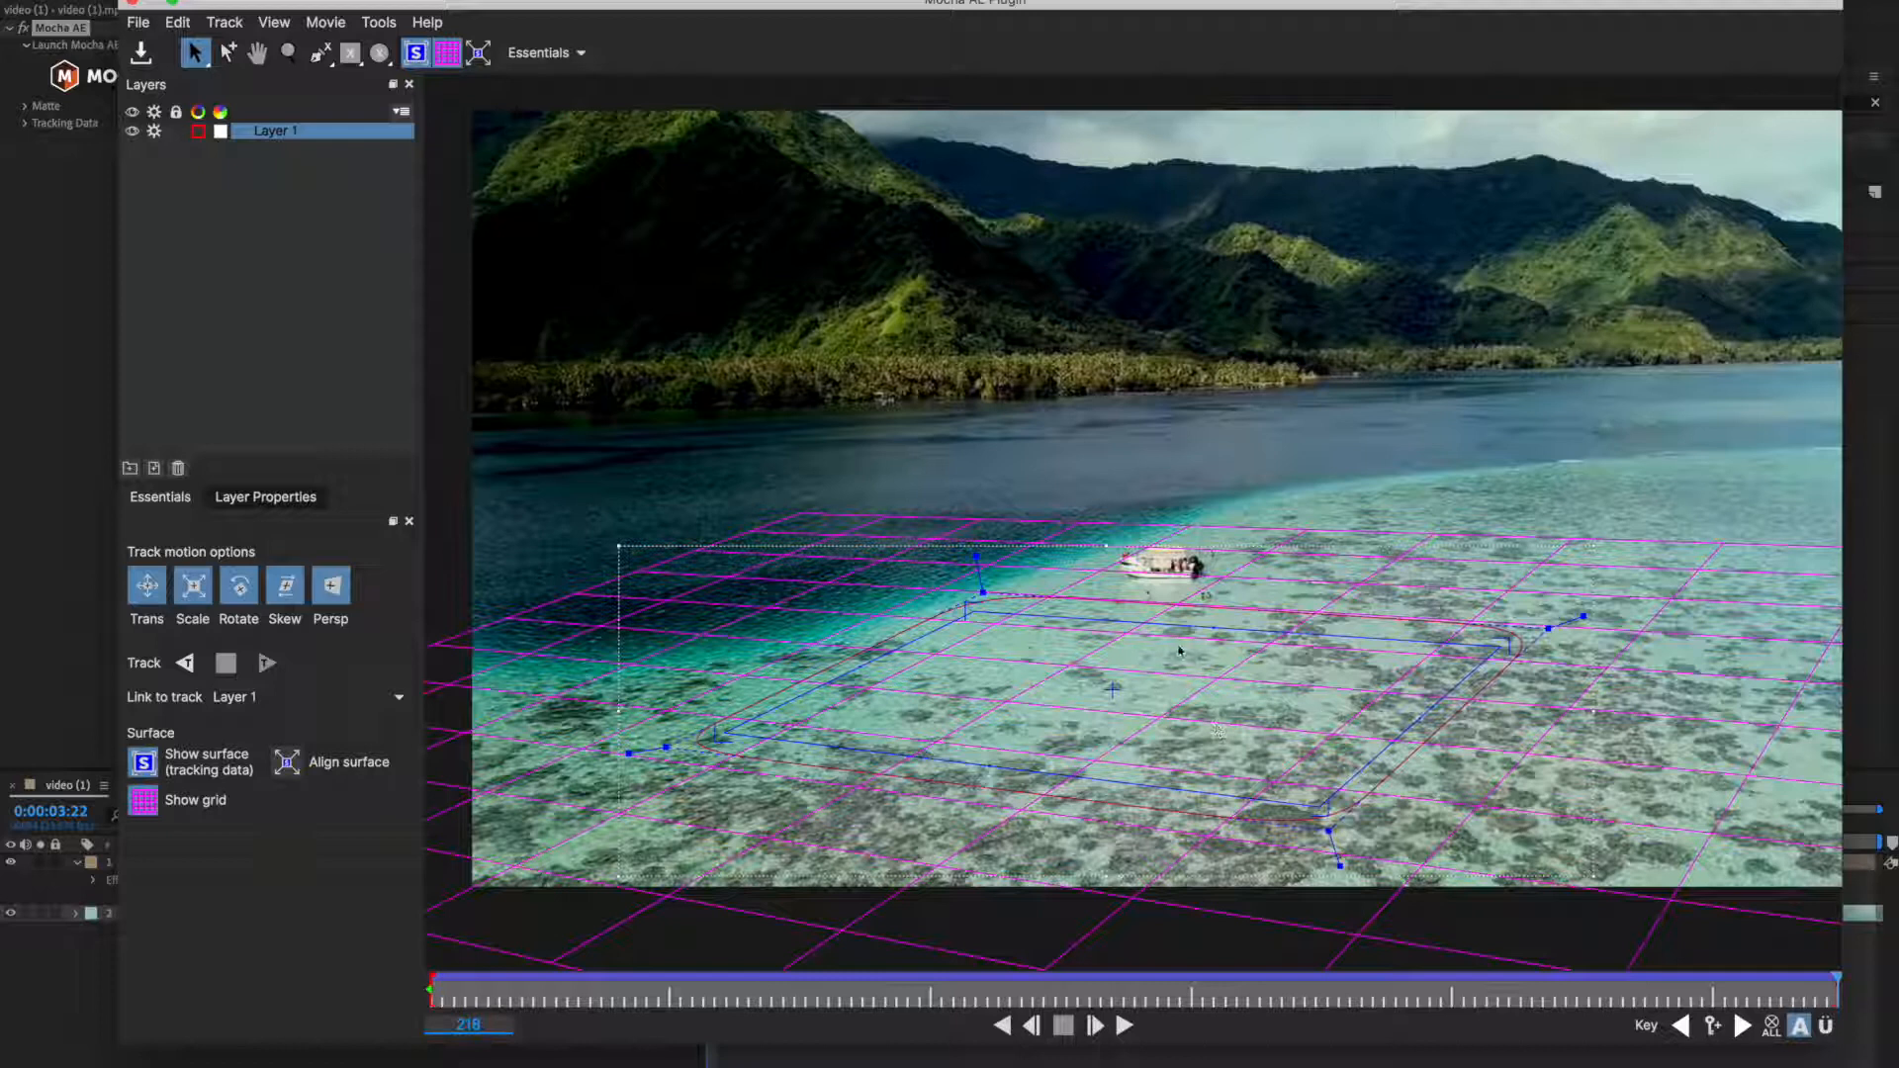
pyautogui.moveTo(1015, 676)
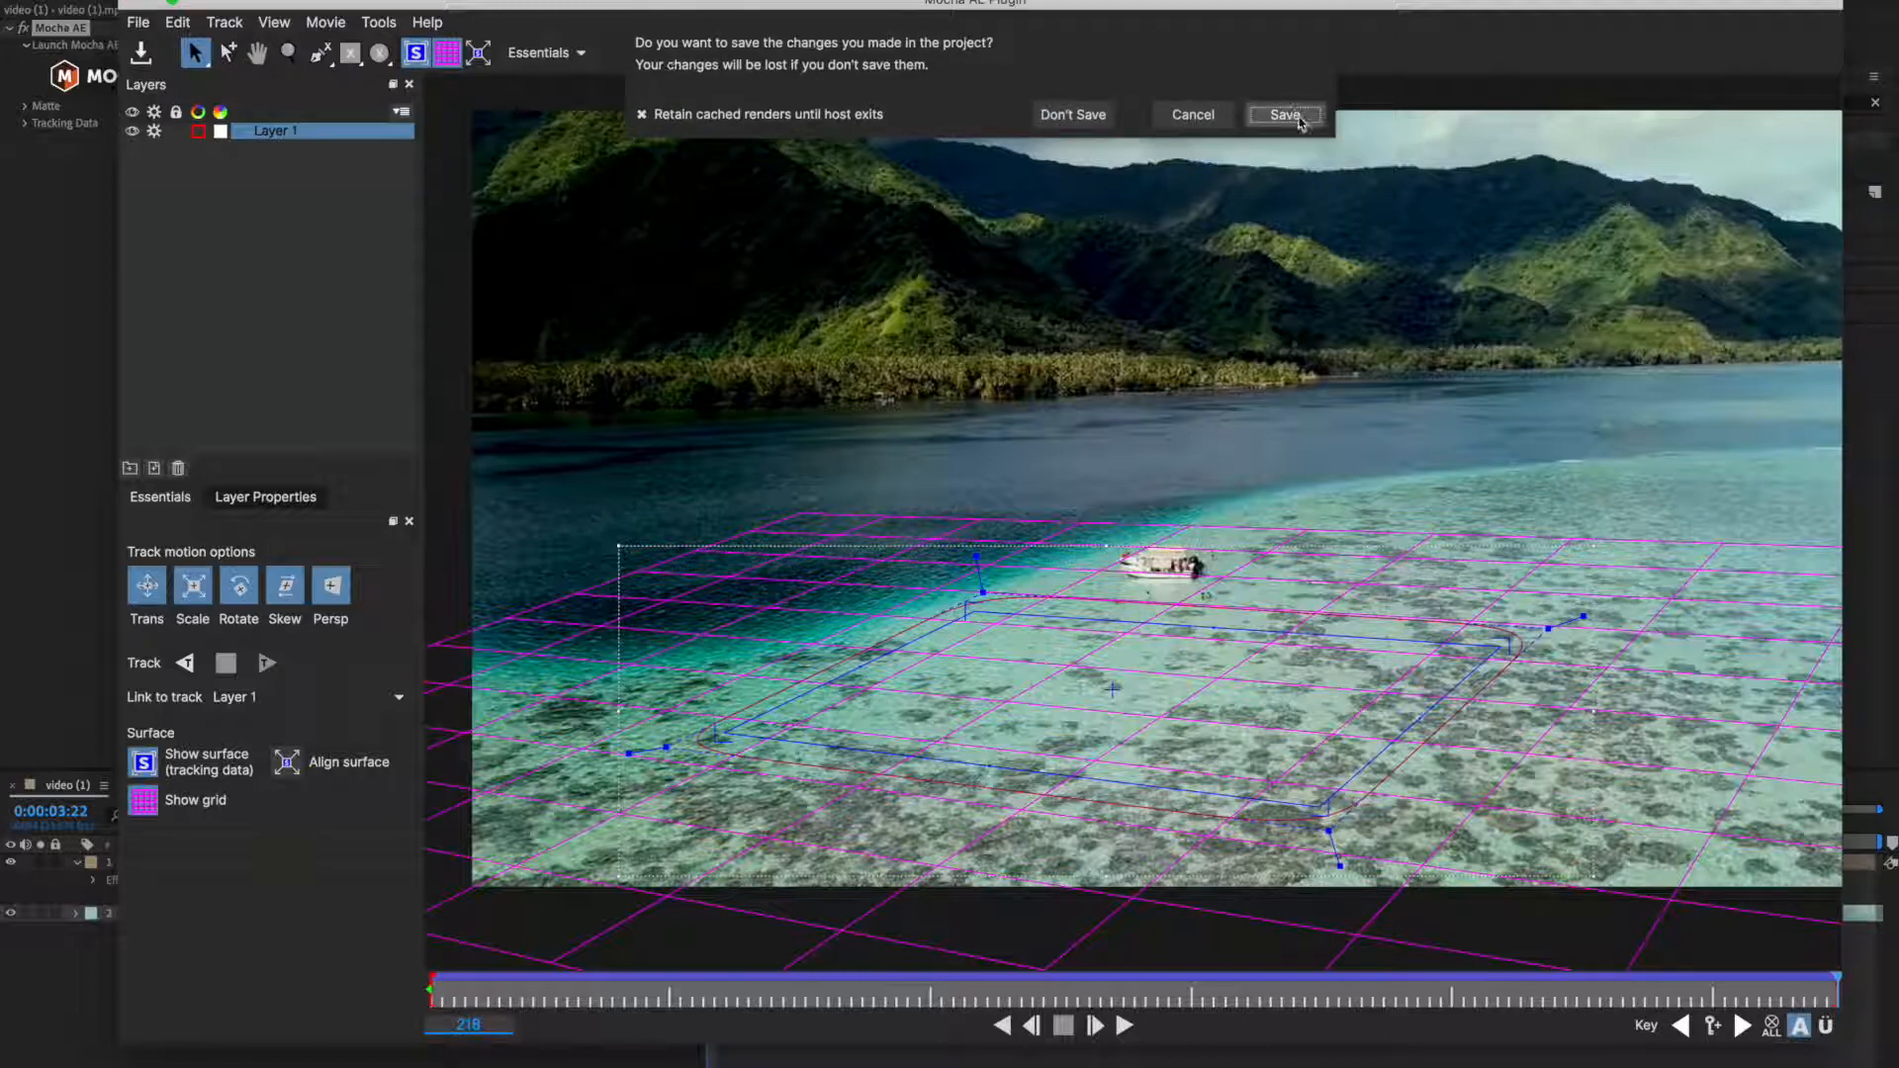
pyautogui.click(1280, 115)
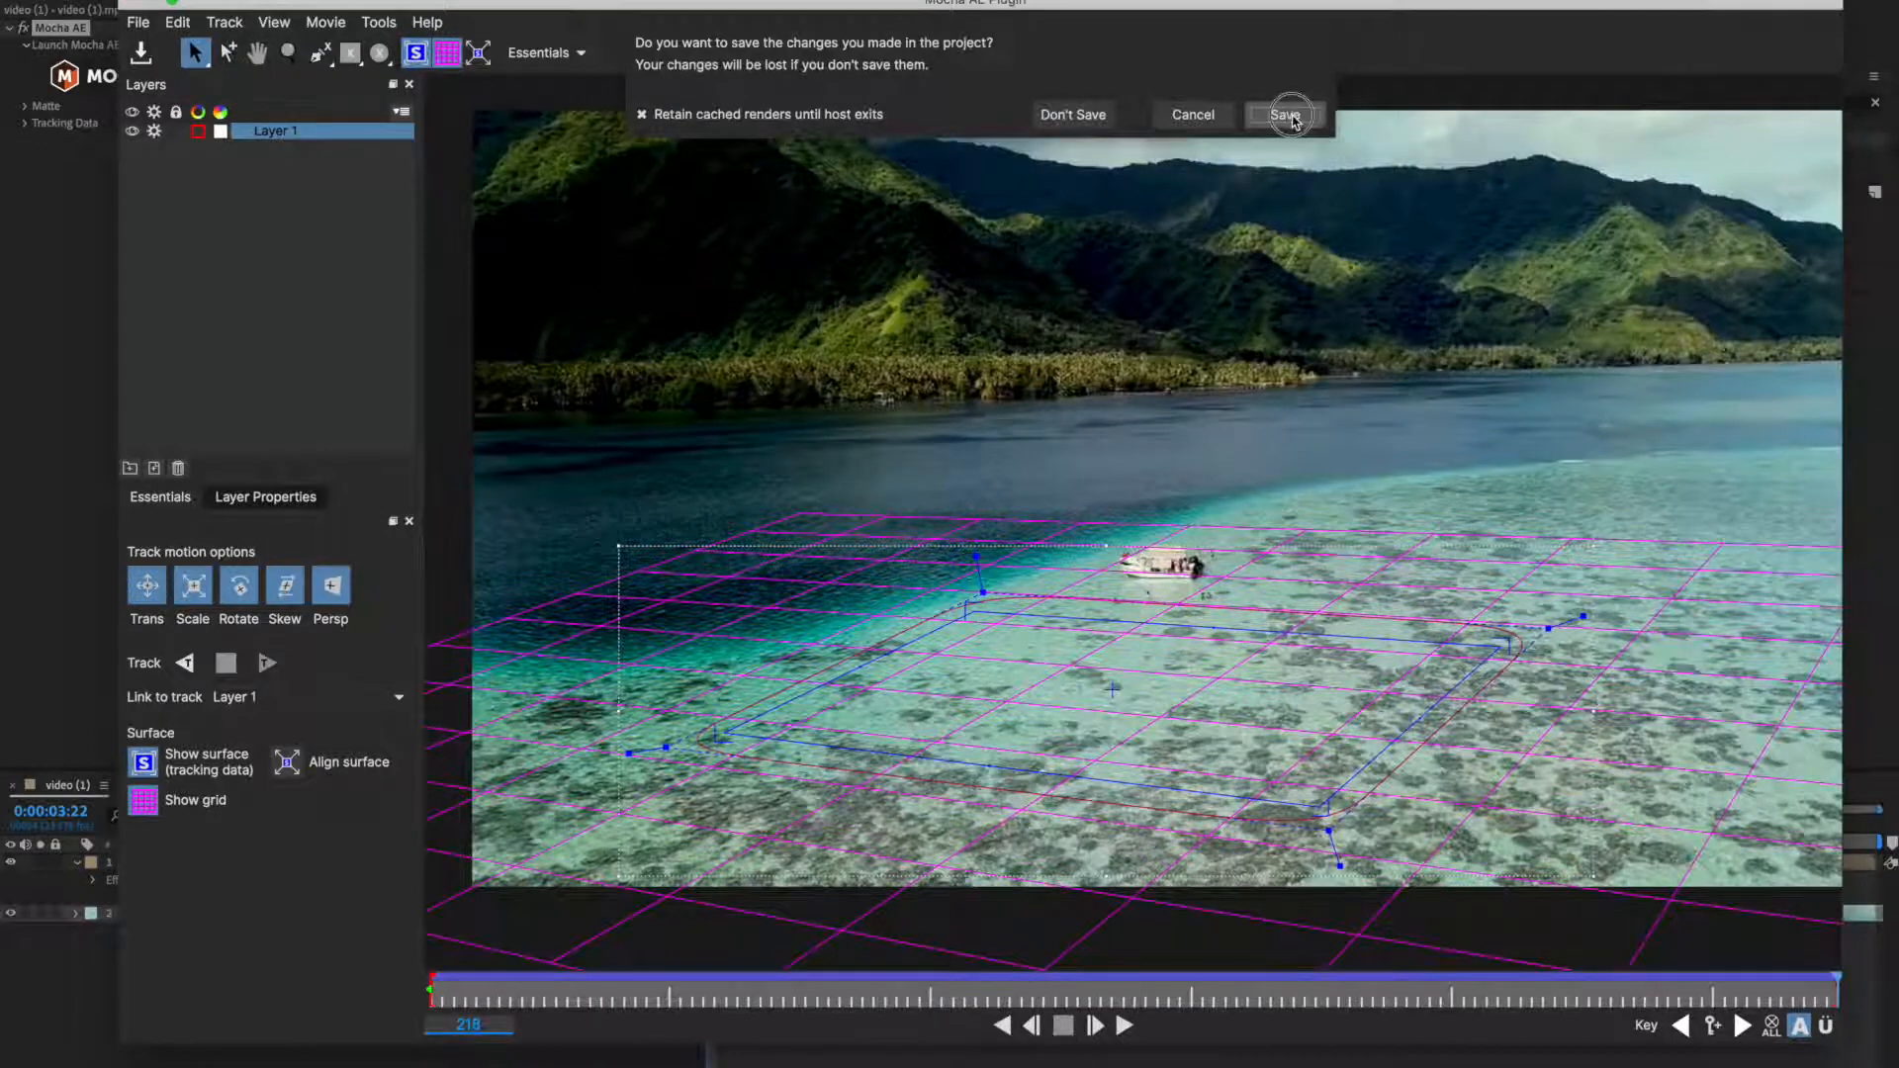
pyautogui.click(1282, 115)
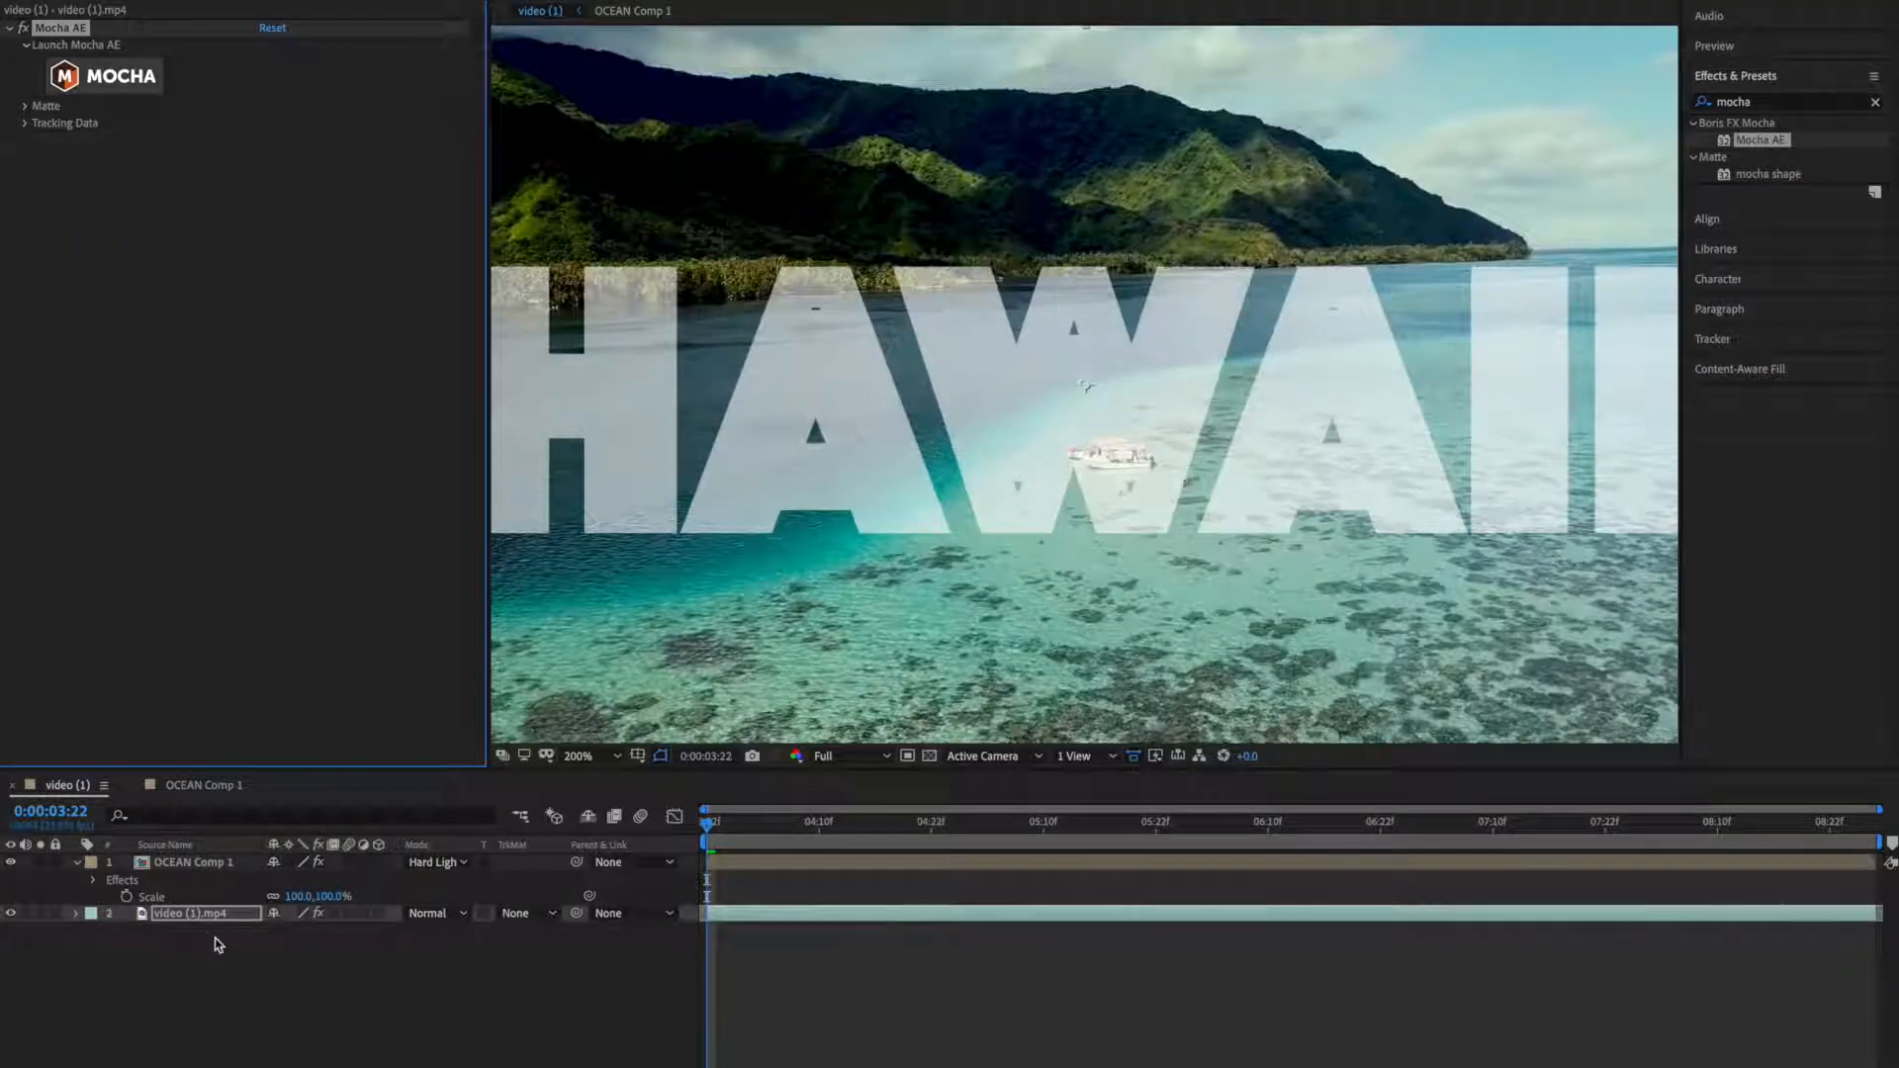
pyautogui.moveTo(36, 126)
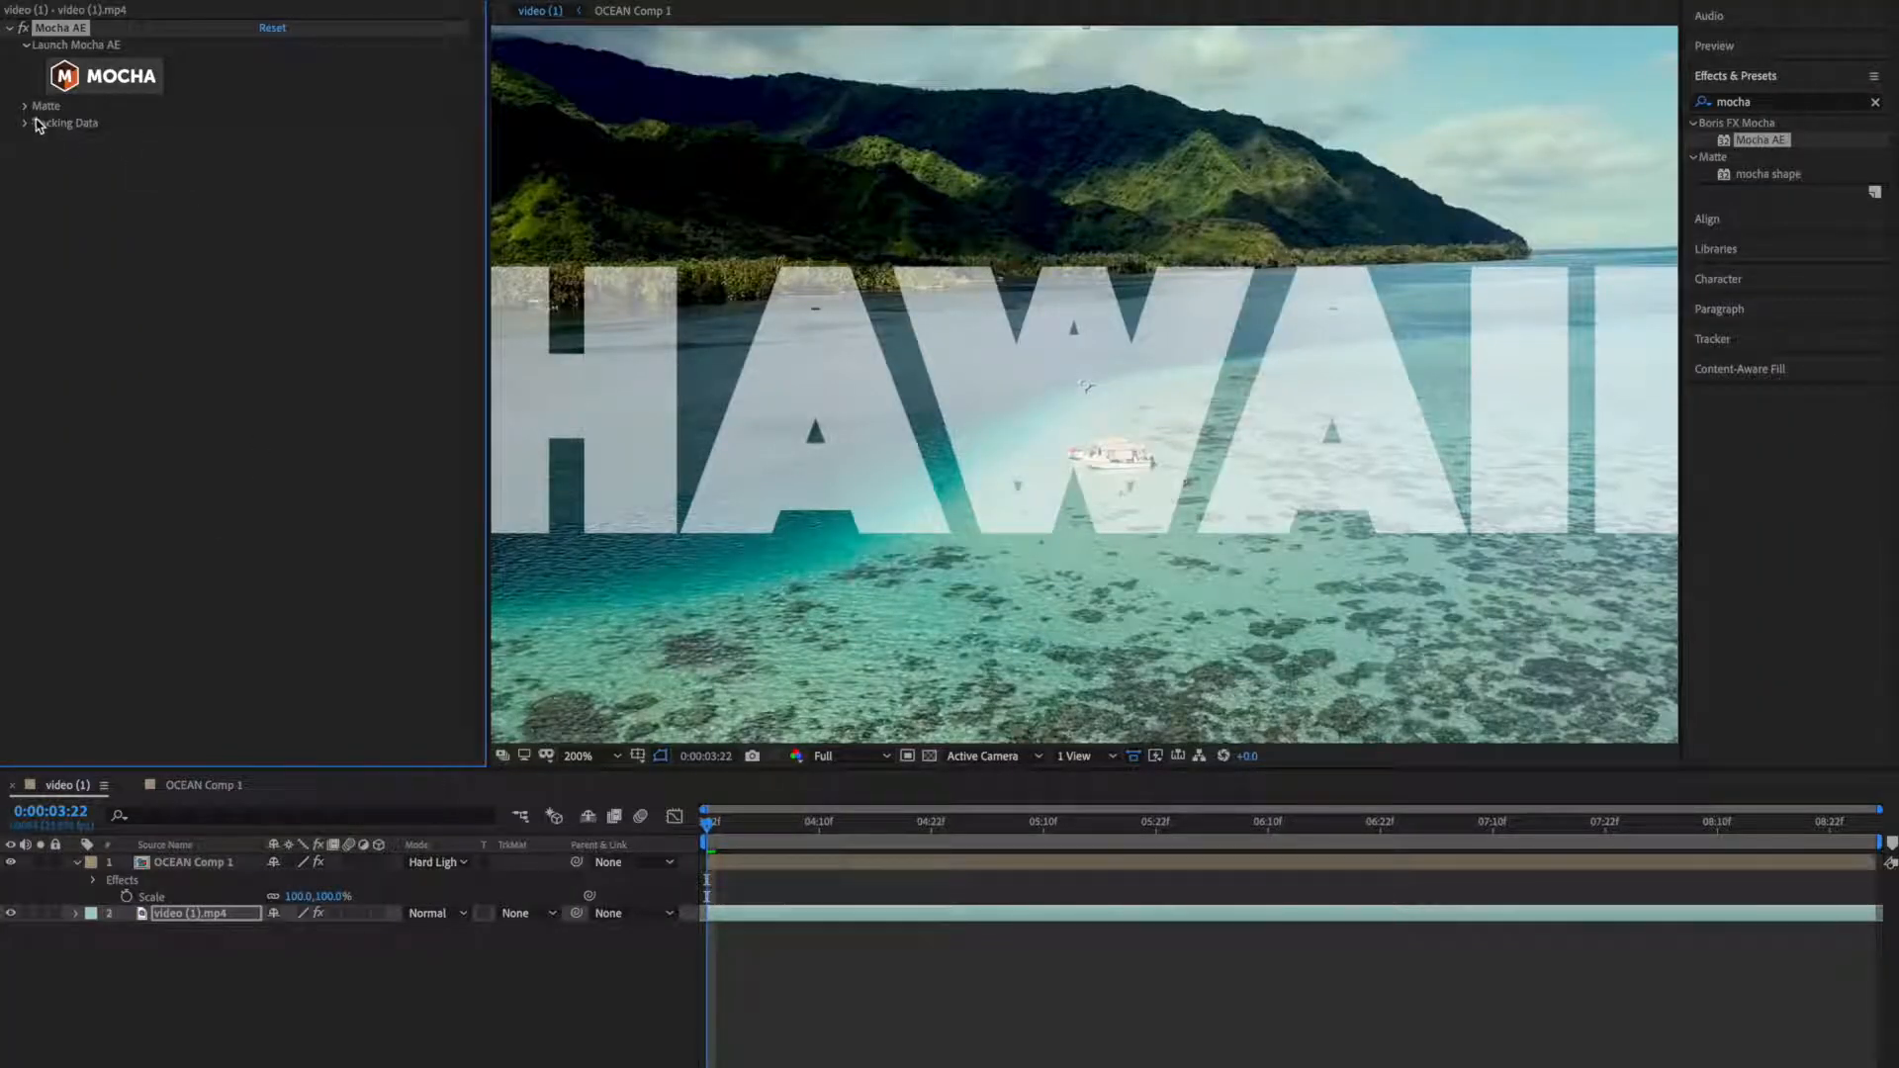
# Expand the Mocha AE effect's Matte and Tracking Data groups on the ocean video layer.
pyautogui.click(24, 105)
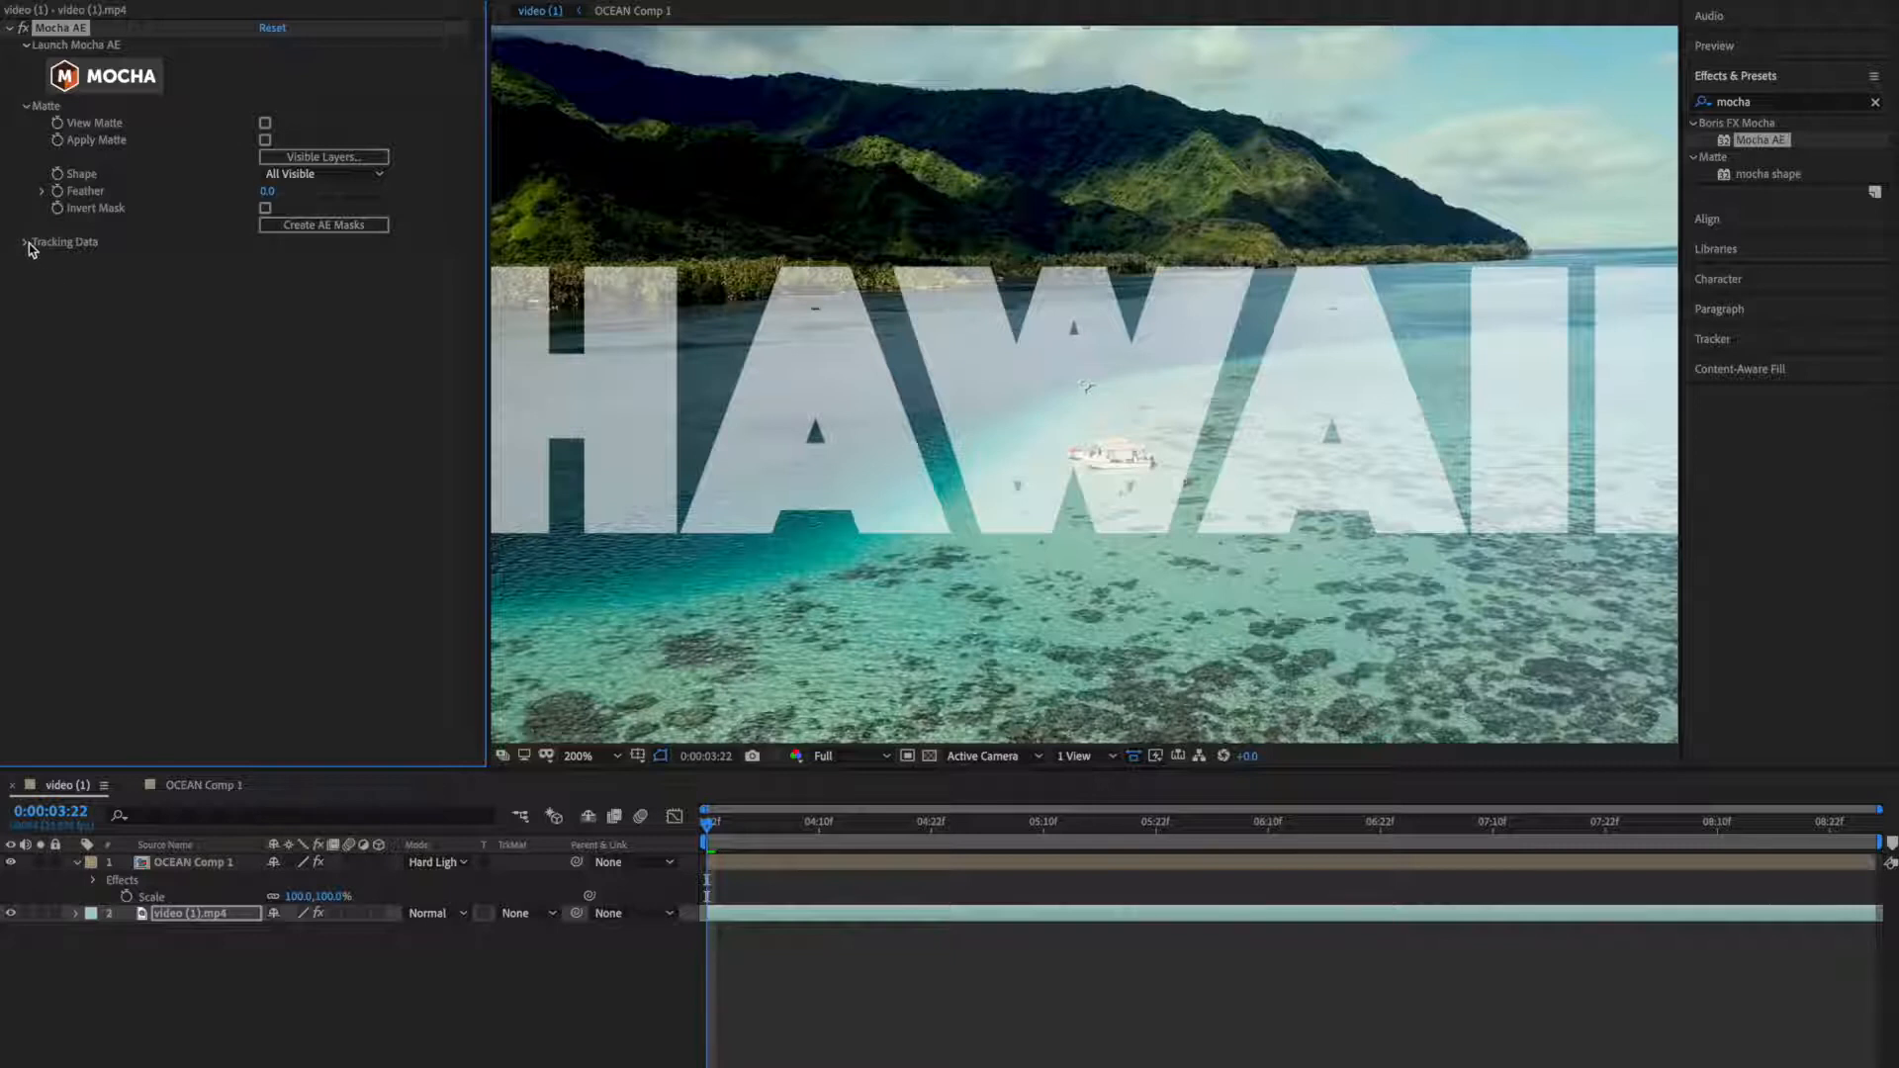
pyautogui.click(21, 241)
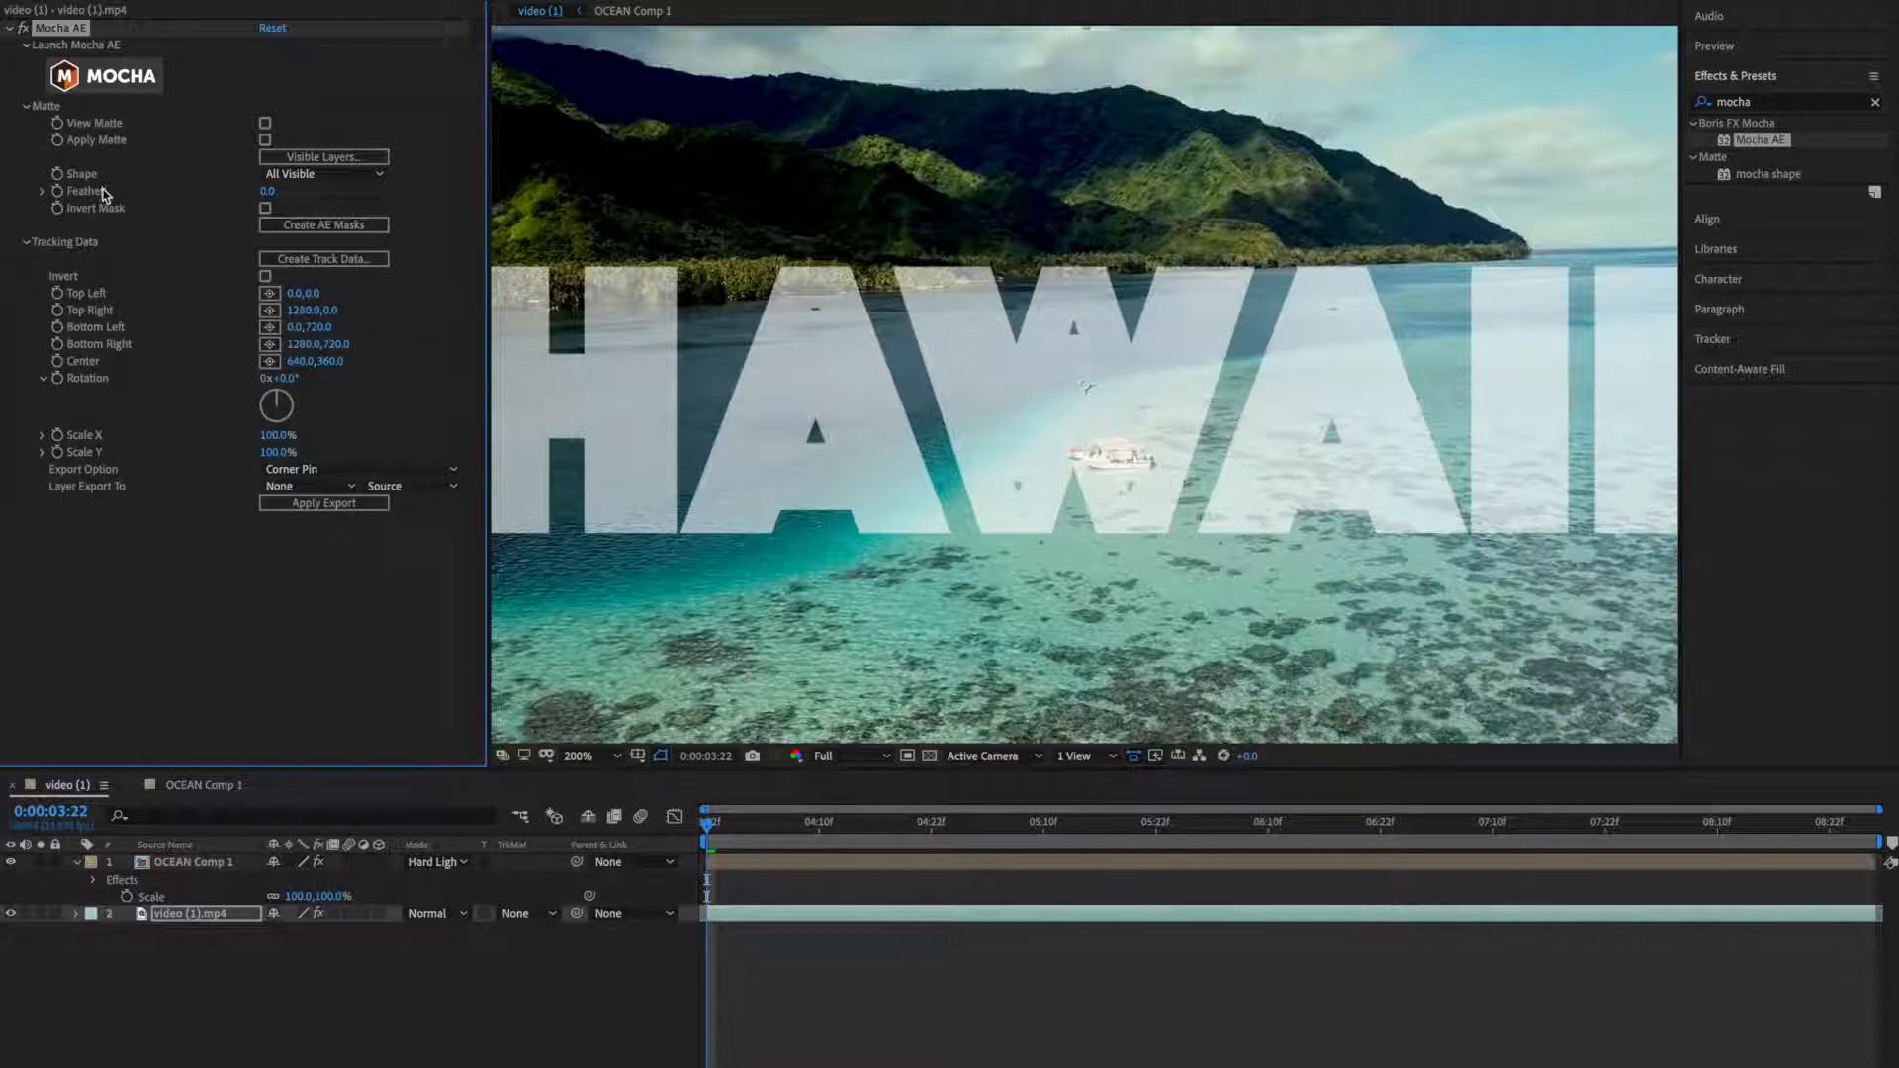
pyautogui.moveTo(180, 186)
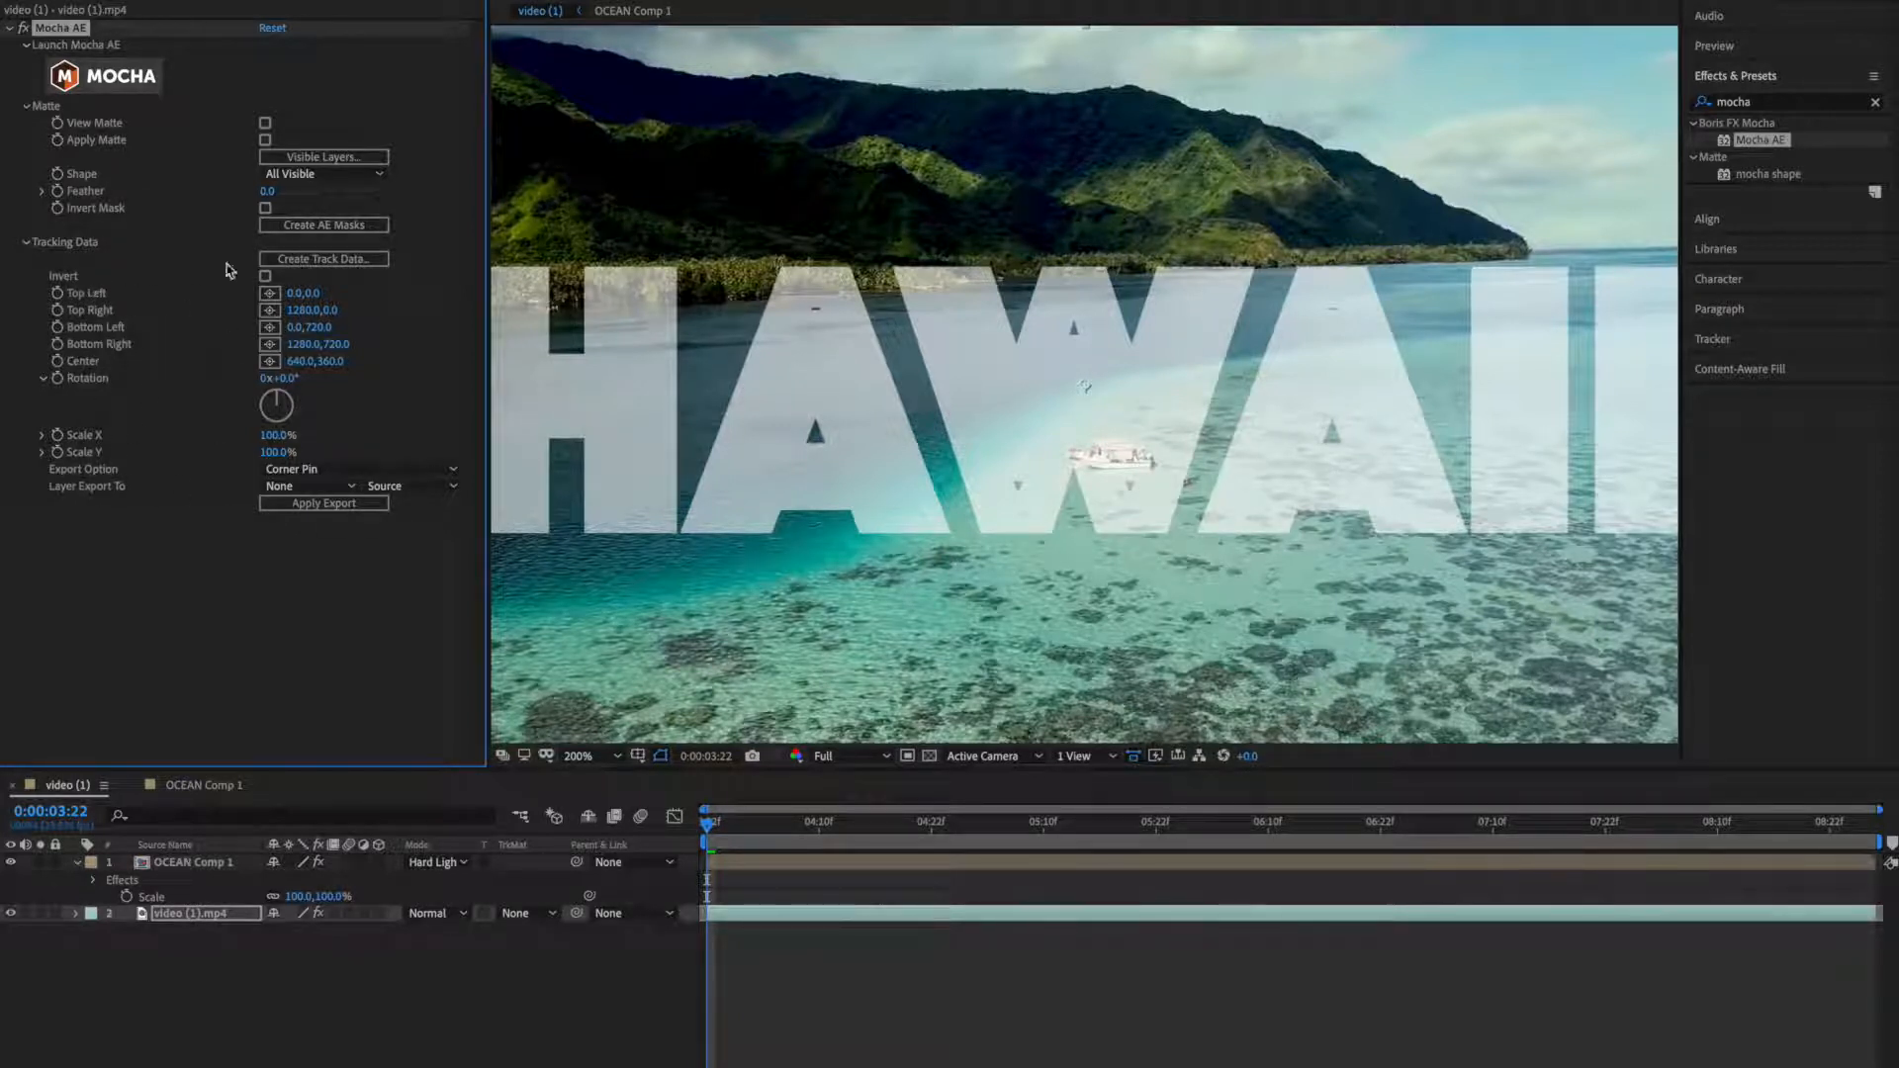
pyautogui.moveTo(436, 368)
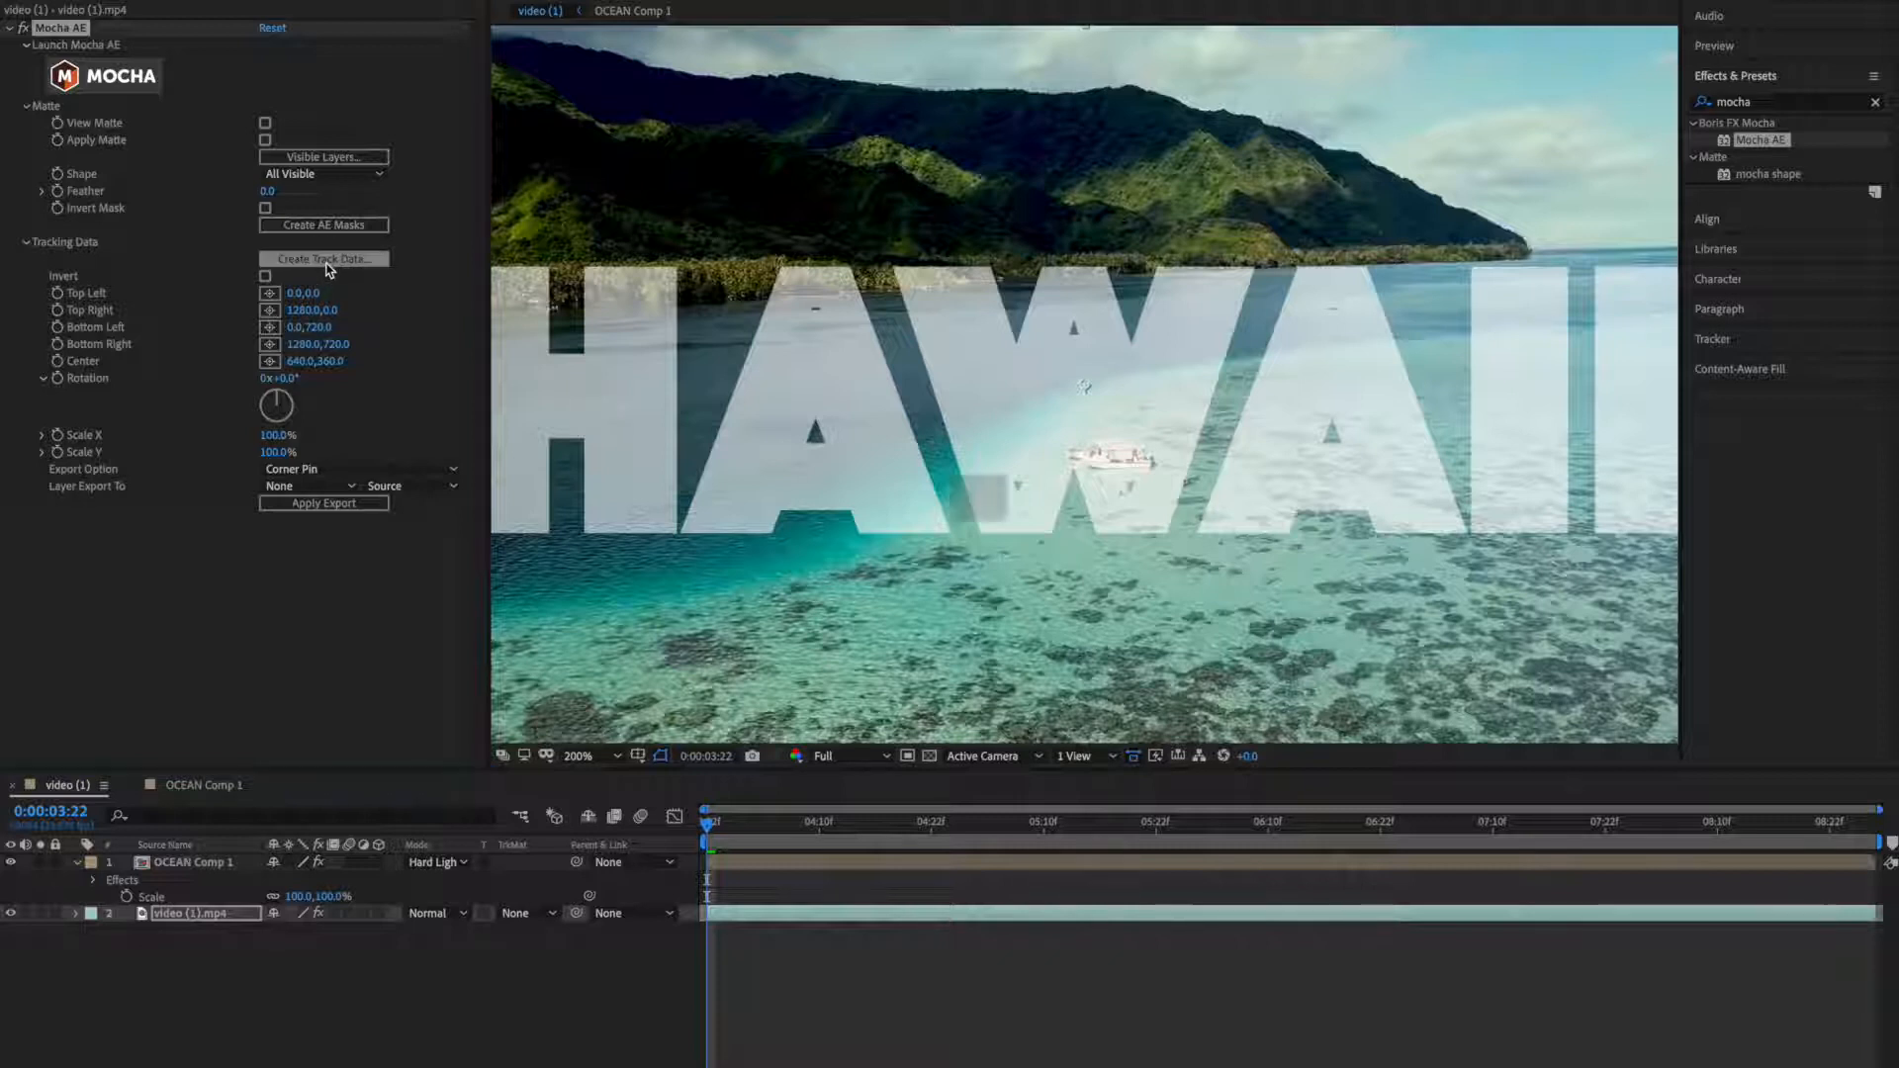
# Create track data from Layer 1, filling the effect's corner pin values with tracked coordinates.
pyautogui.click(324, 257)
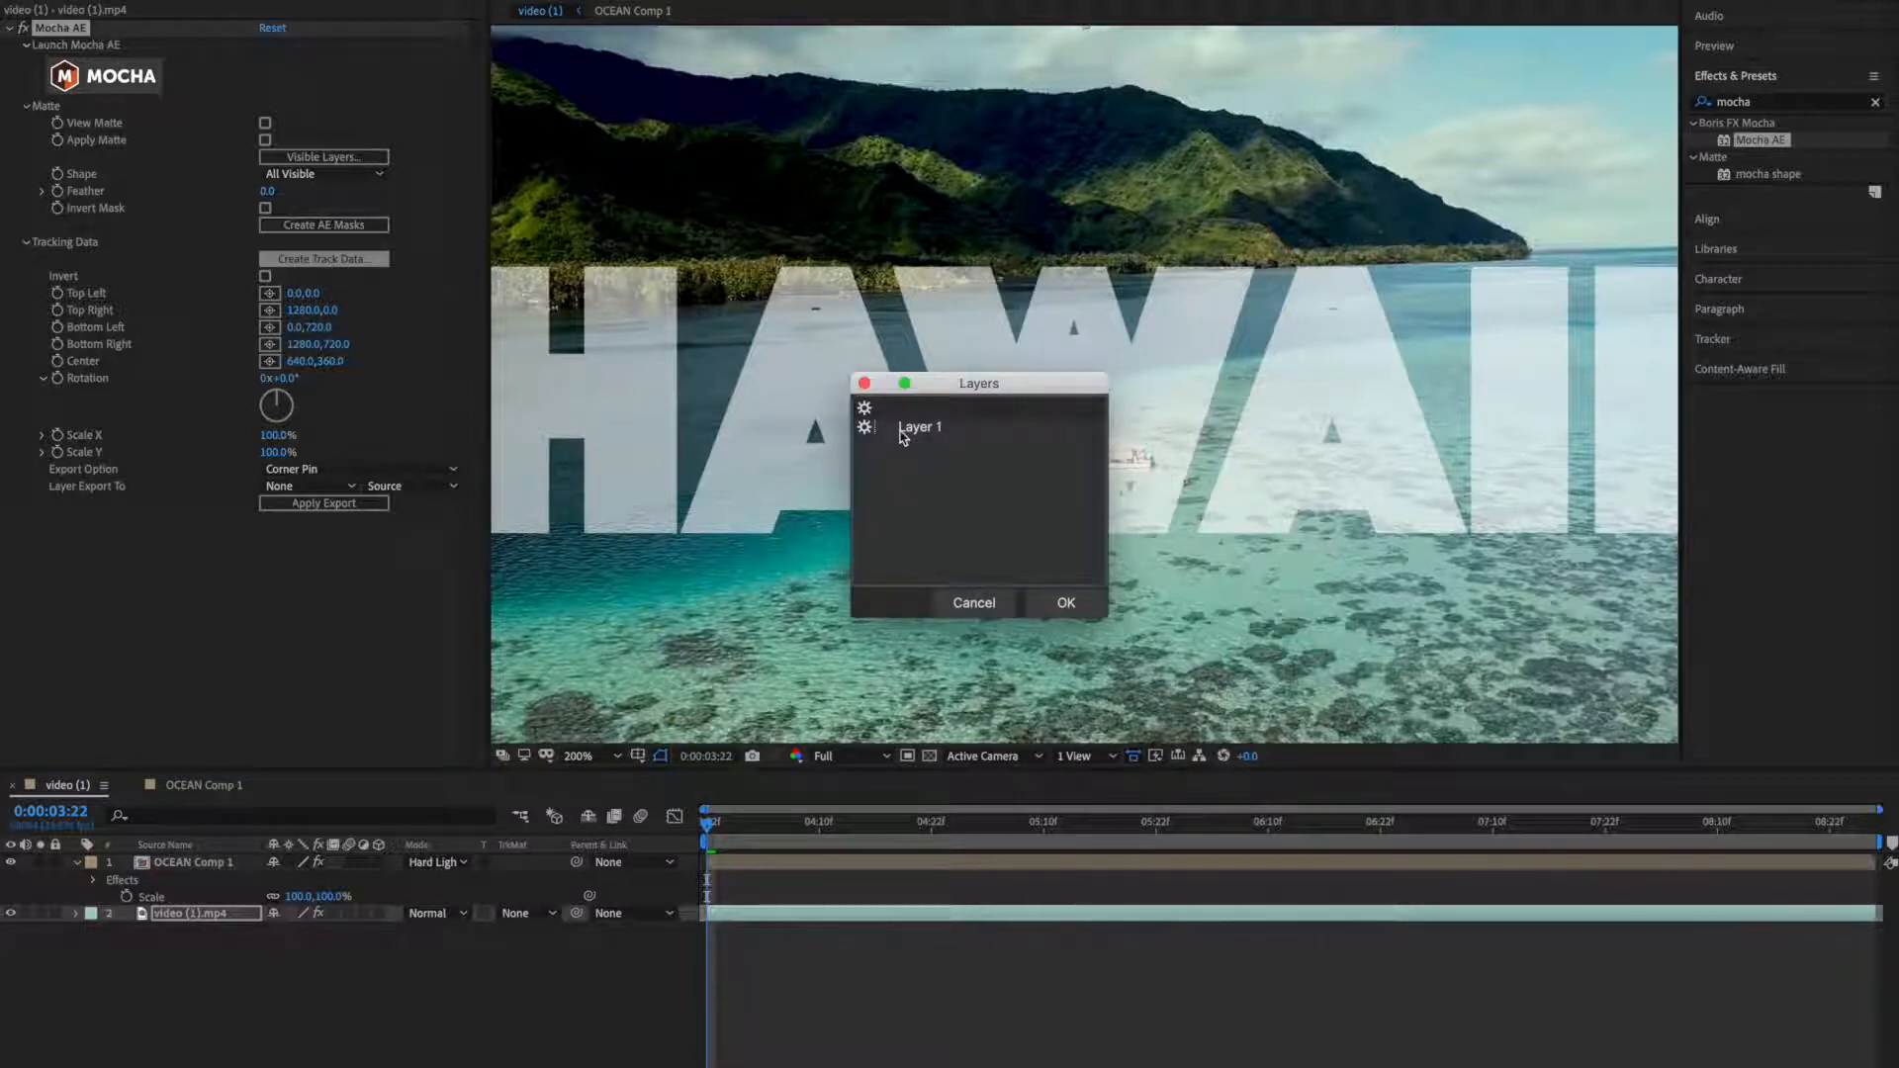
pyautogui.click(920, 427)
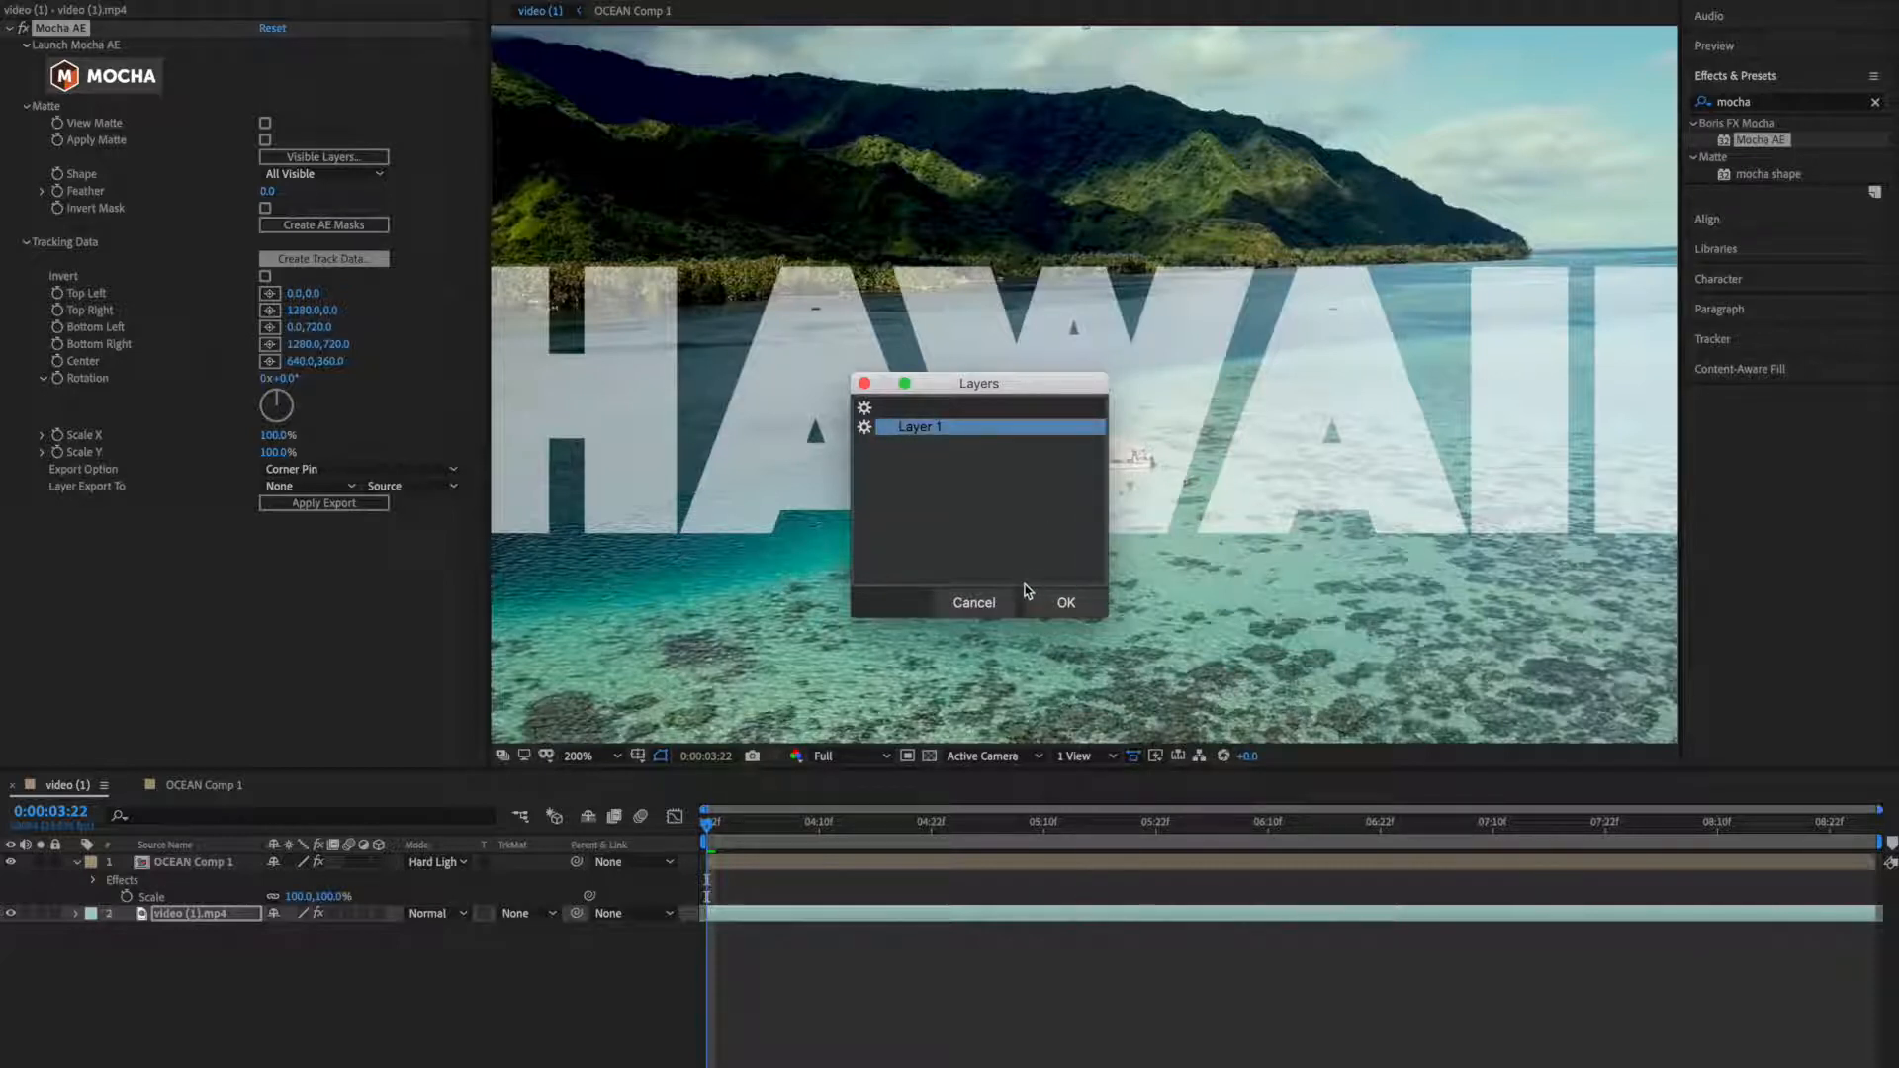
pyautogui.moveTo(888, 718)
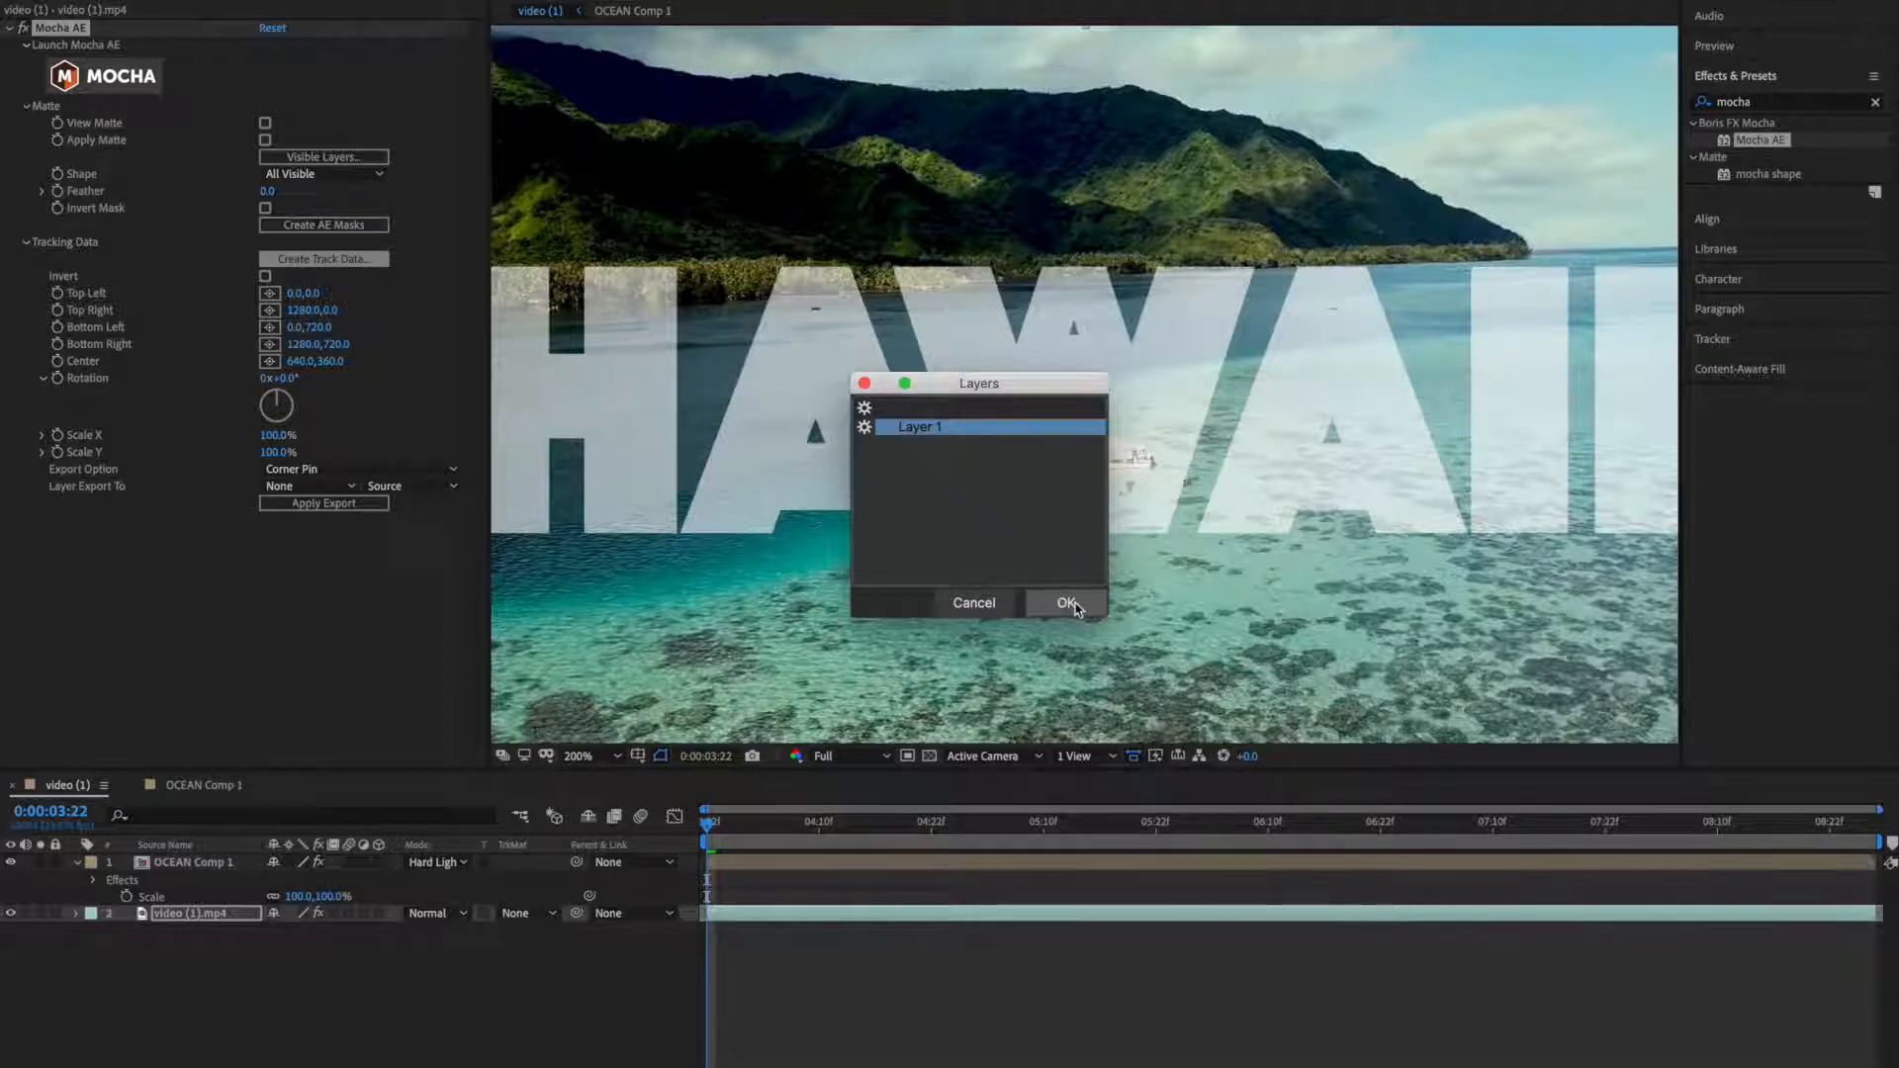
pyautogui.click(1066, 603)
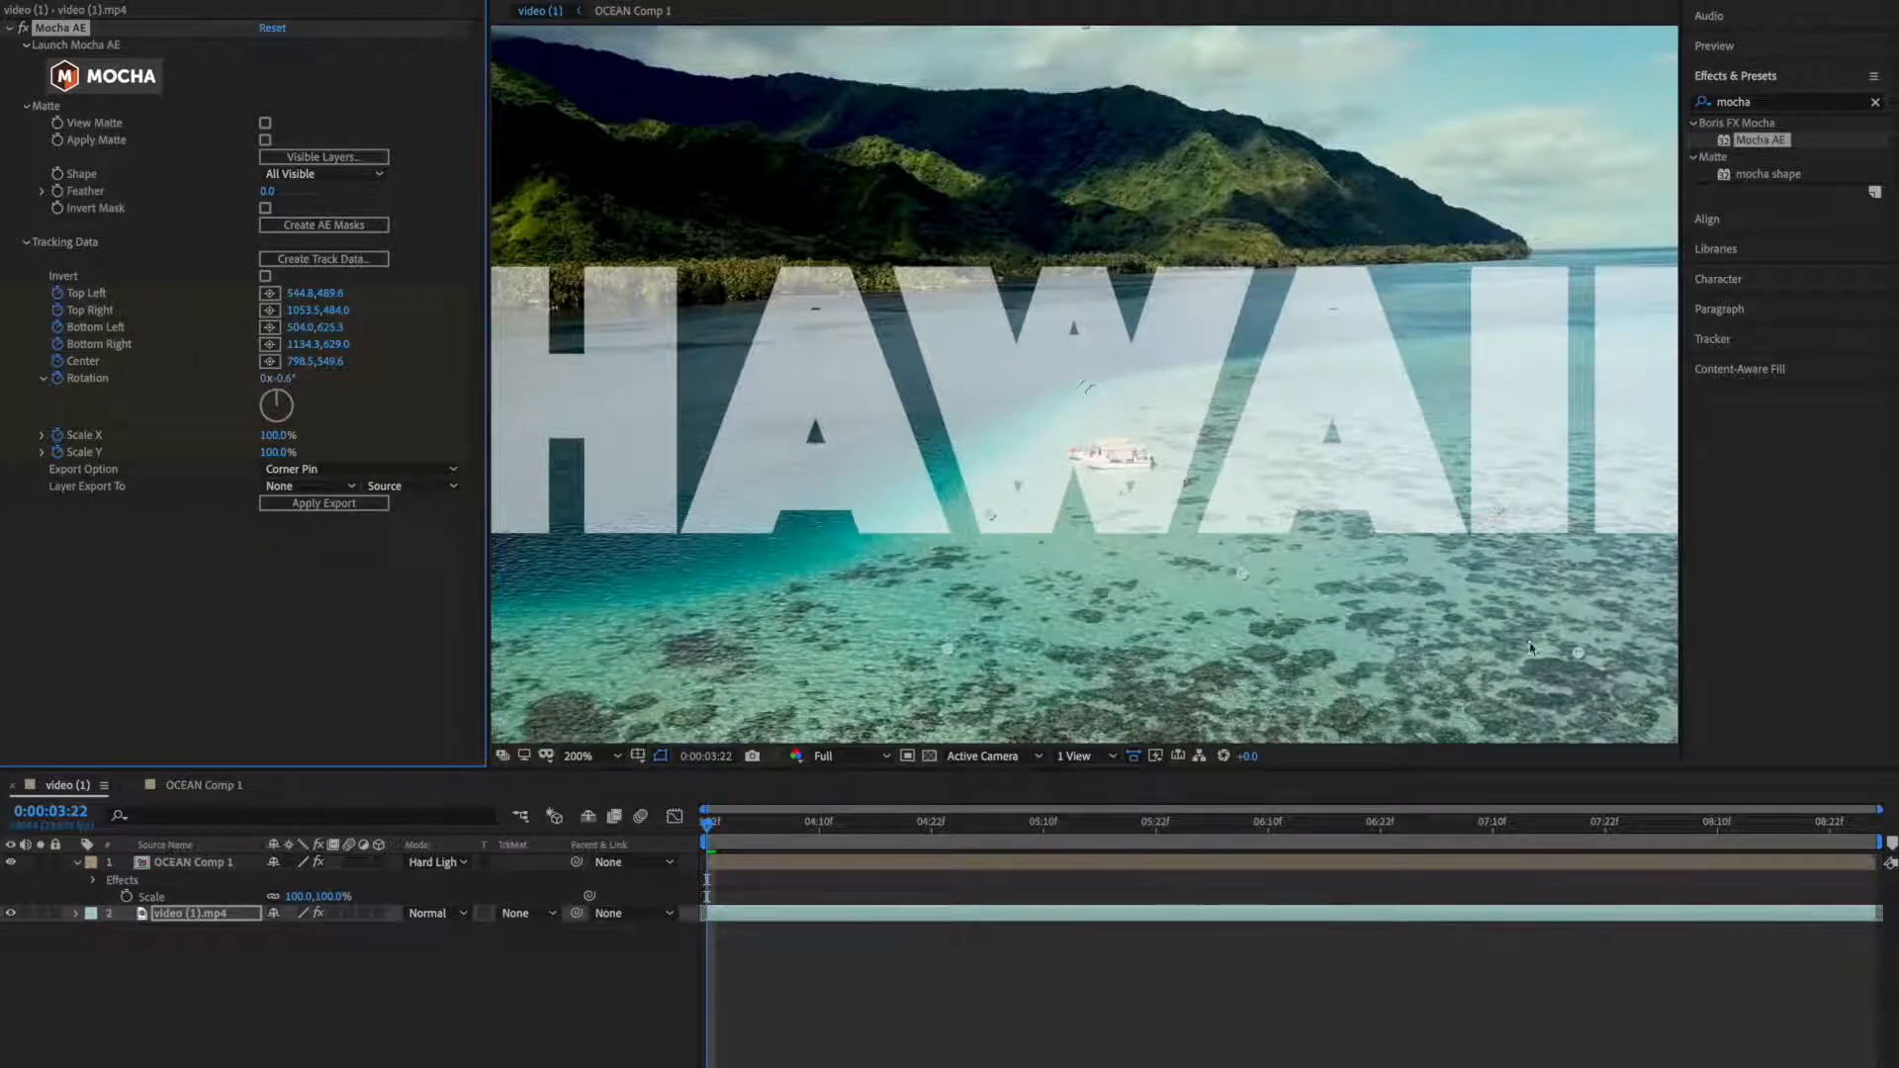
pyautogui.moveTo(981, 548)
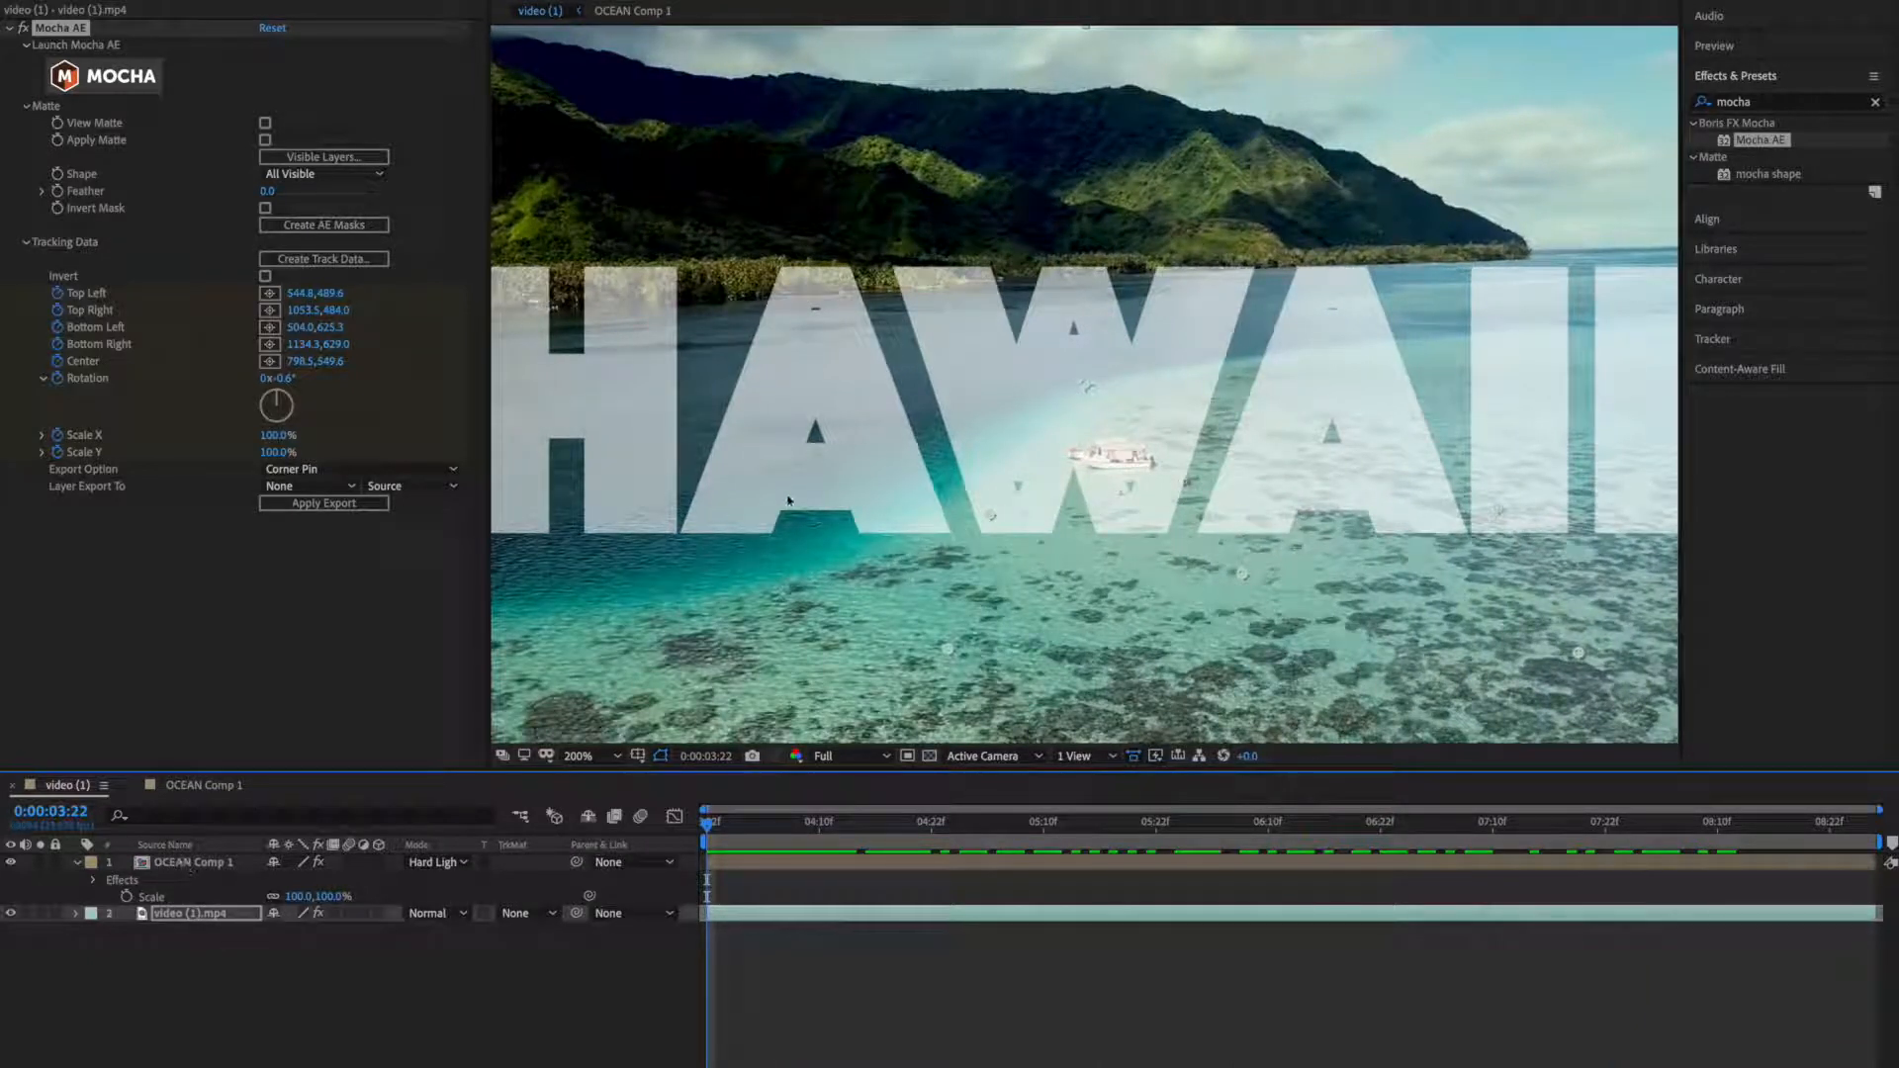
pyautogui.moveTo(226, 538)
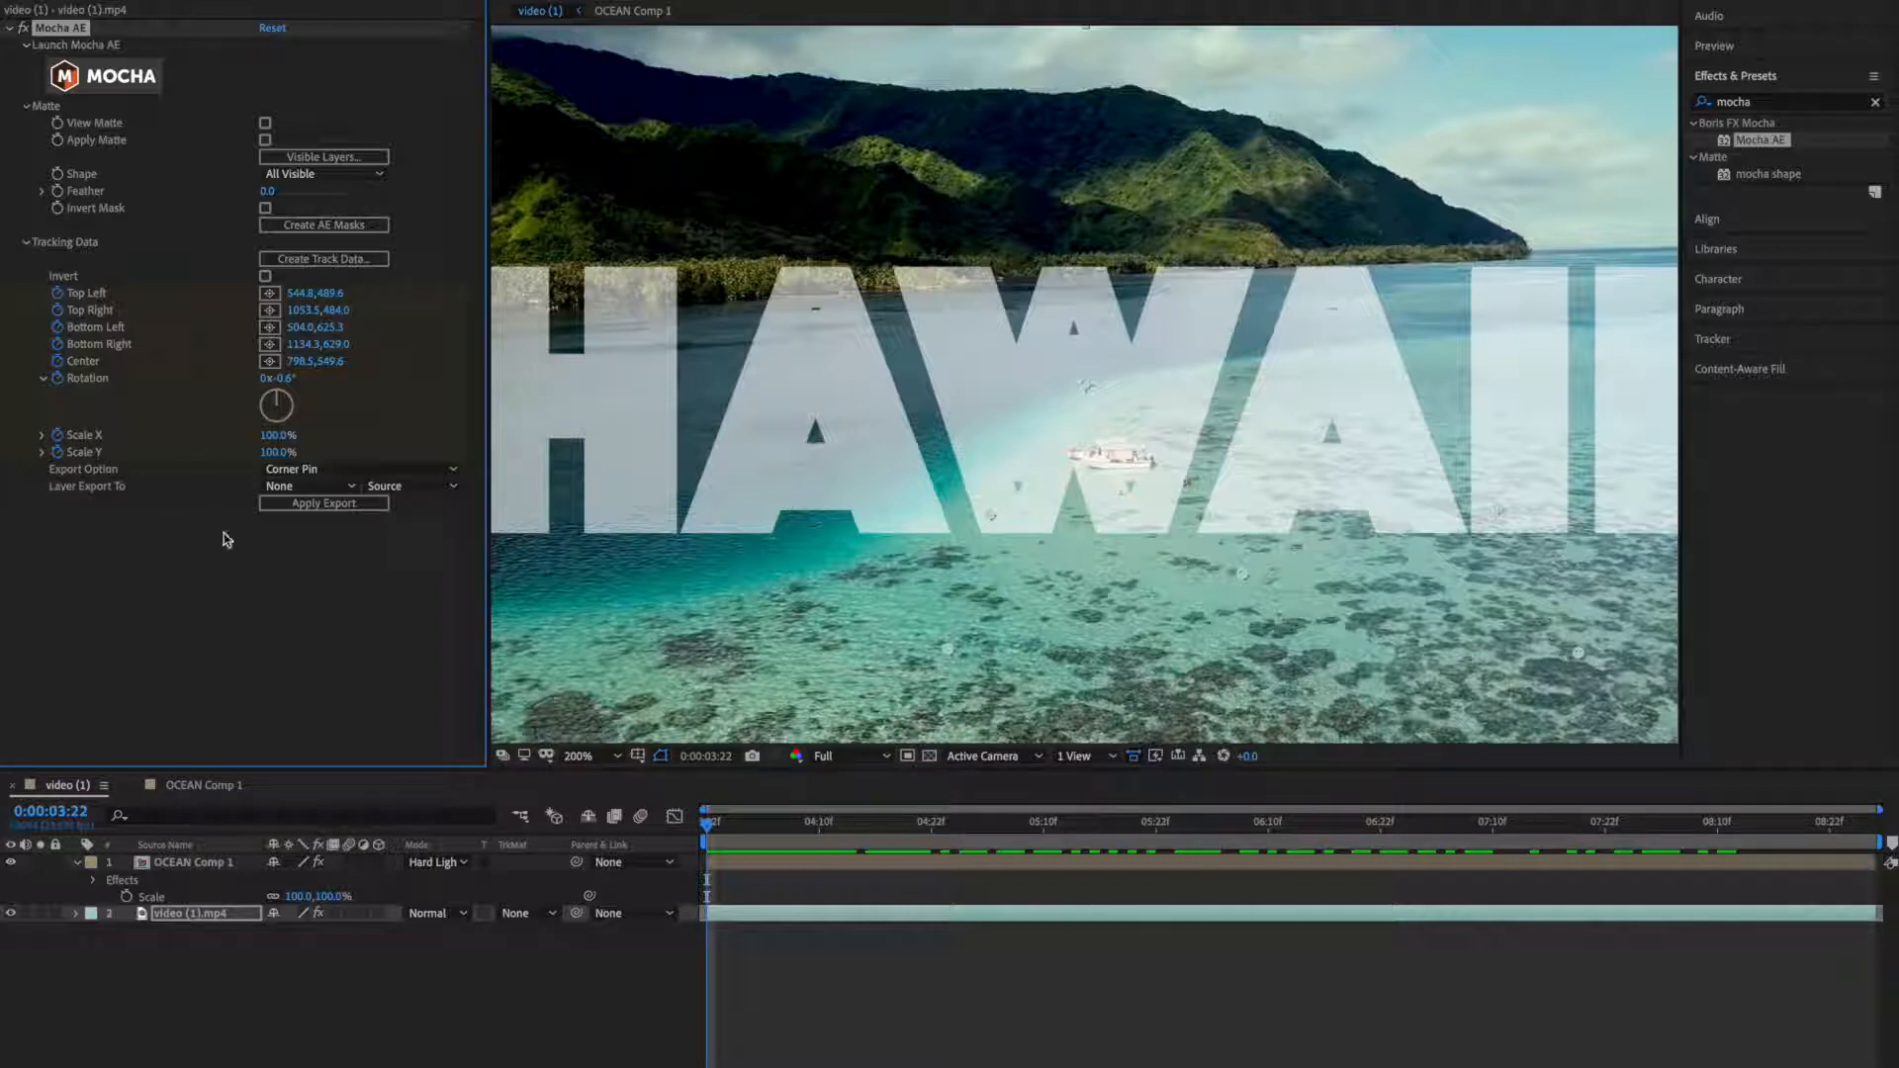
pyautogui.moveTo(52, 487)
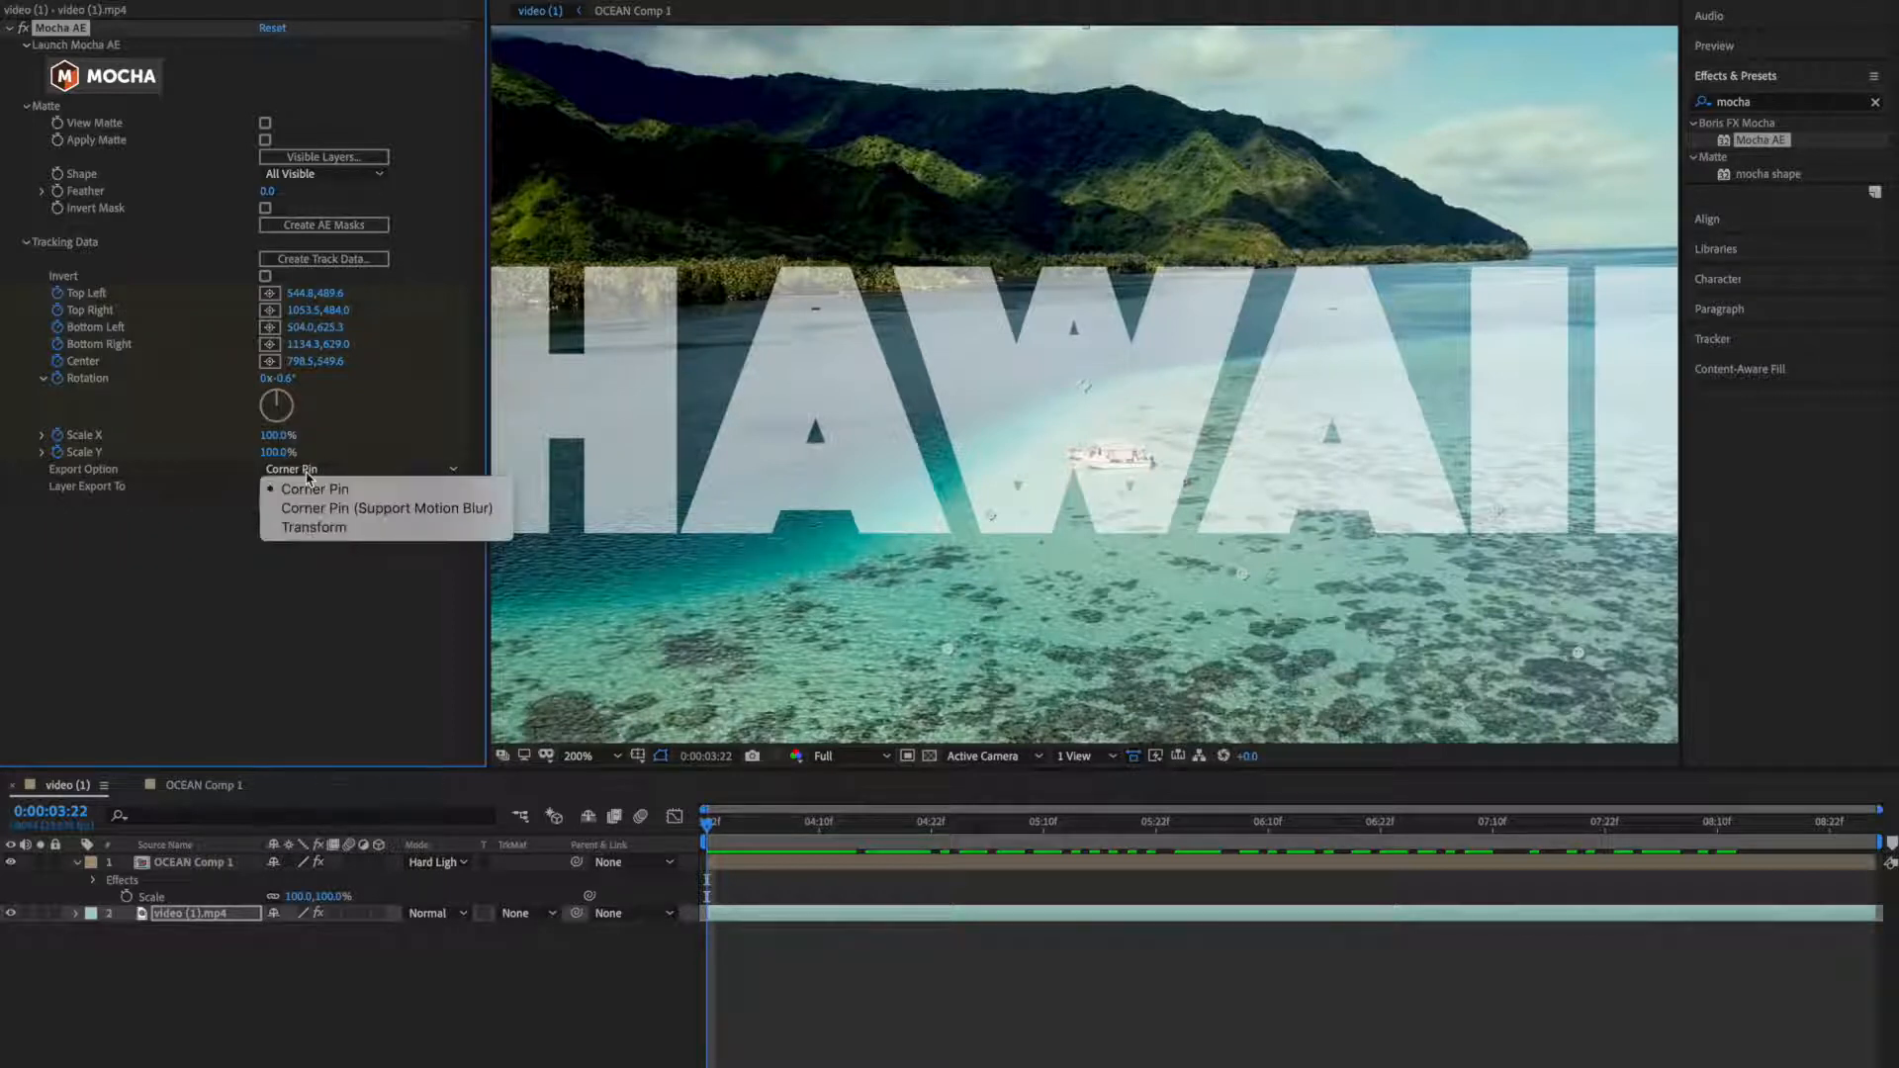
pyautogui.moveTo(314, 489)
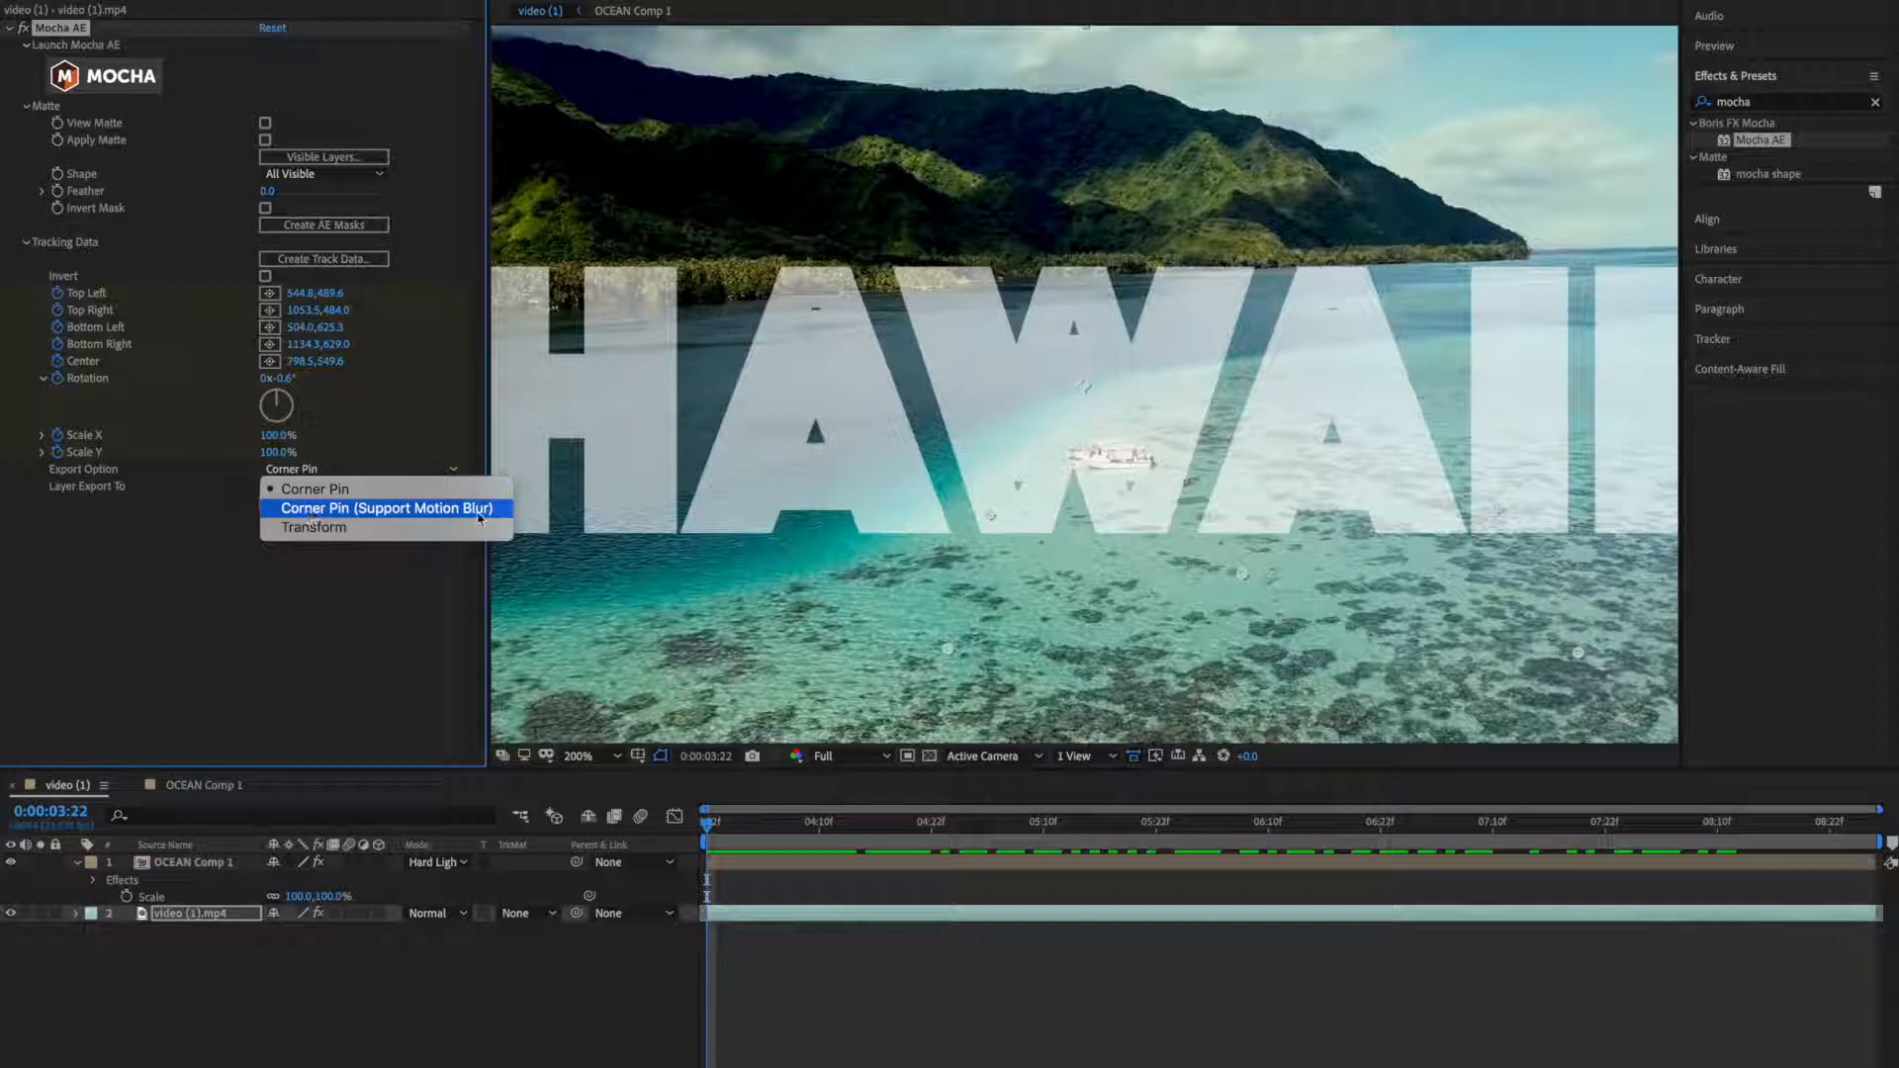
pyautogui.moveTo(427, 514)
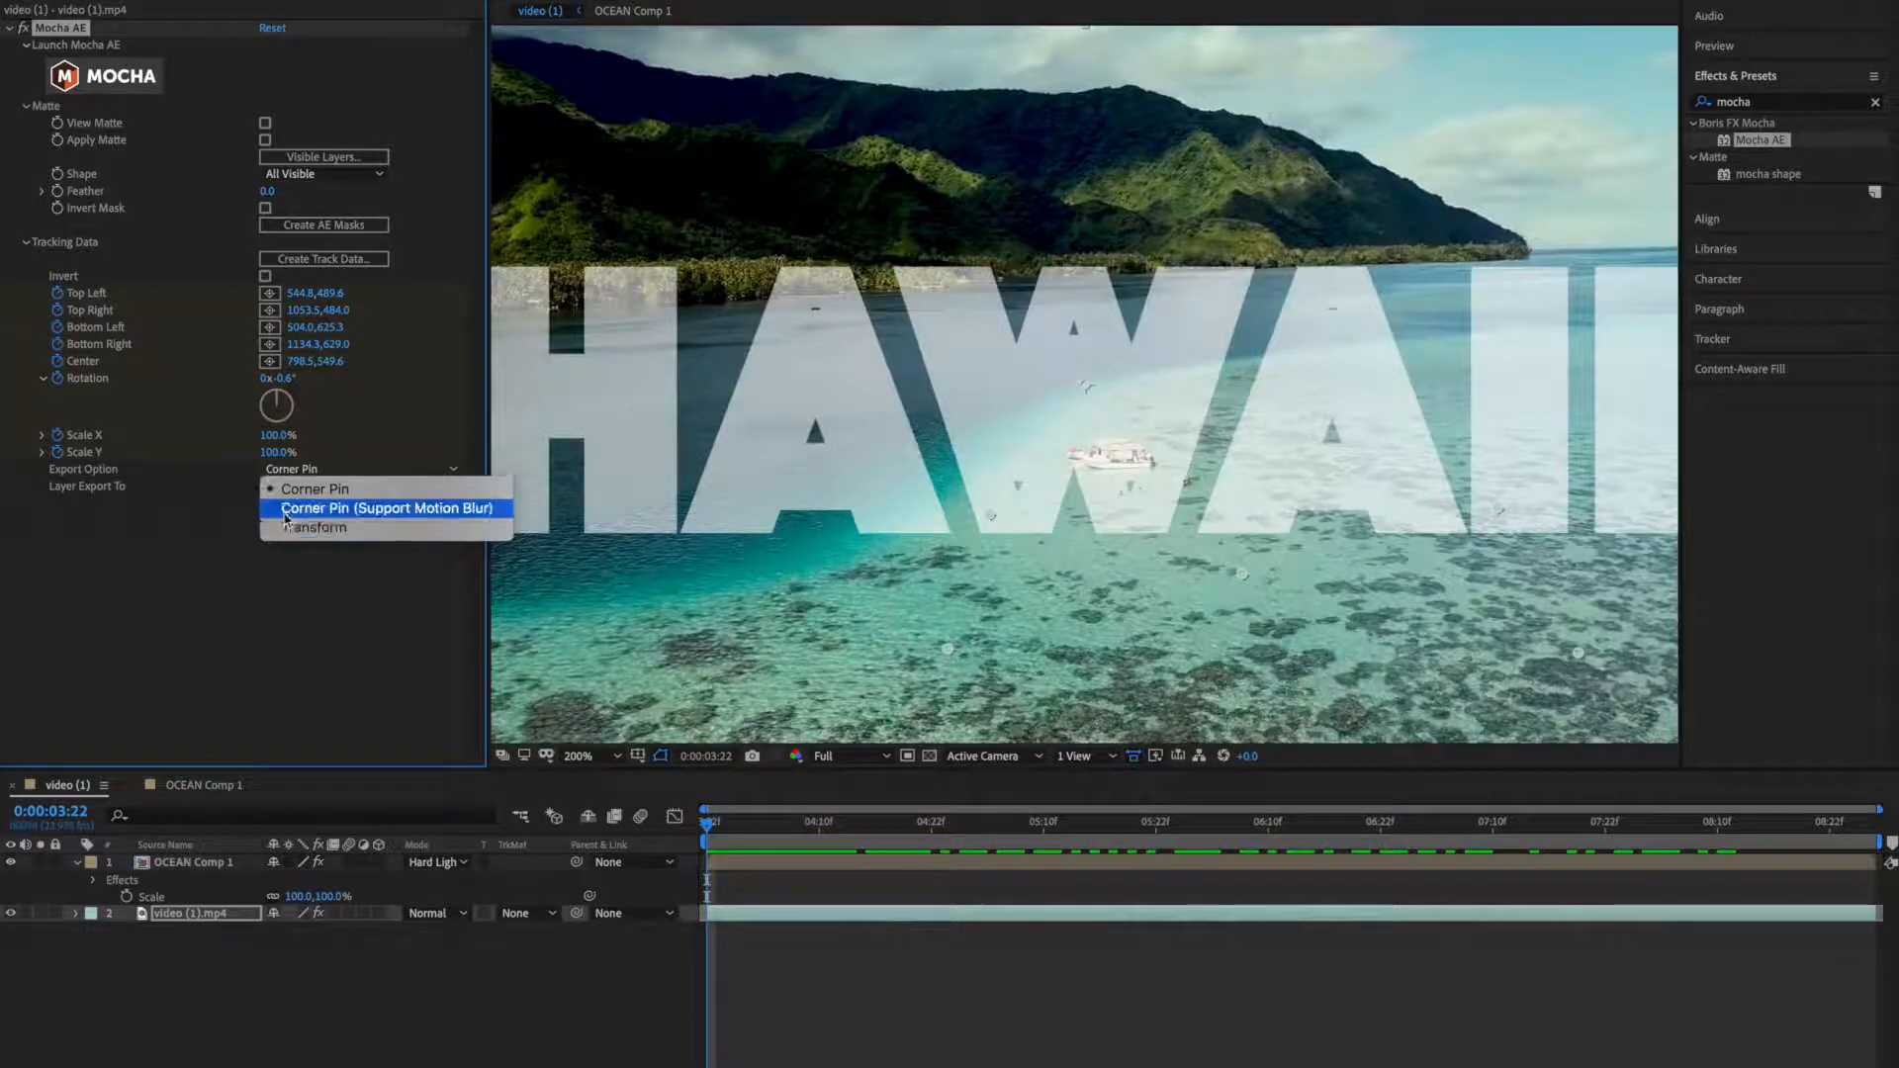
# Set Export Option to Corner Pin and Layer Export To to 1. OCEAN Comp 1.
pyautogui.click(315, 489)
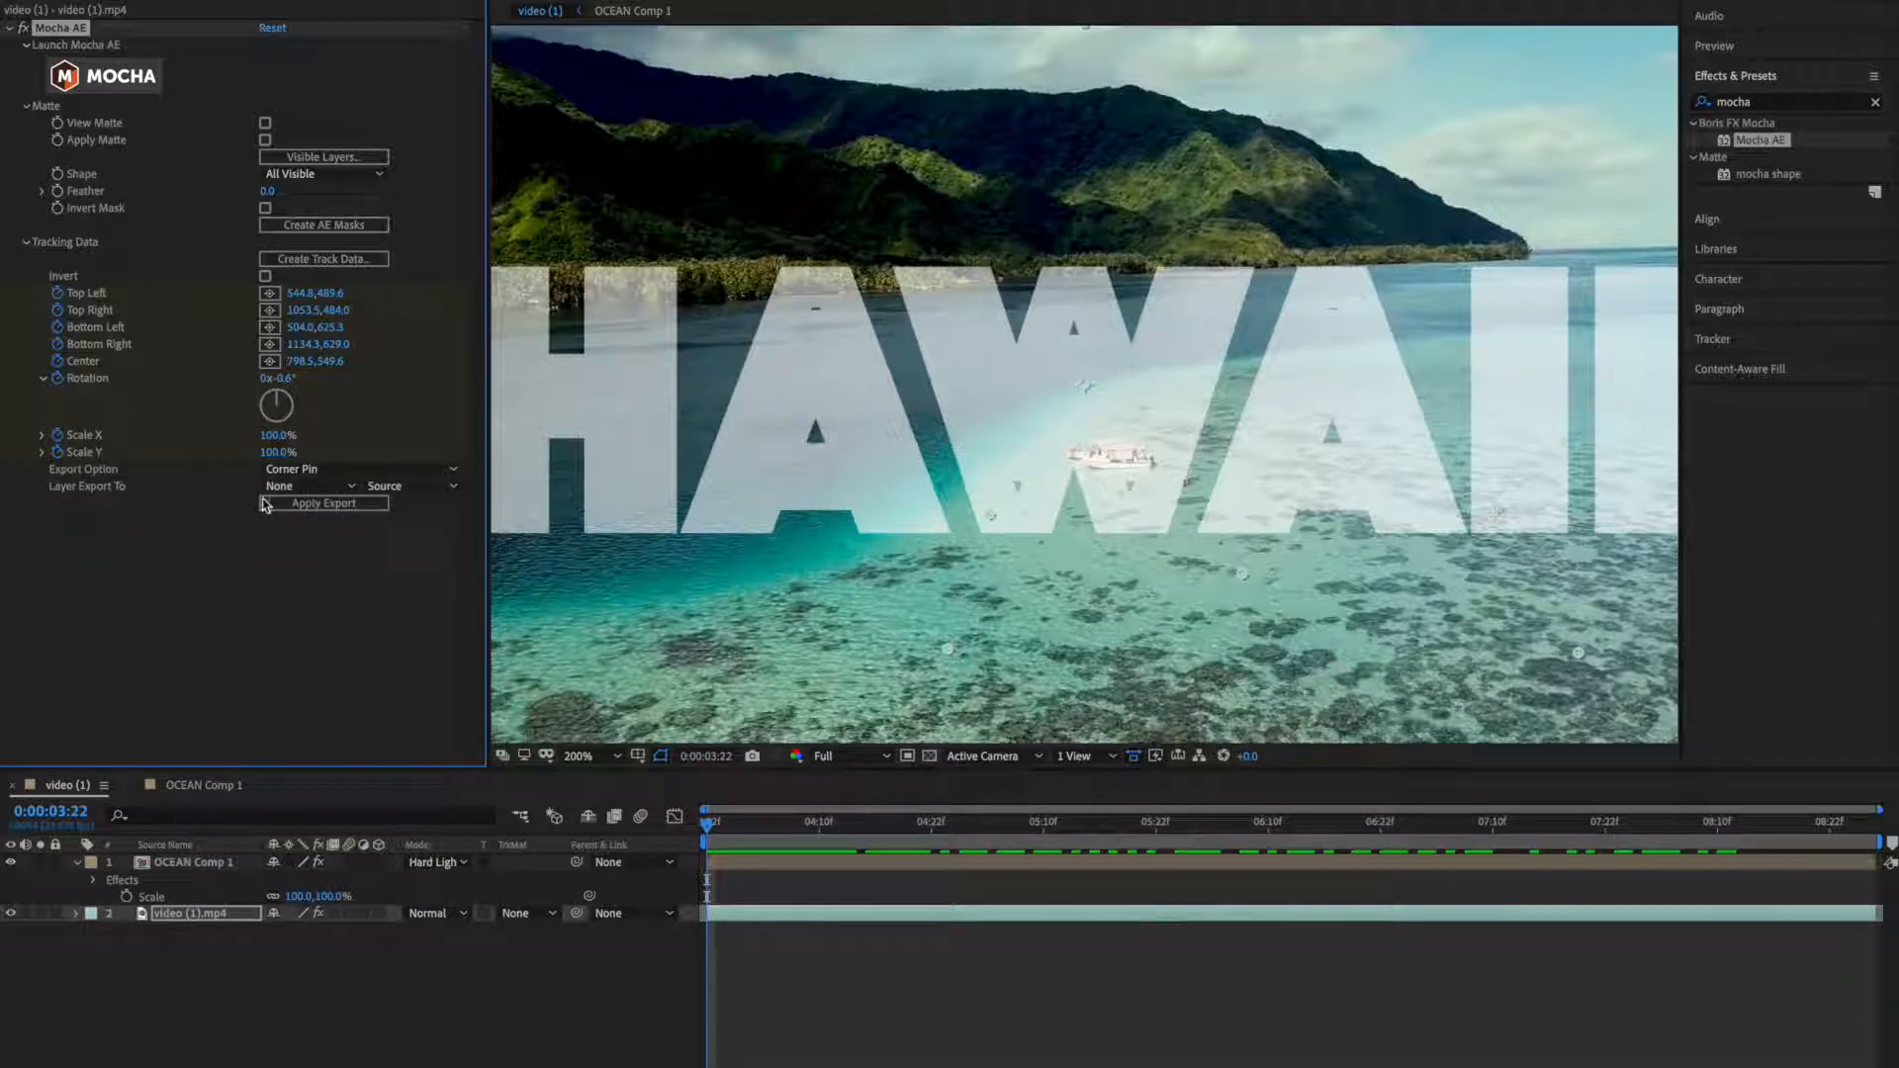
pyautogui.click(306, 487)
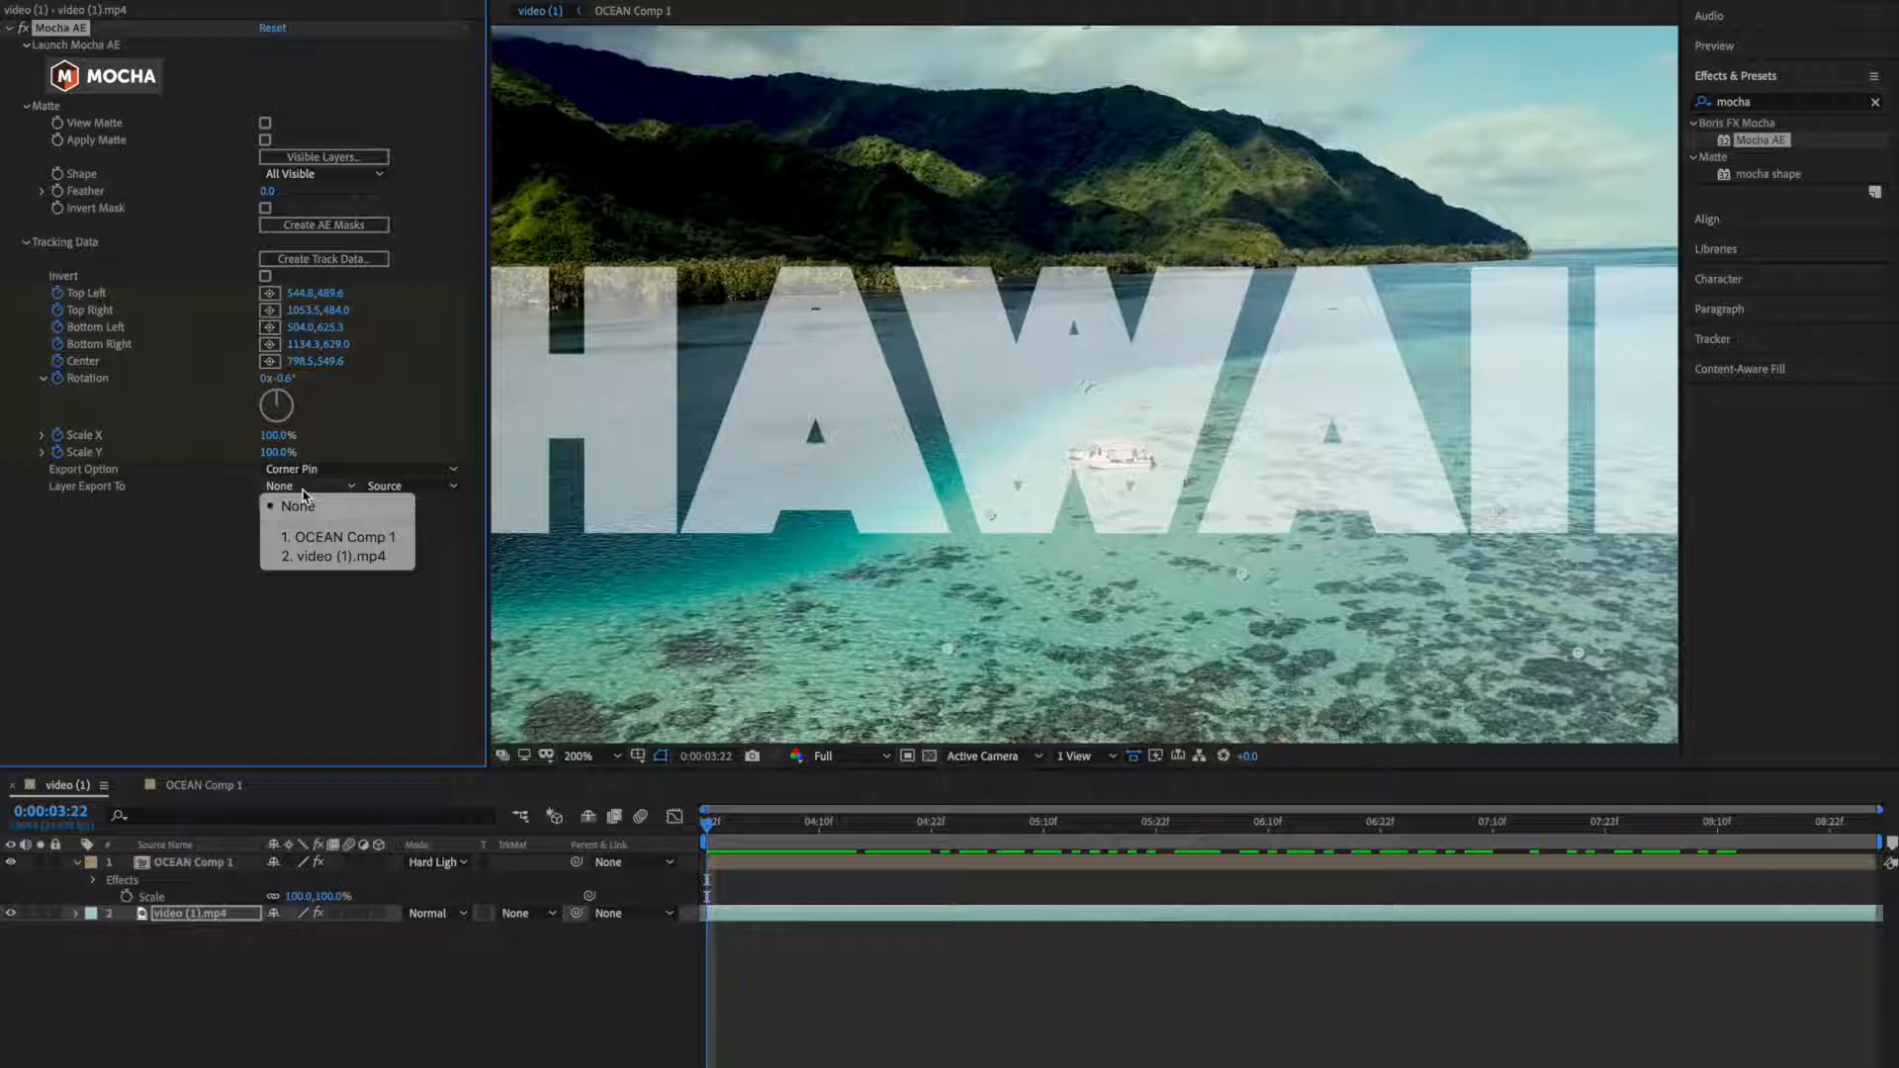
pyautogui.moveTo(336, 536)
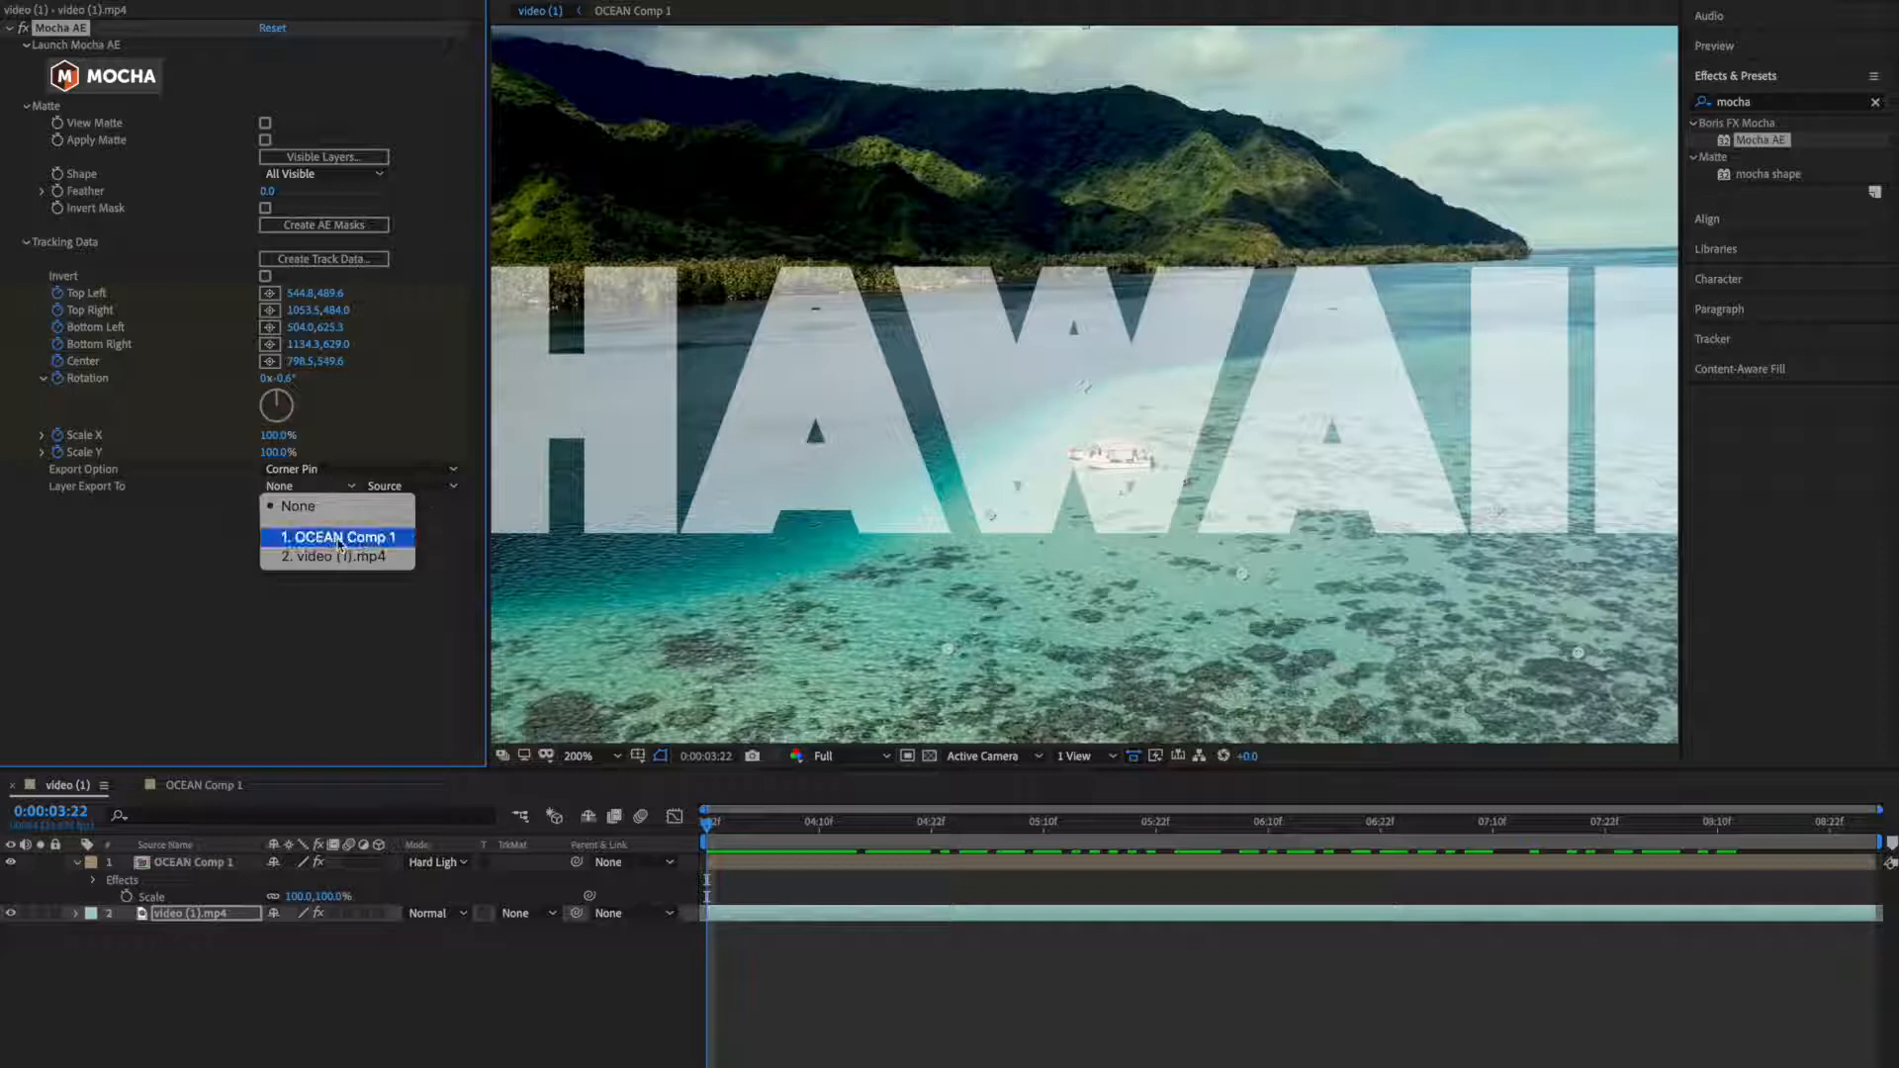
pyautogui.click(340, 538)
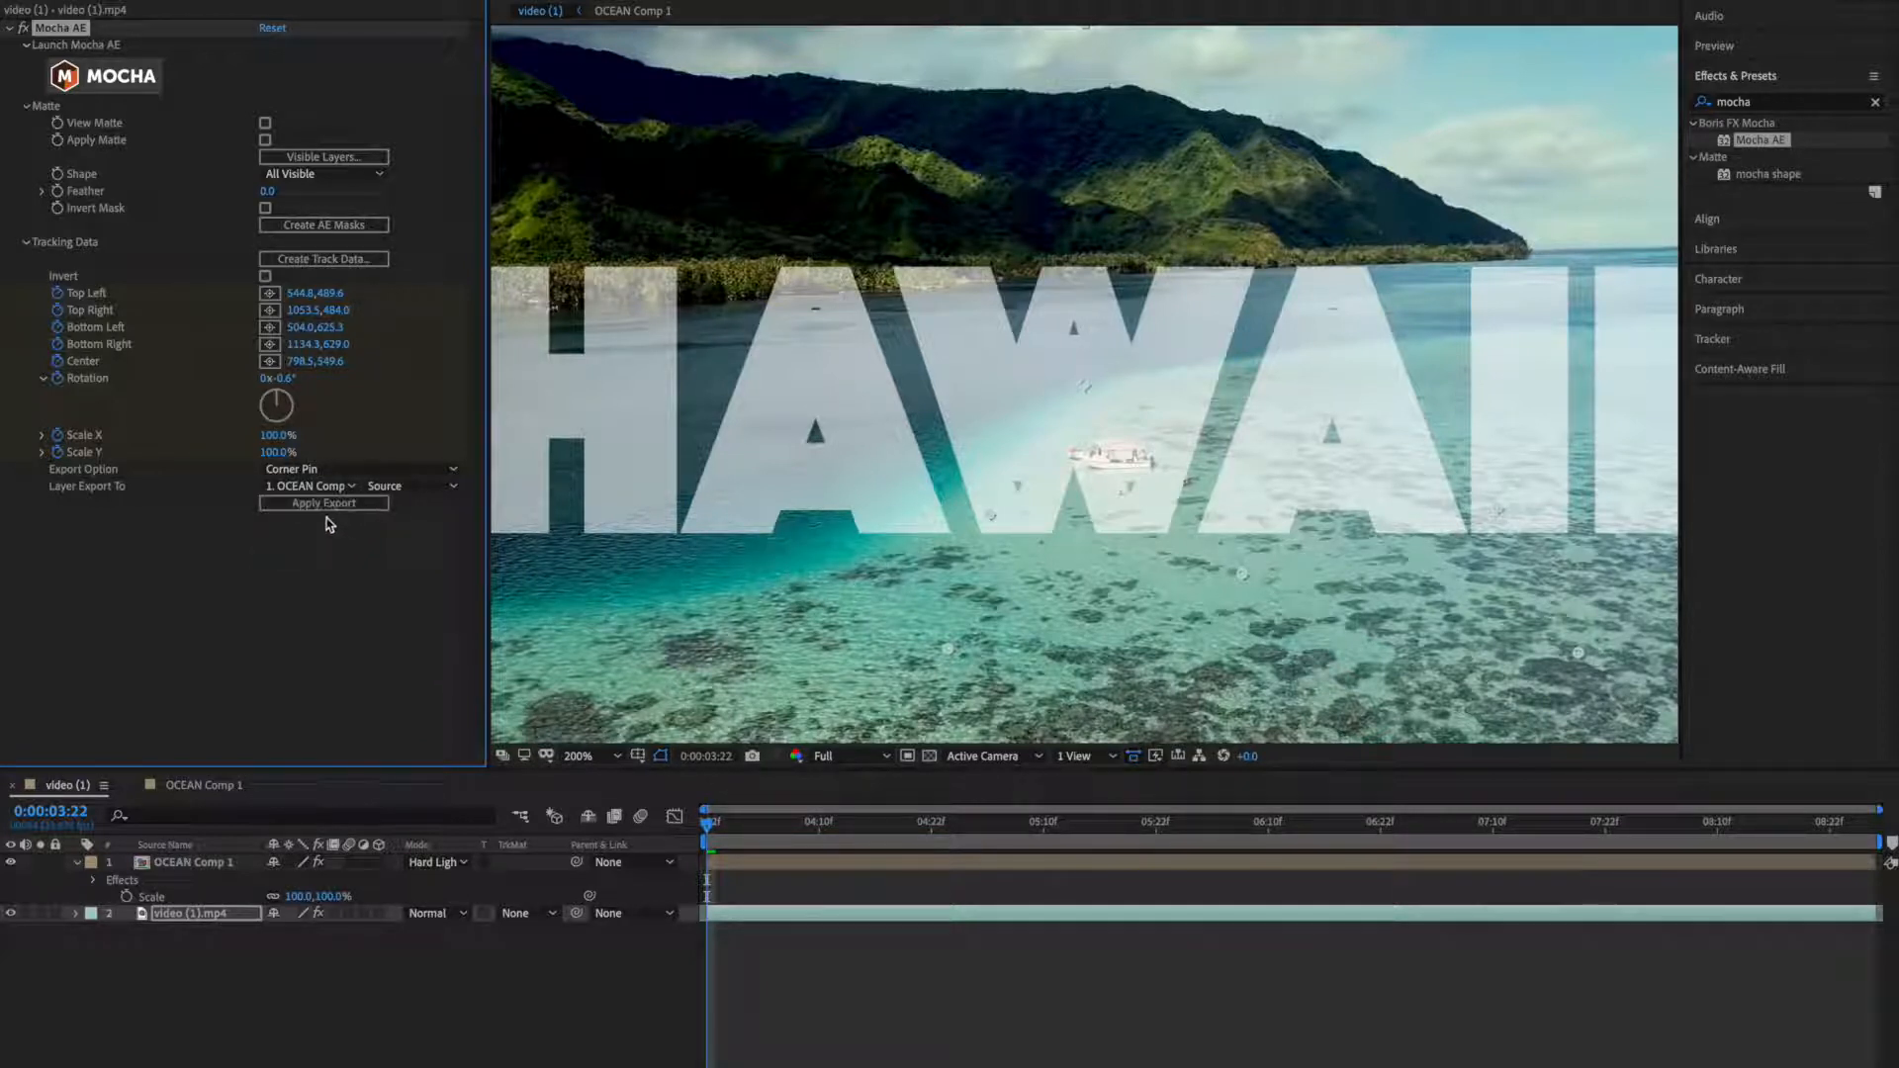
# Apply the export so the HAWAII title gets a Corner Pin effect following the reef track.
pyautogui.click(322, 504)
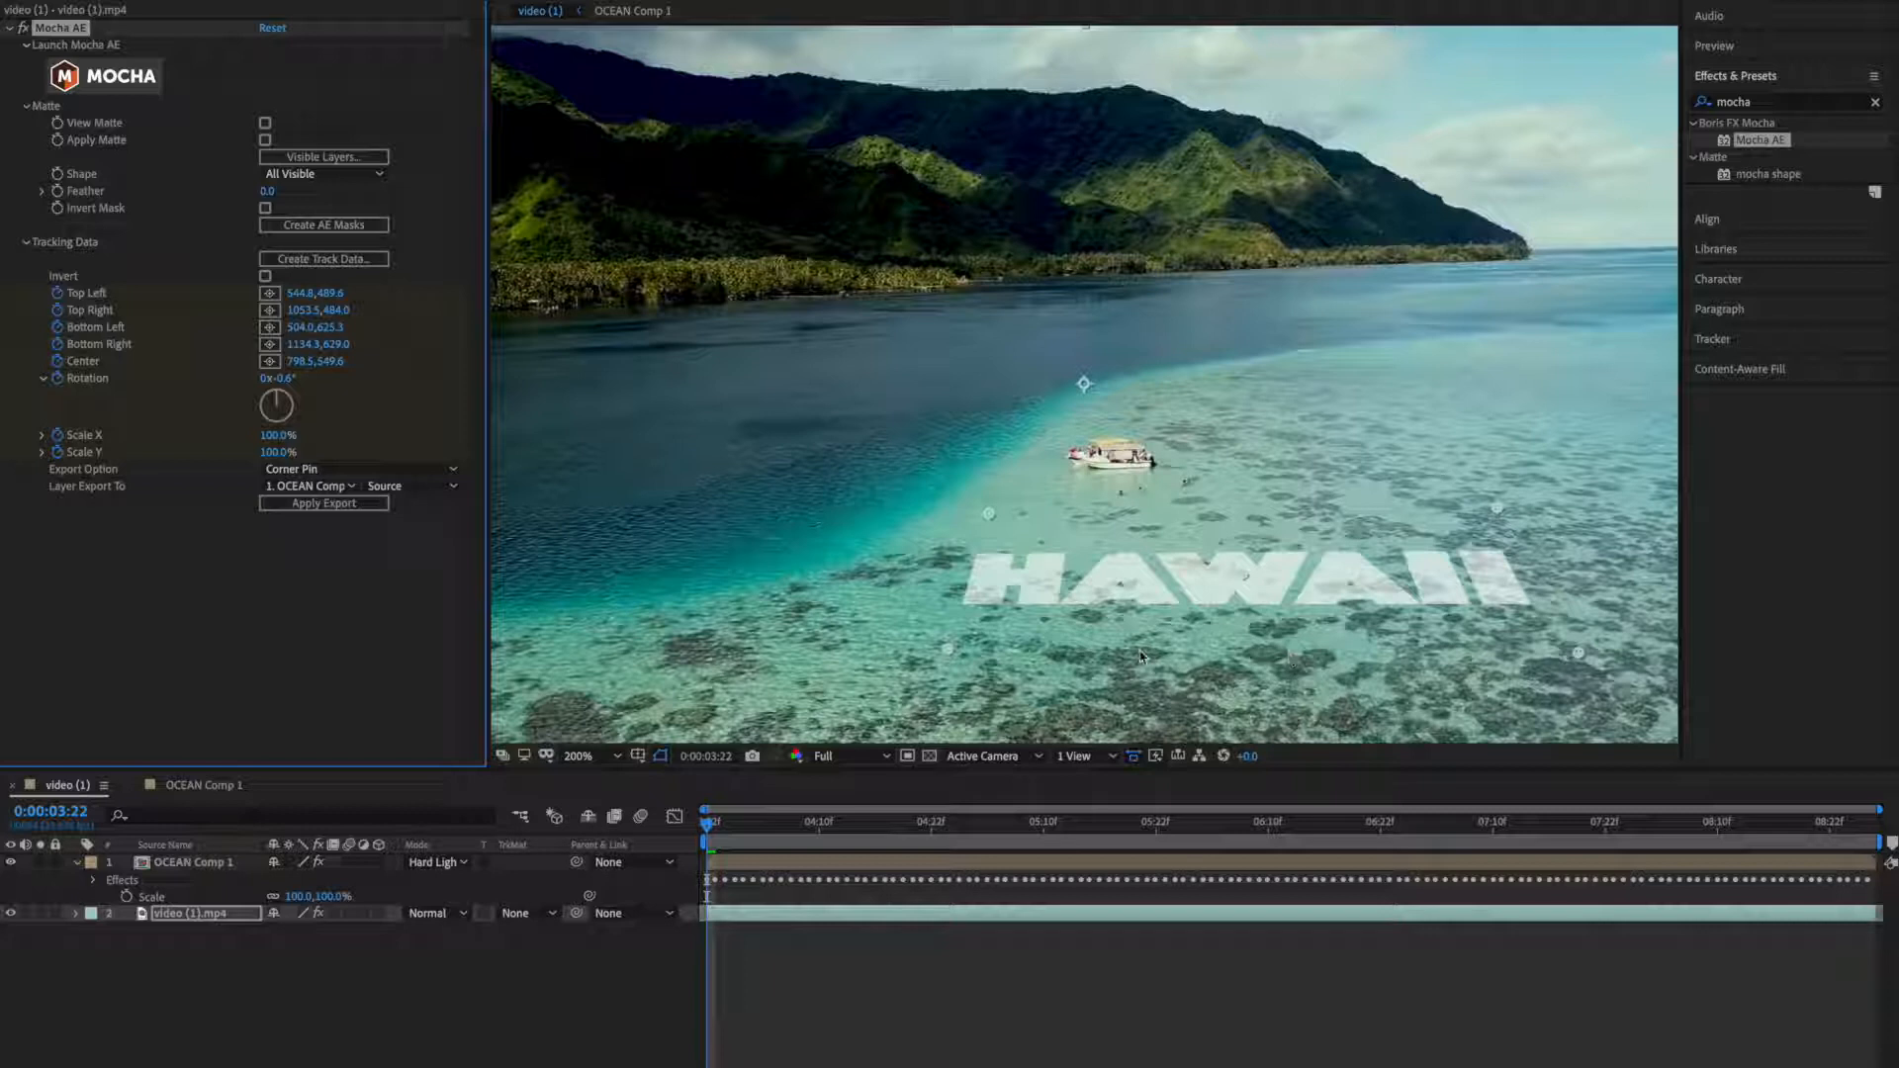
pyautogui.moveTo(1059, 581)
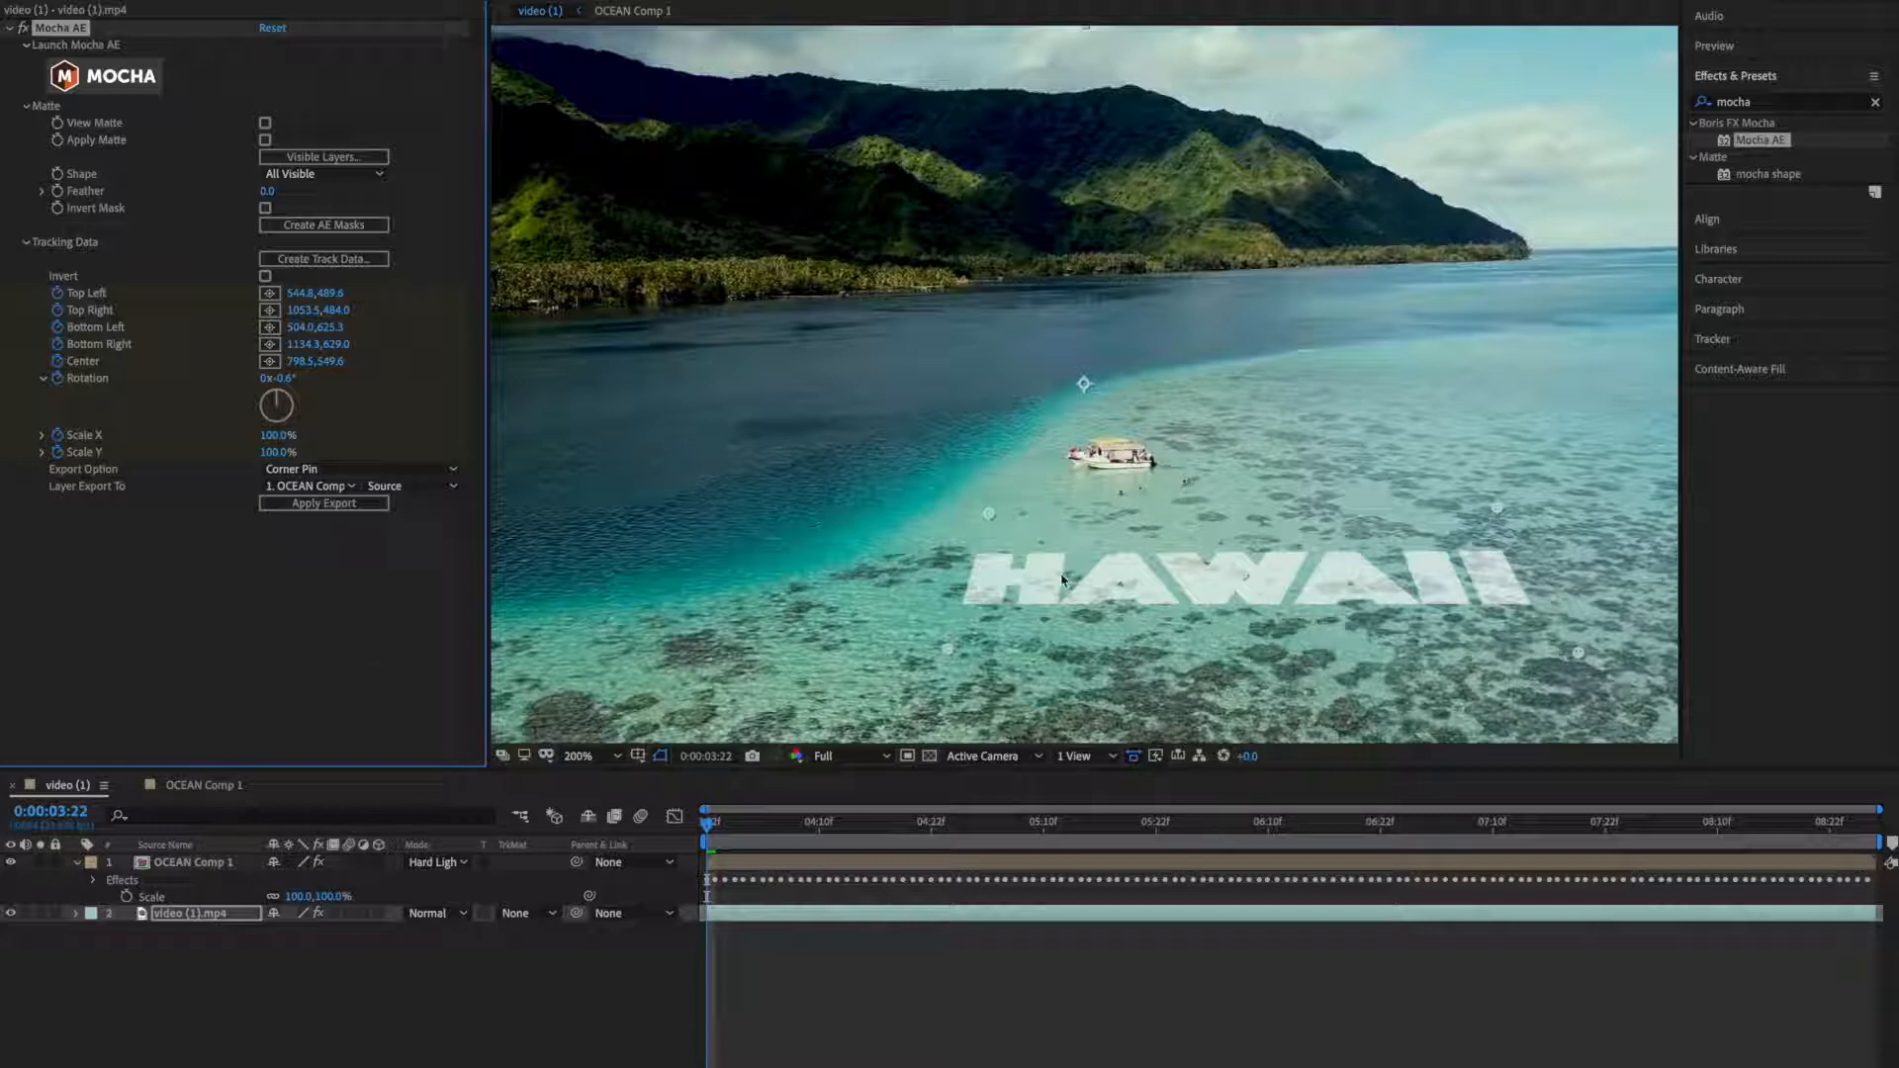
pyautogui.moveTo(989, 573)
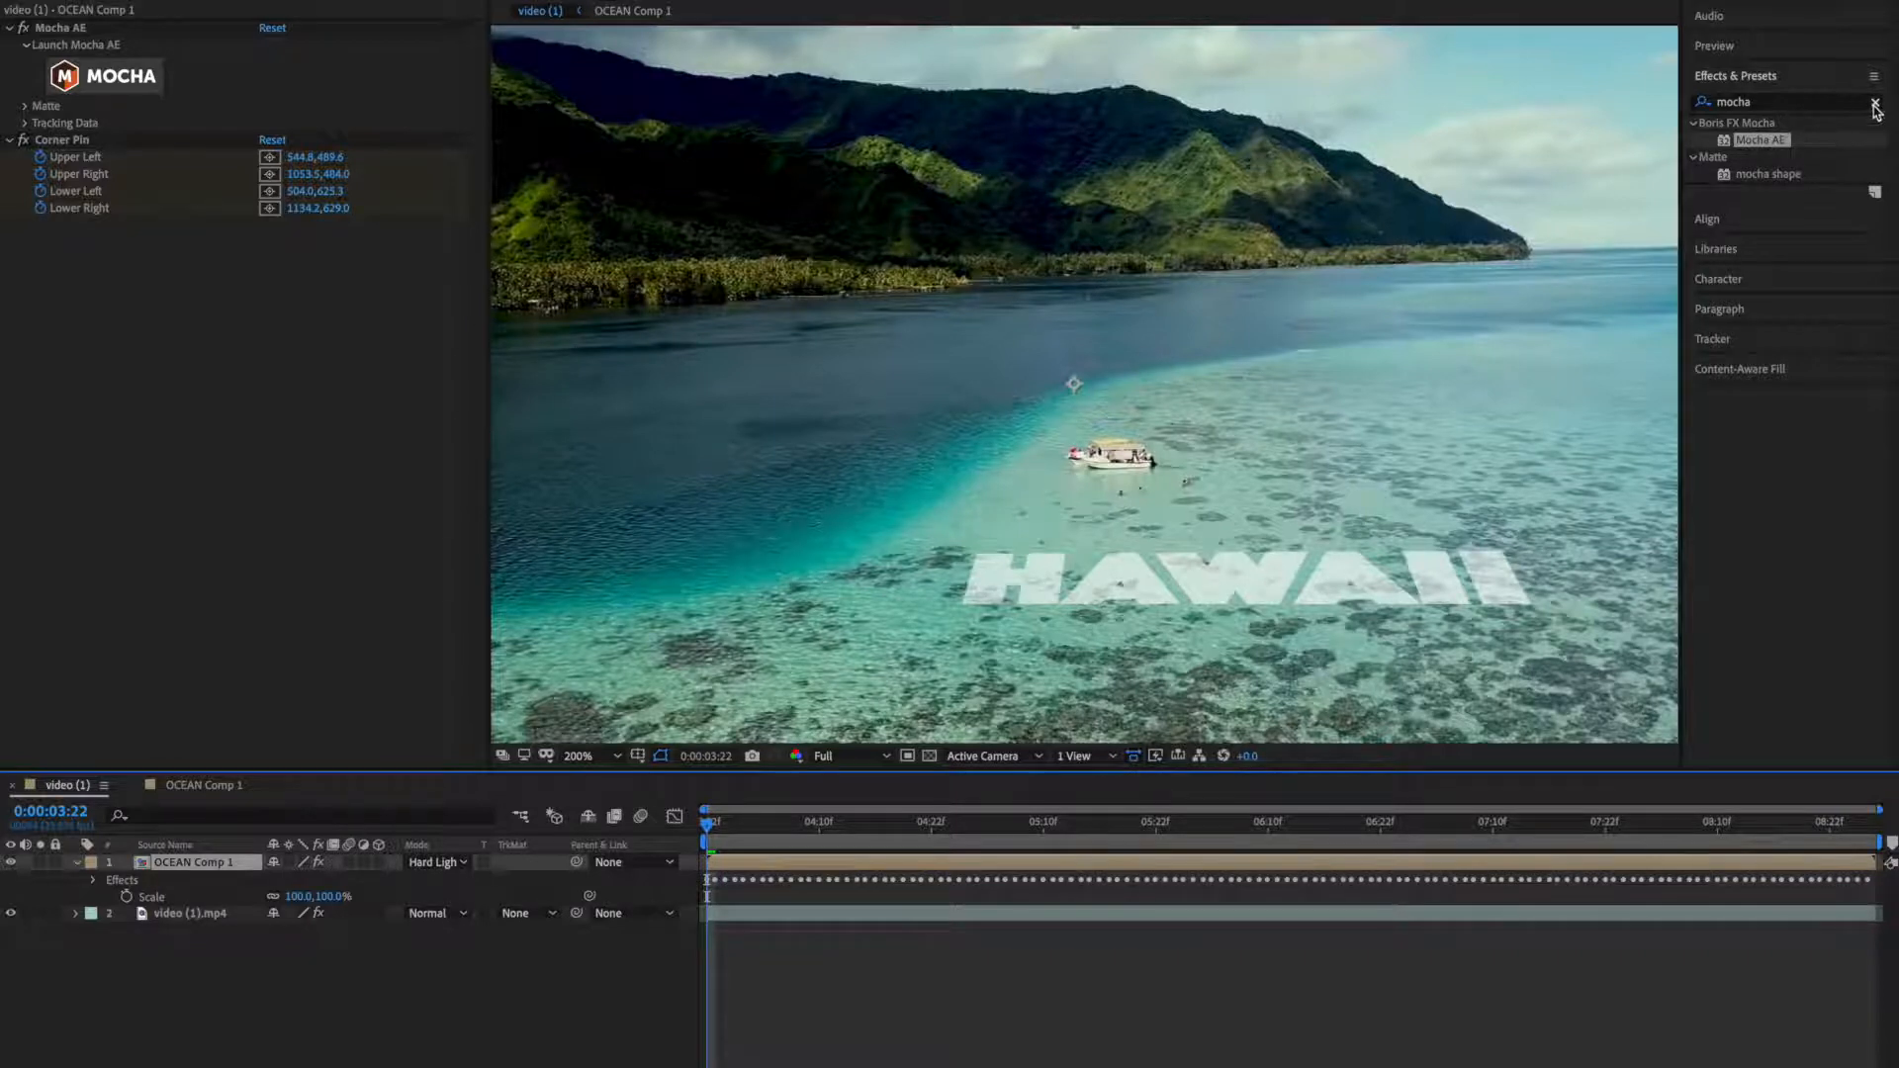
# Search 'displa' in Effects & Presets and add Distort > Displacement Map to OCEAN Comp 1.
pyautogui.click(1871, 101)
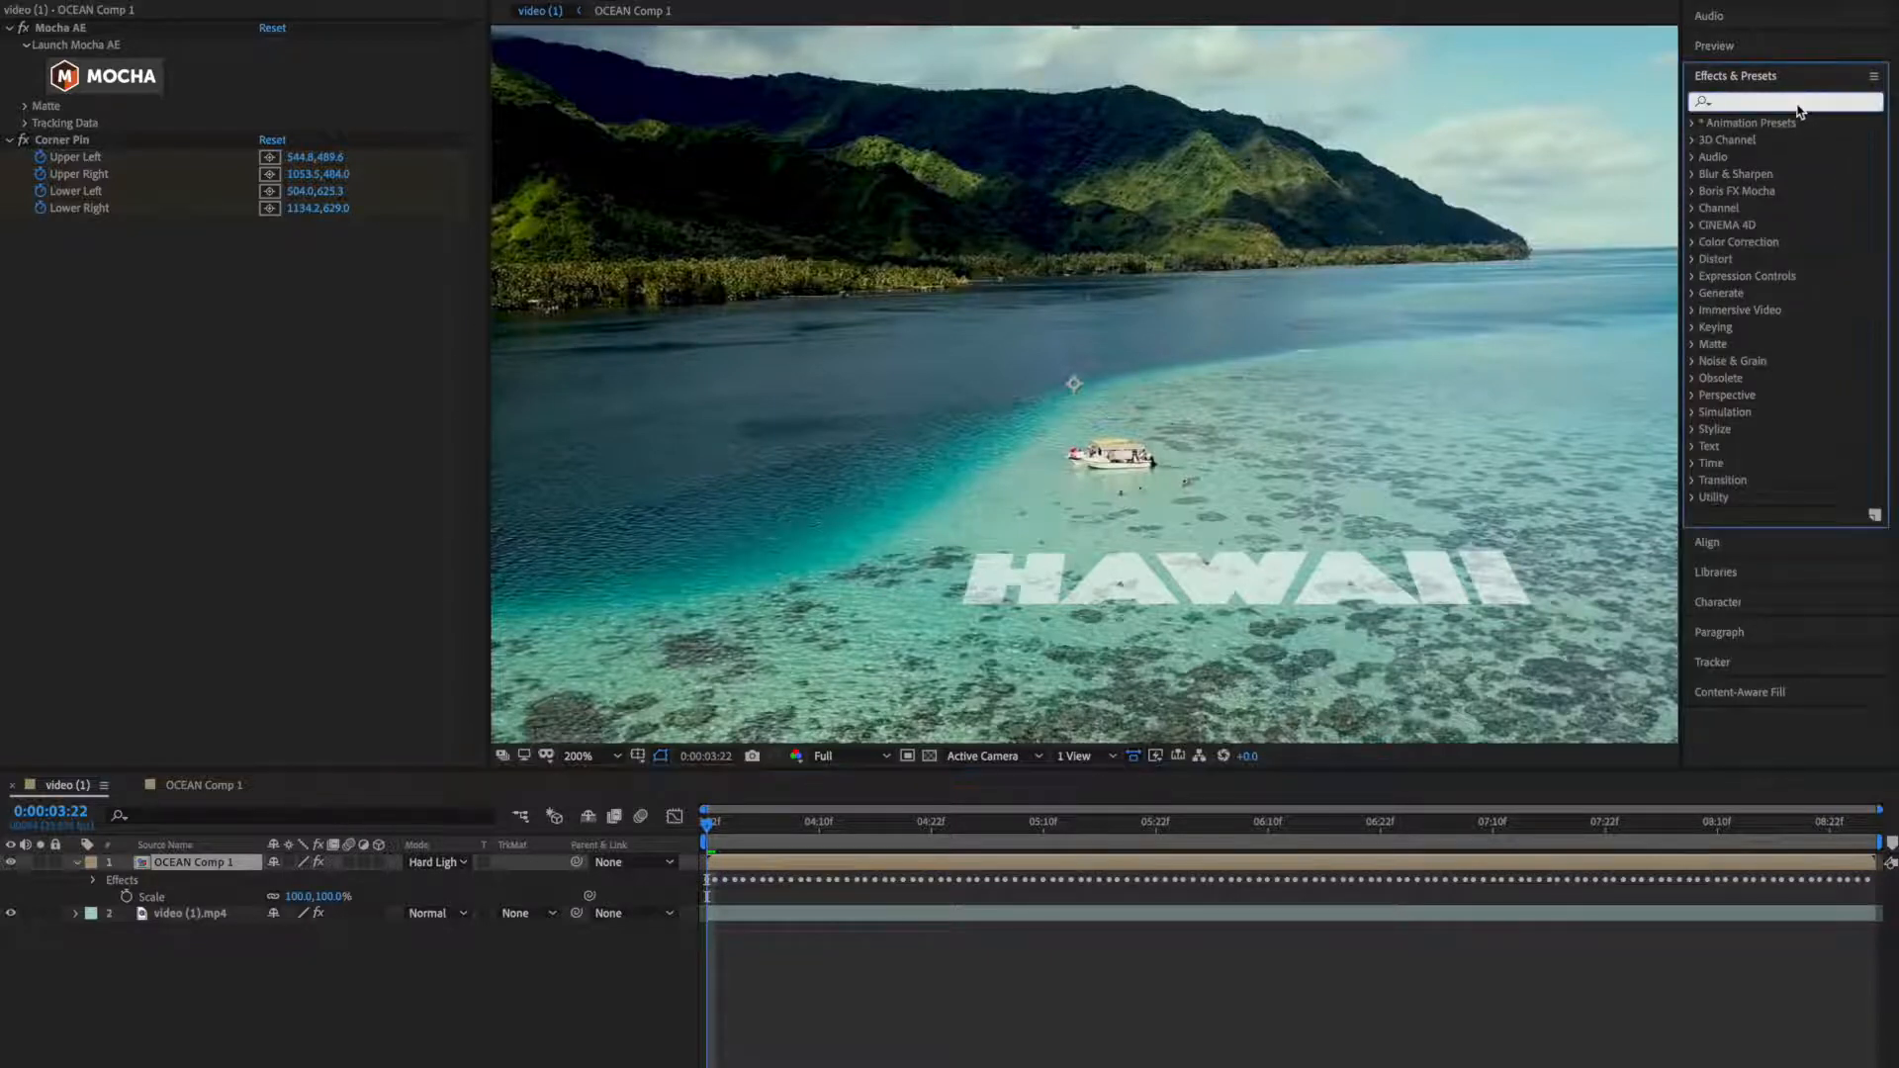
pyautogui.write('displa')
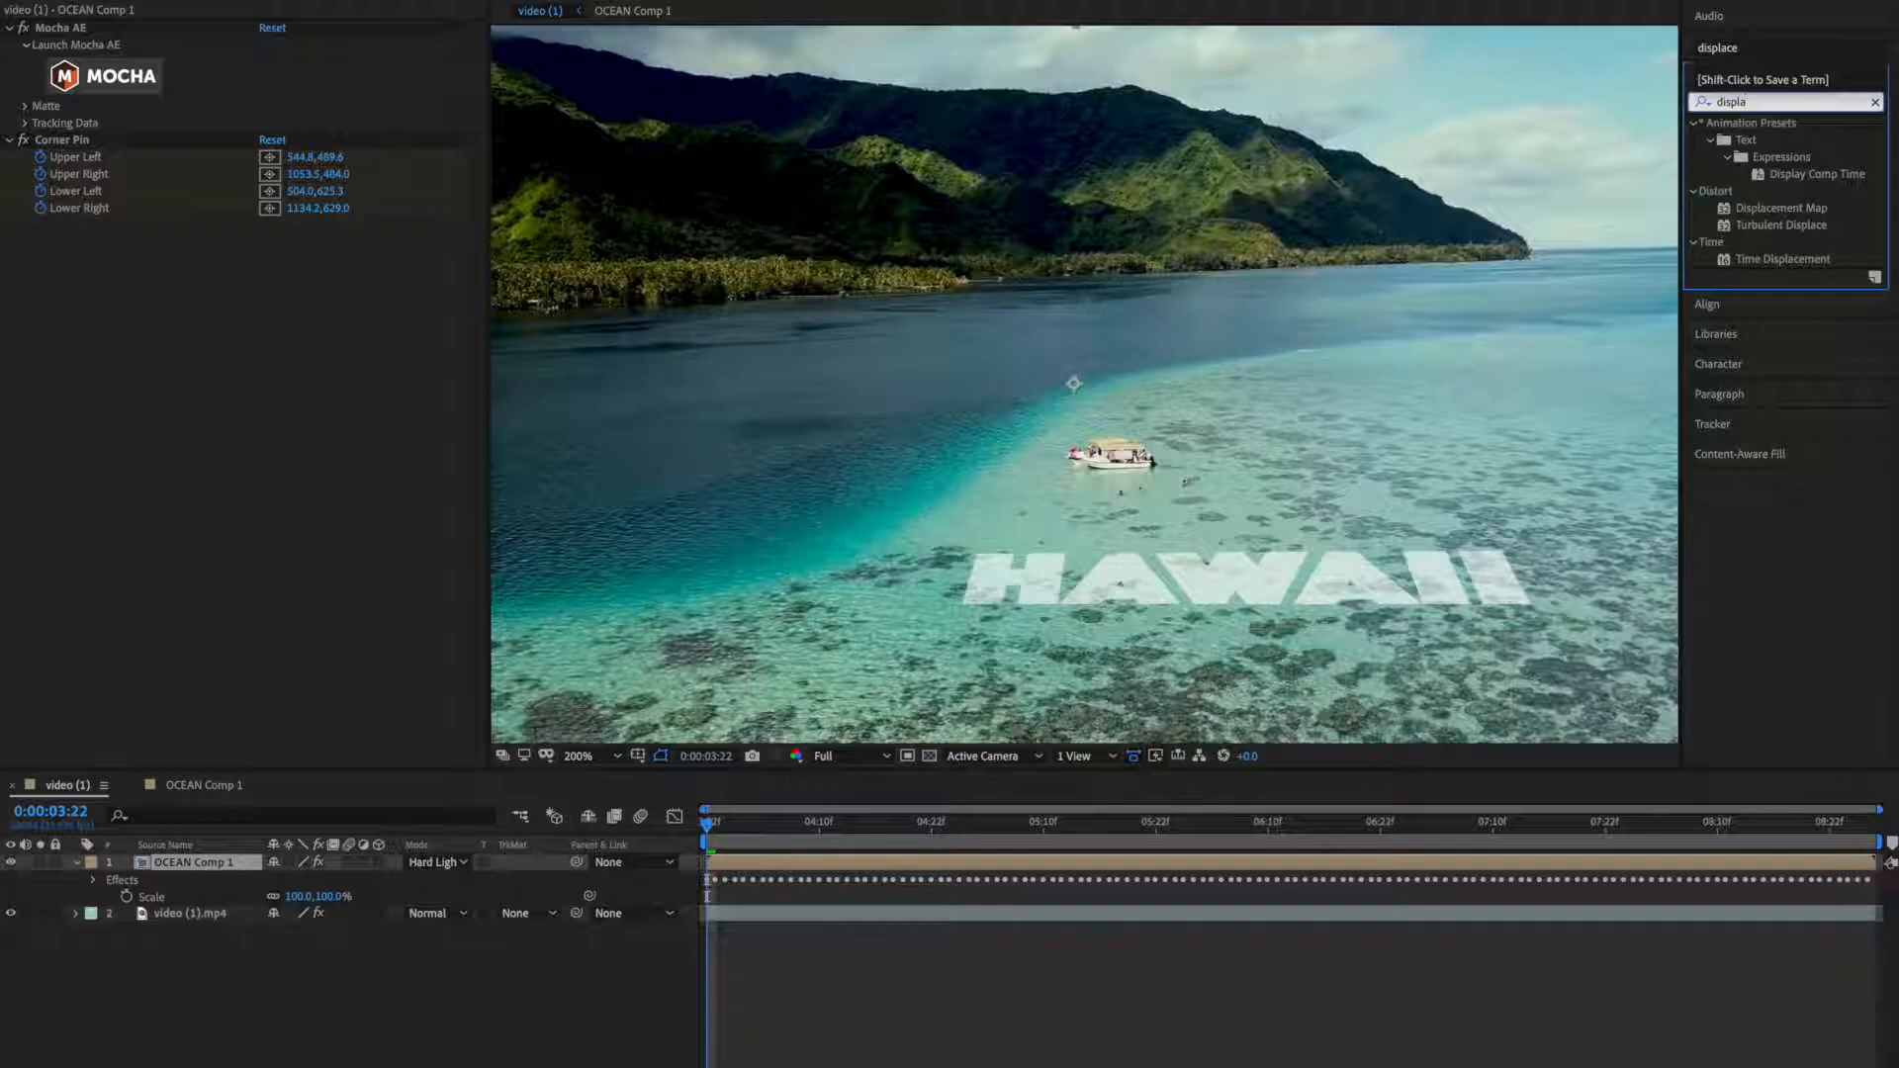
pyautogui.click(1777, 207)
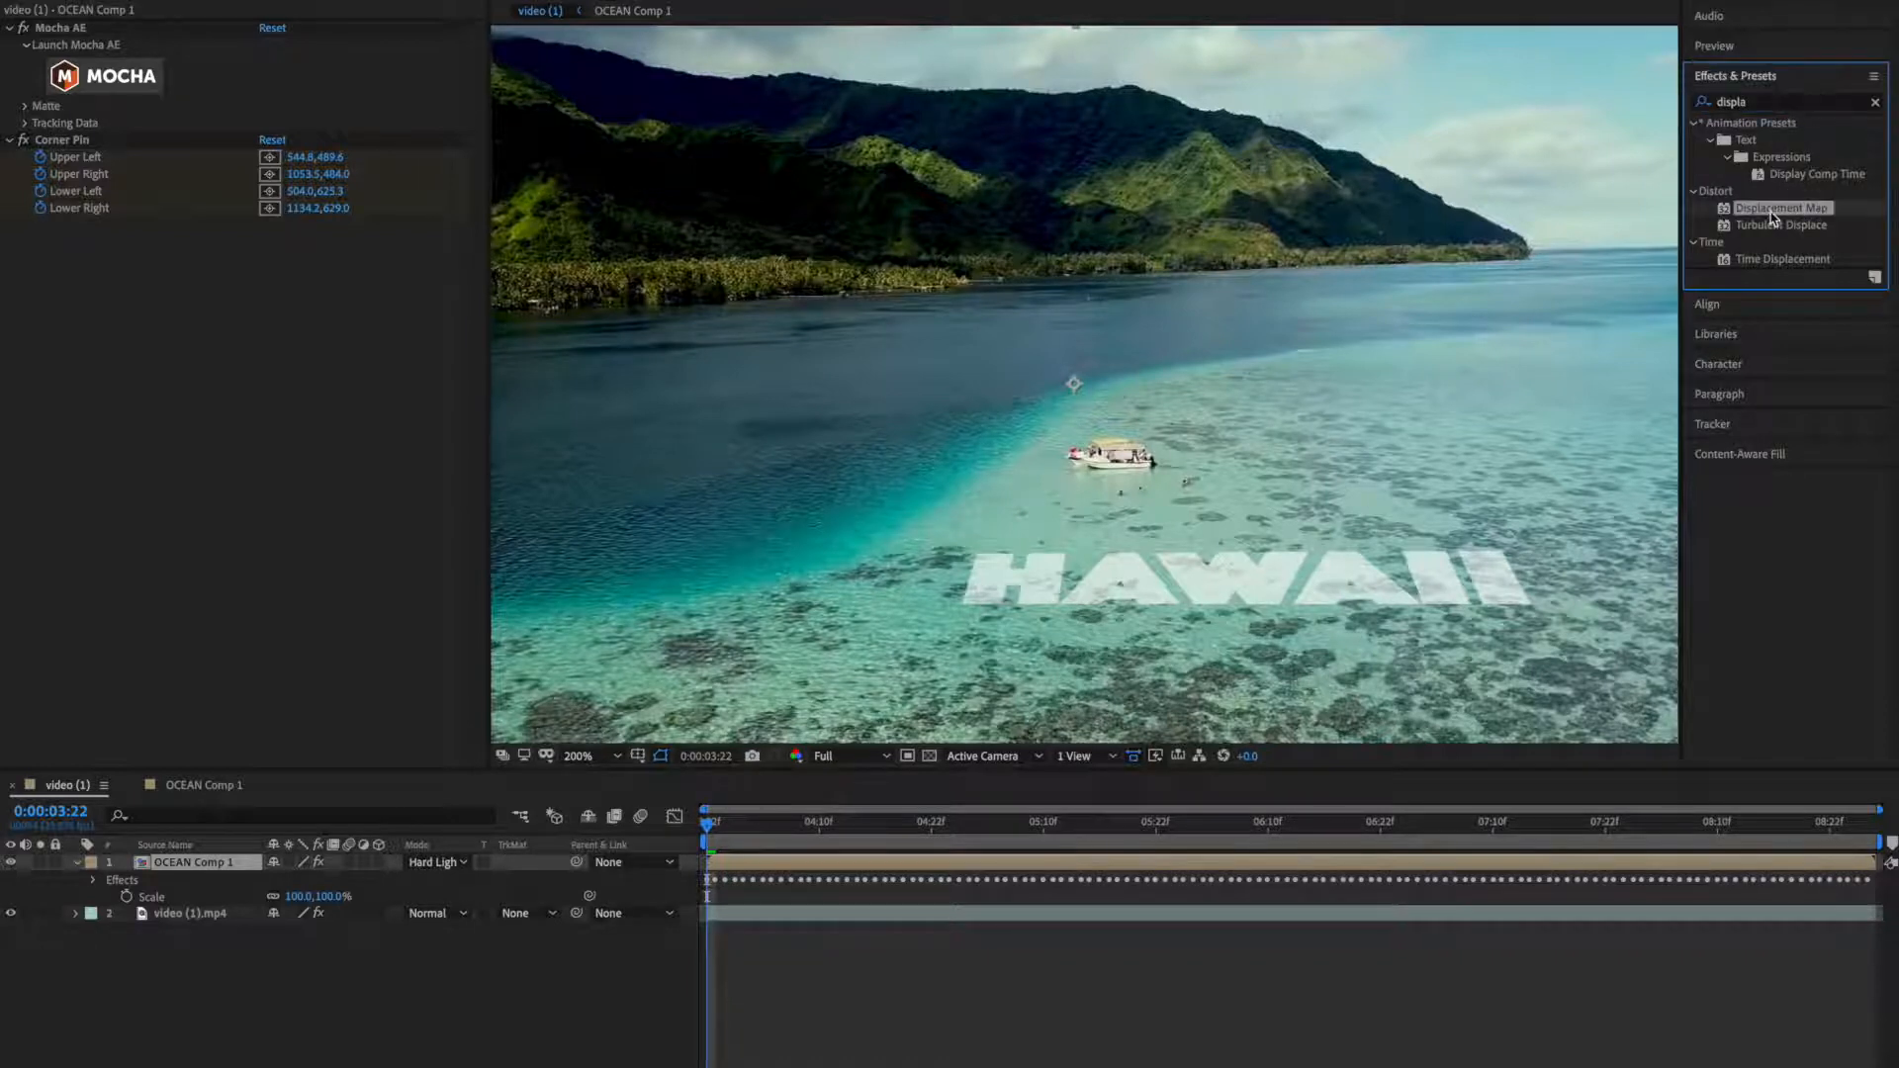
pyautogui.doubleClick(1783, 207)
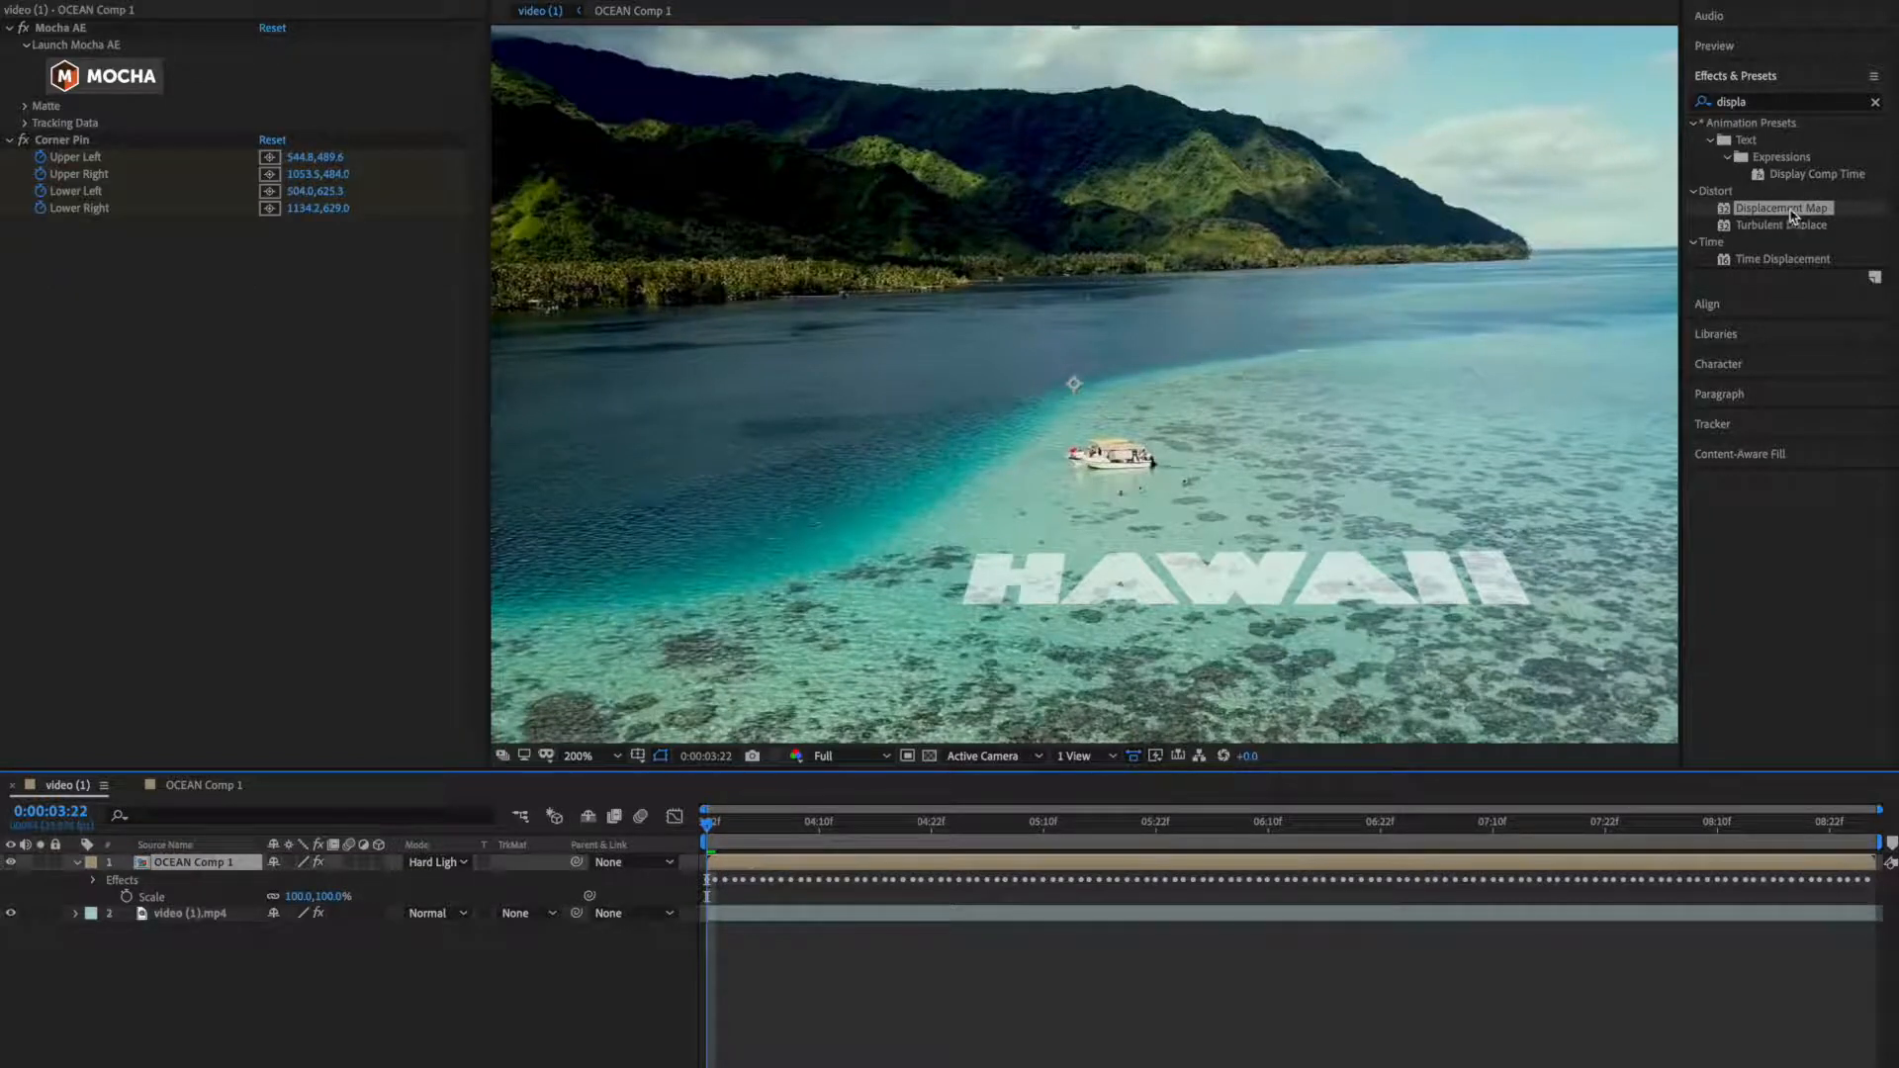
pyautogui.doubleClick(1784, 208)
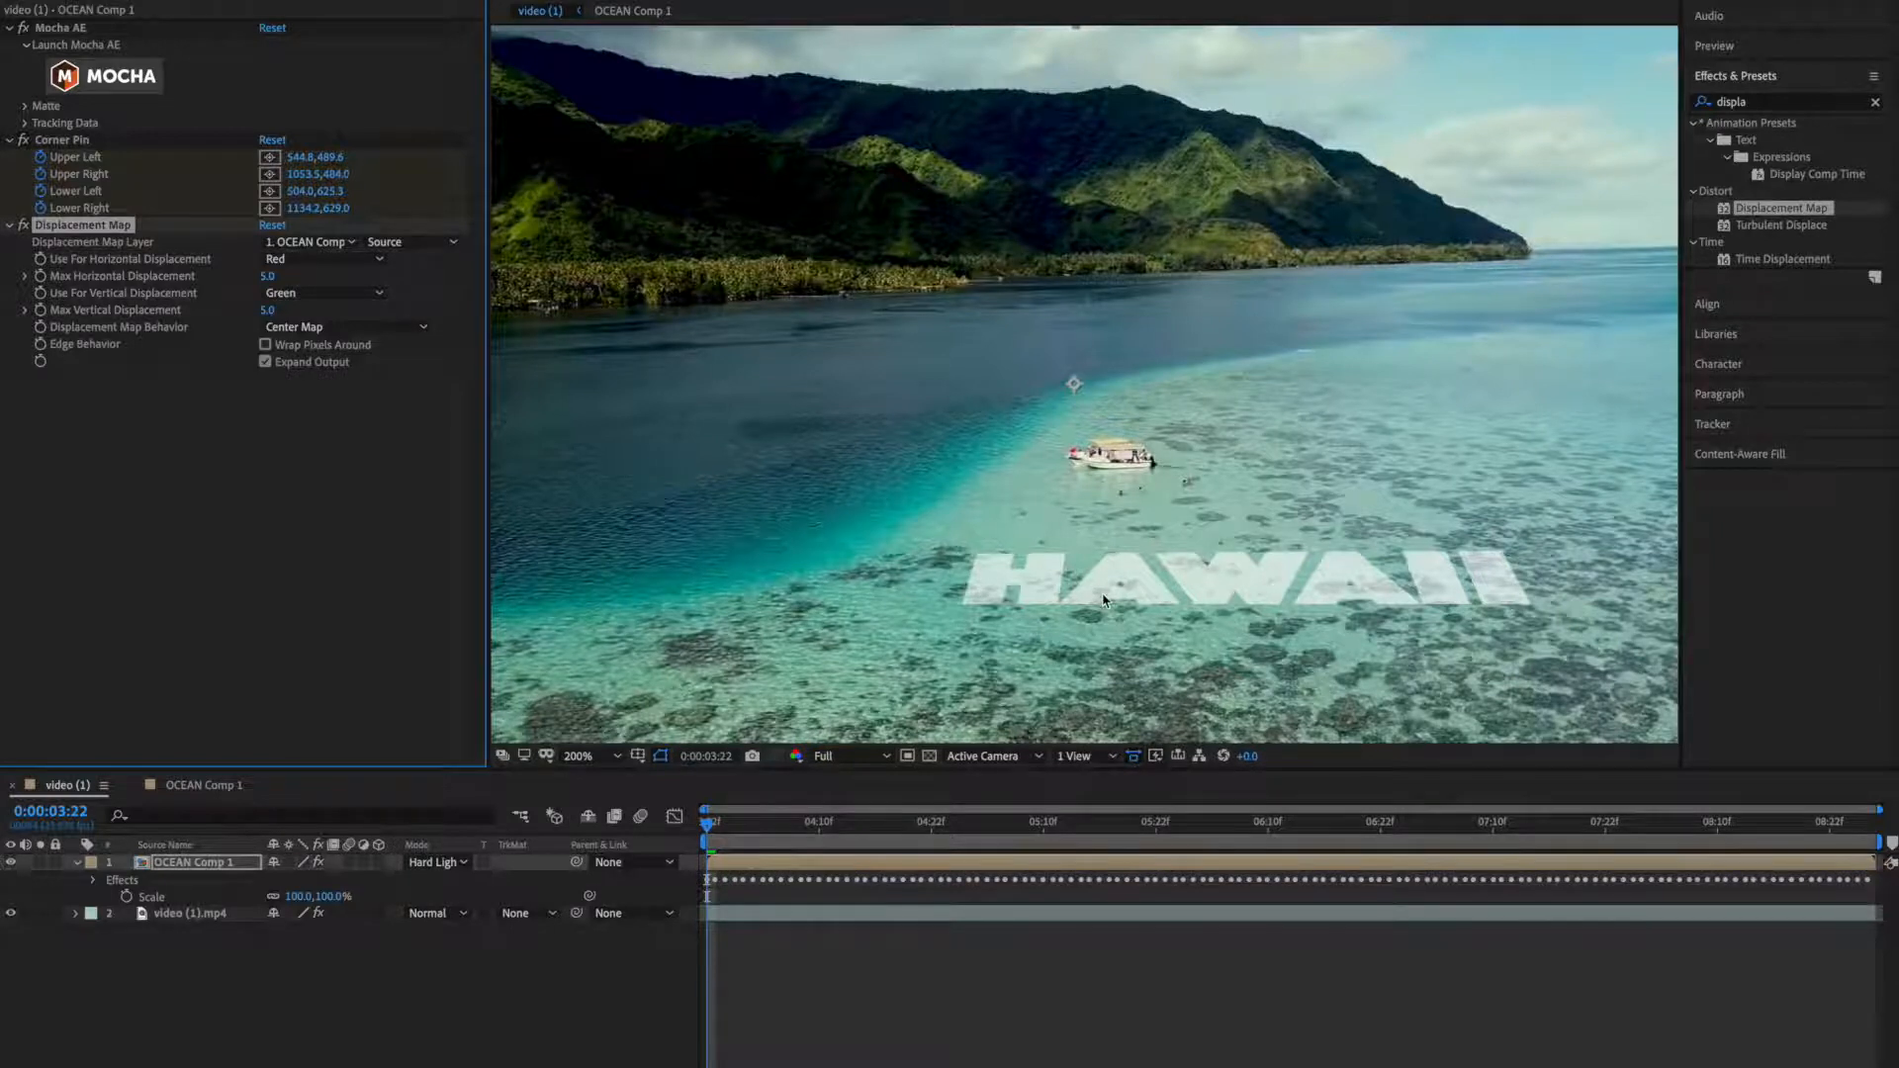
# Set the Displacement Map Layer to 2. video (1).mp4 so the footage distorts the HAWAII text.
pyautogui.click(578, 756)
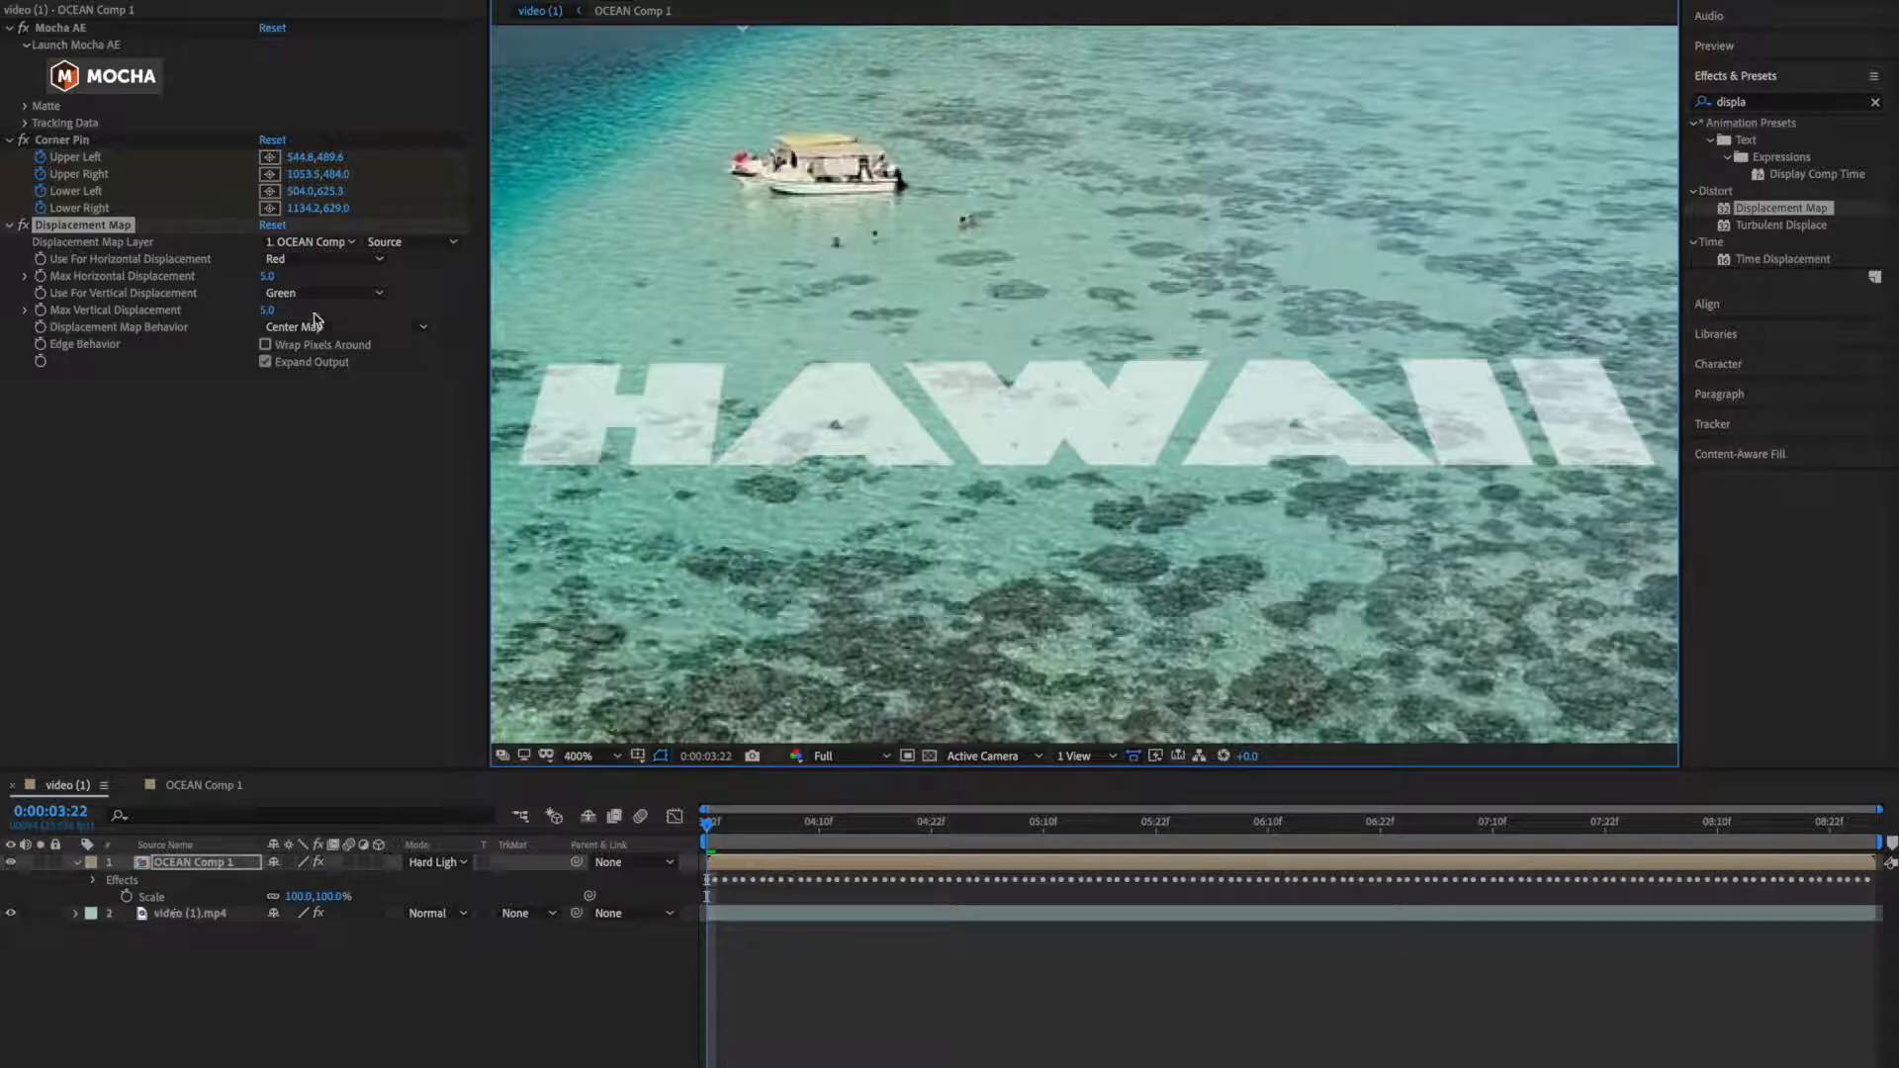
pyautogui.click(306, 242)
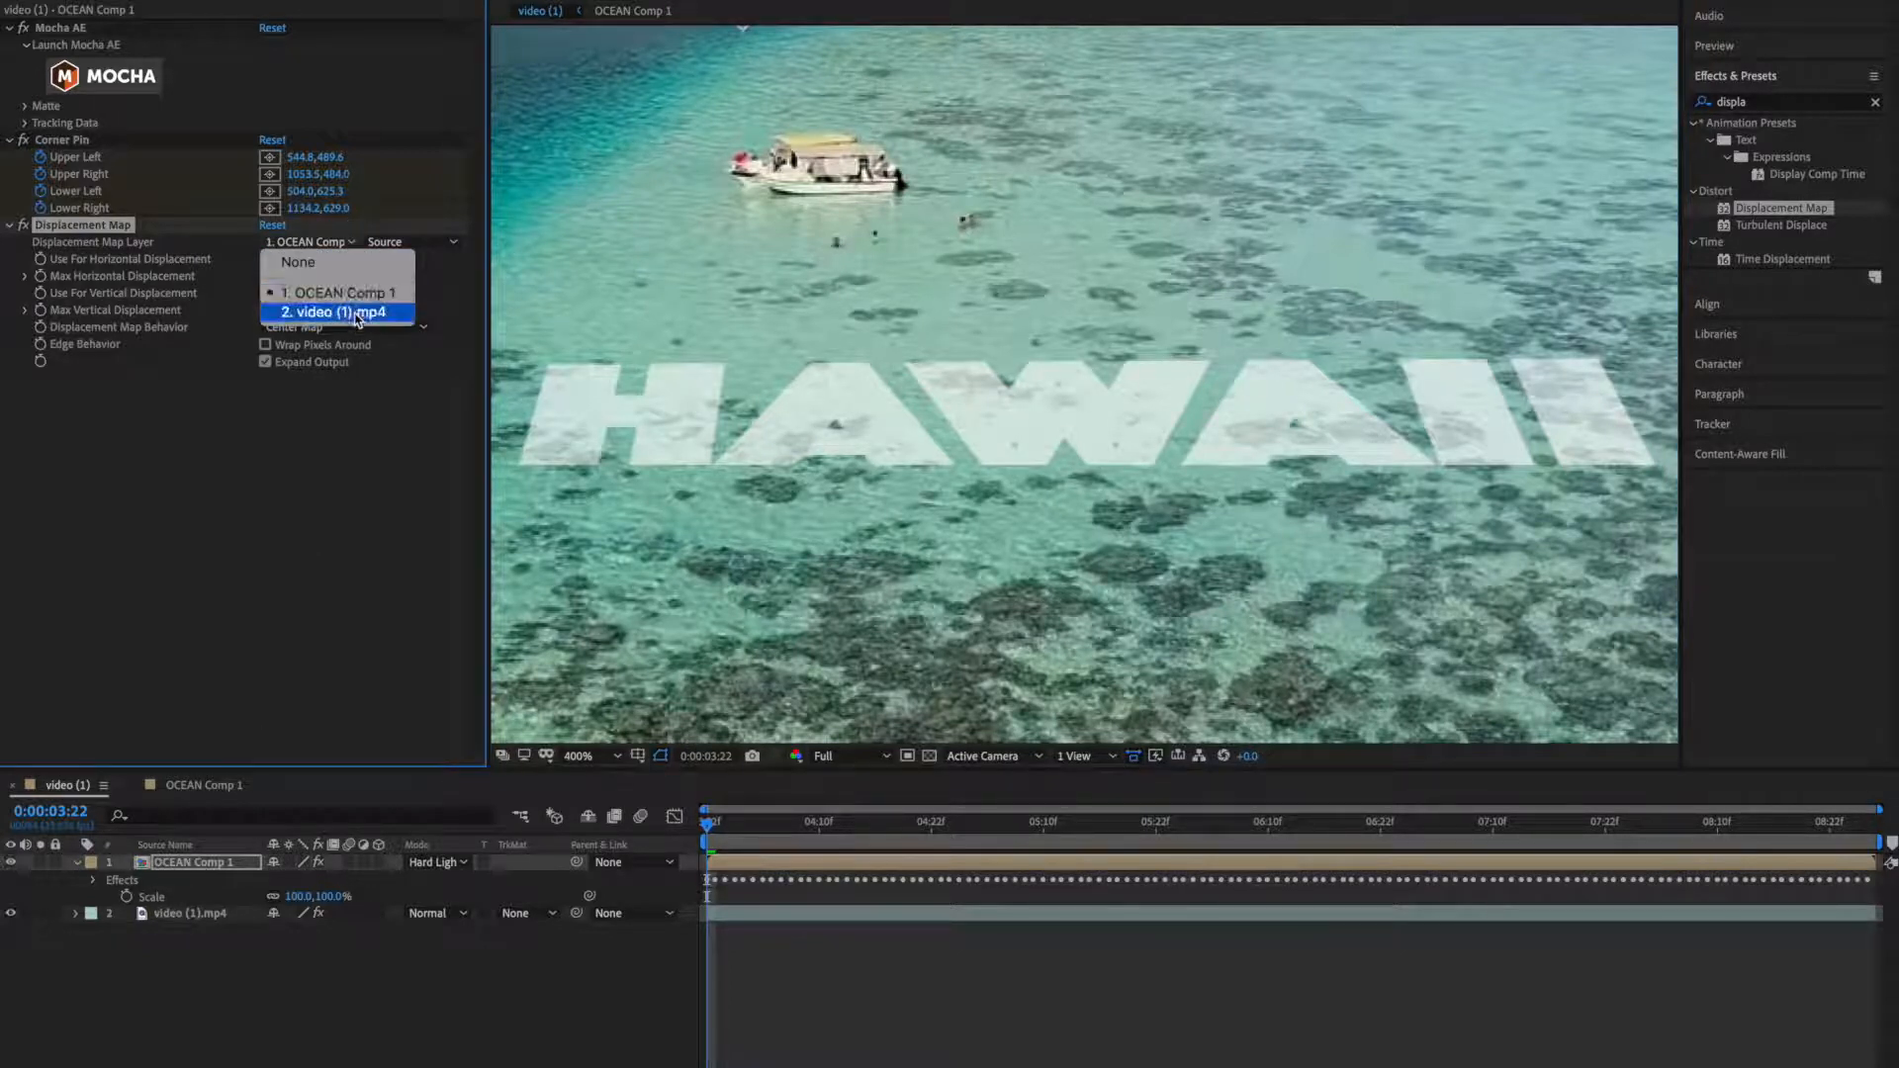
pyautogui.click(340, 313)
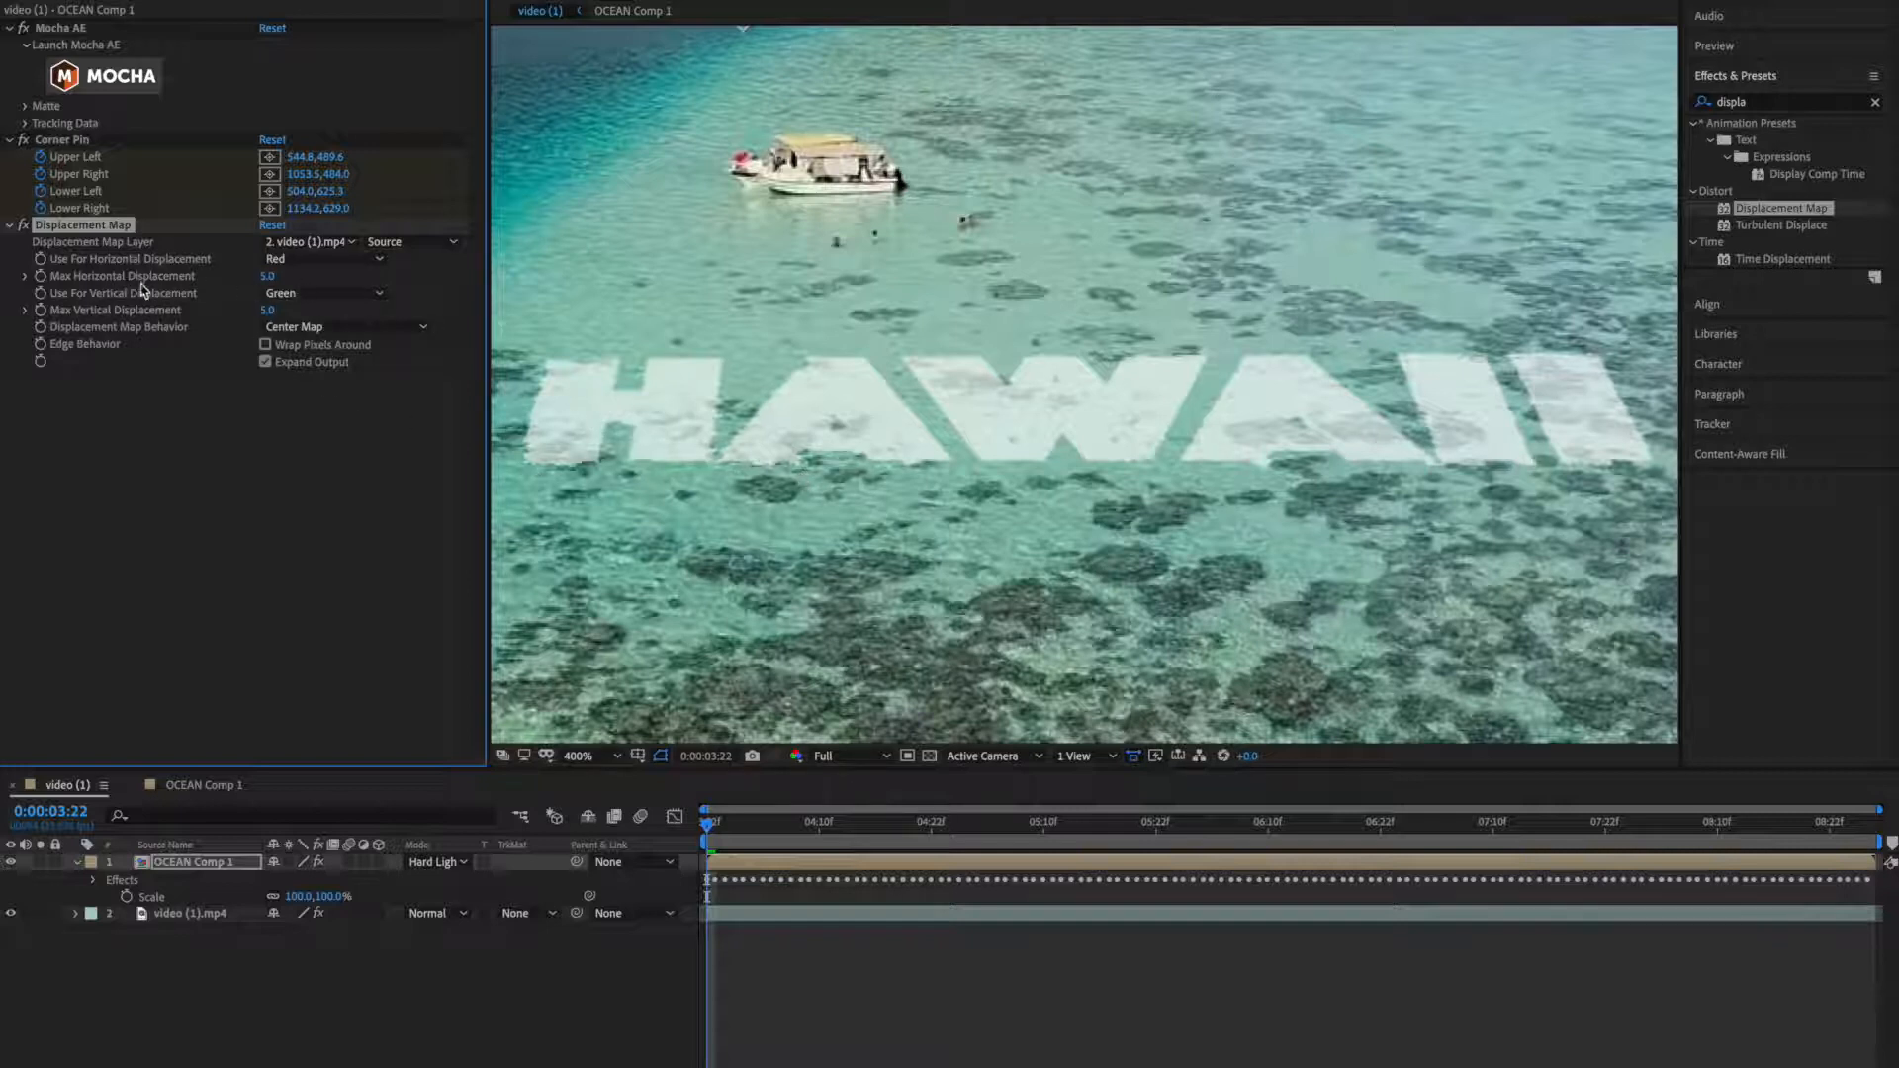
pyautogui.moveTo(99, 285)
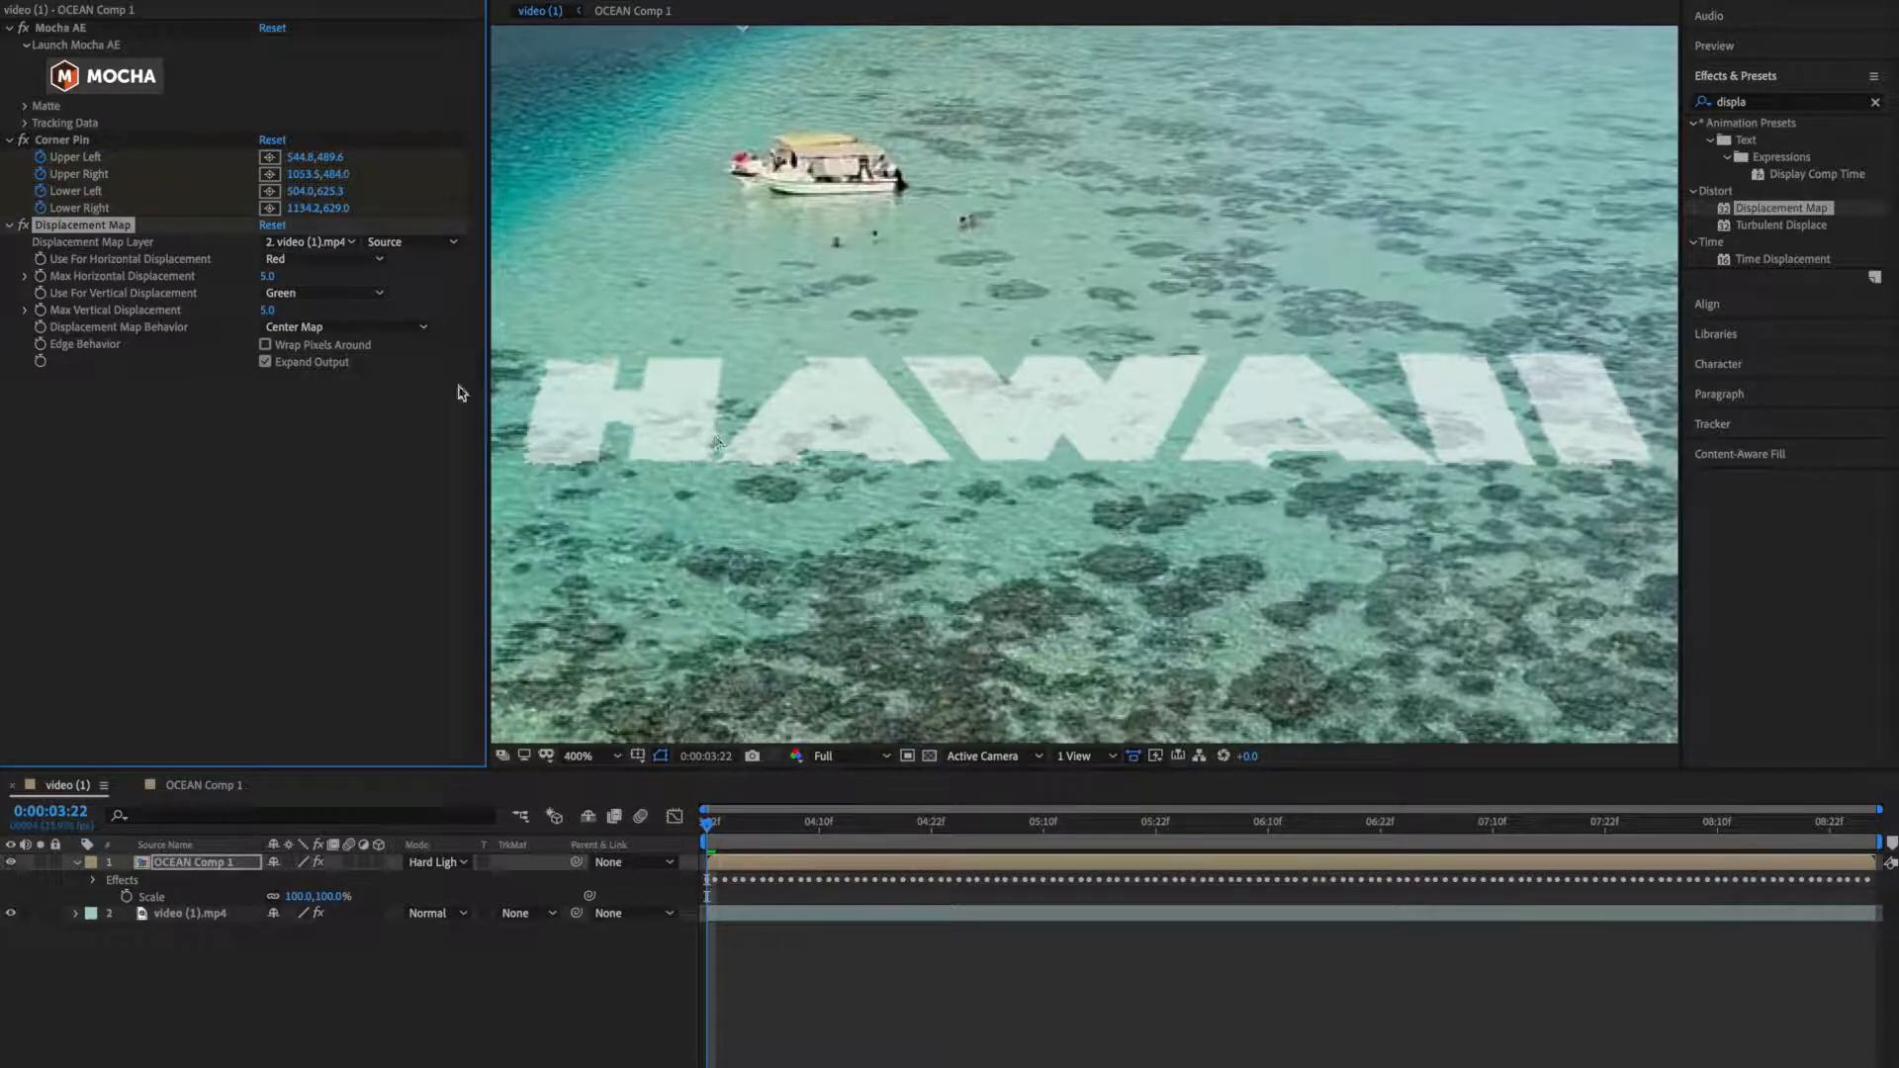
# Raise Max Horizontal and Max Vertical Displacement to 8.0 for a stronger text warp.
pyautogui.doubleClick(269, 275)
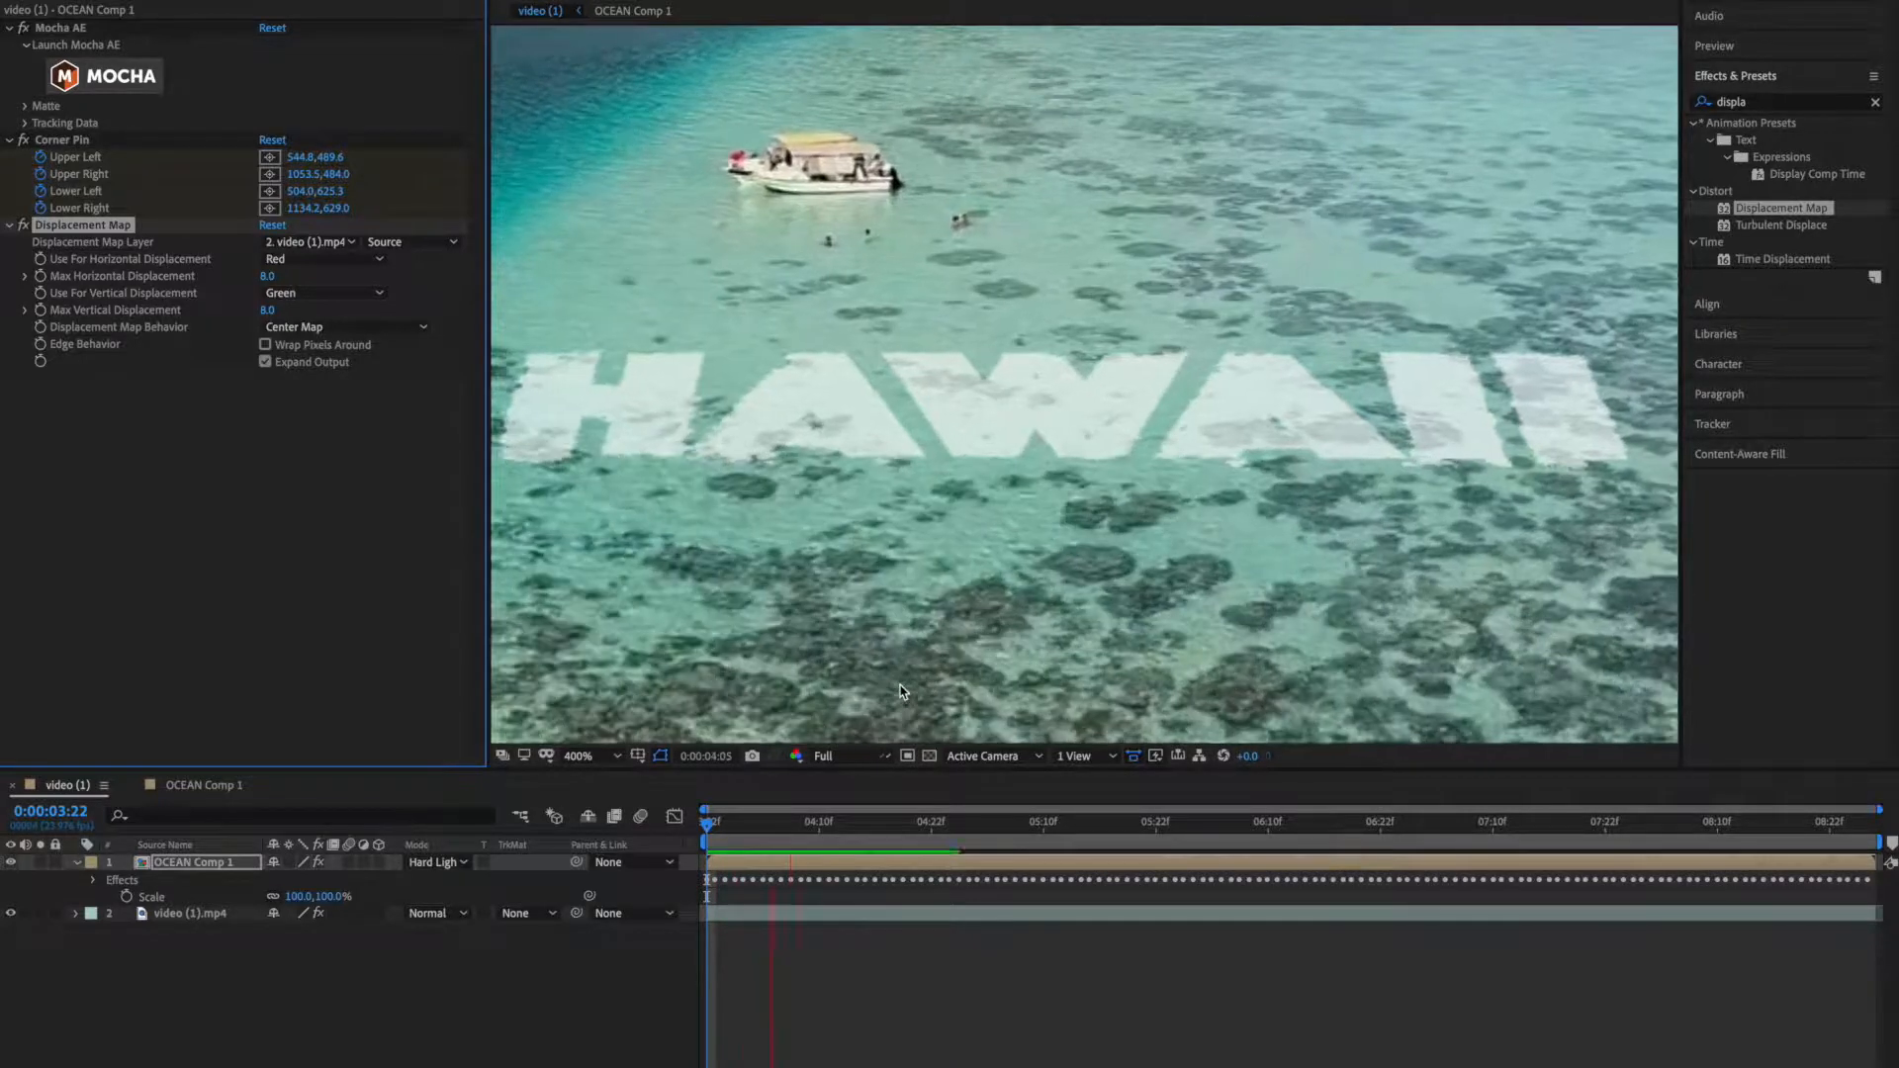
pyautogui.click(1127, 851)
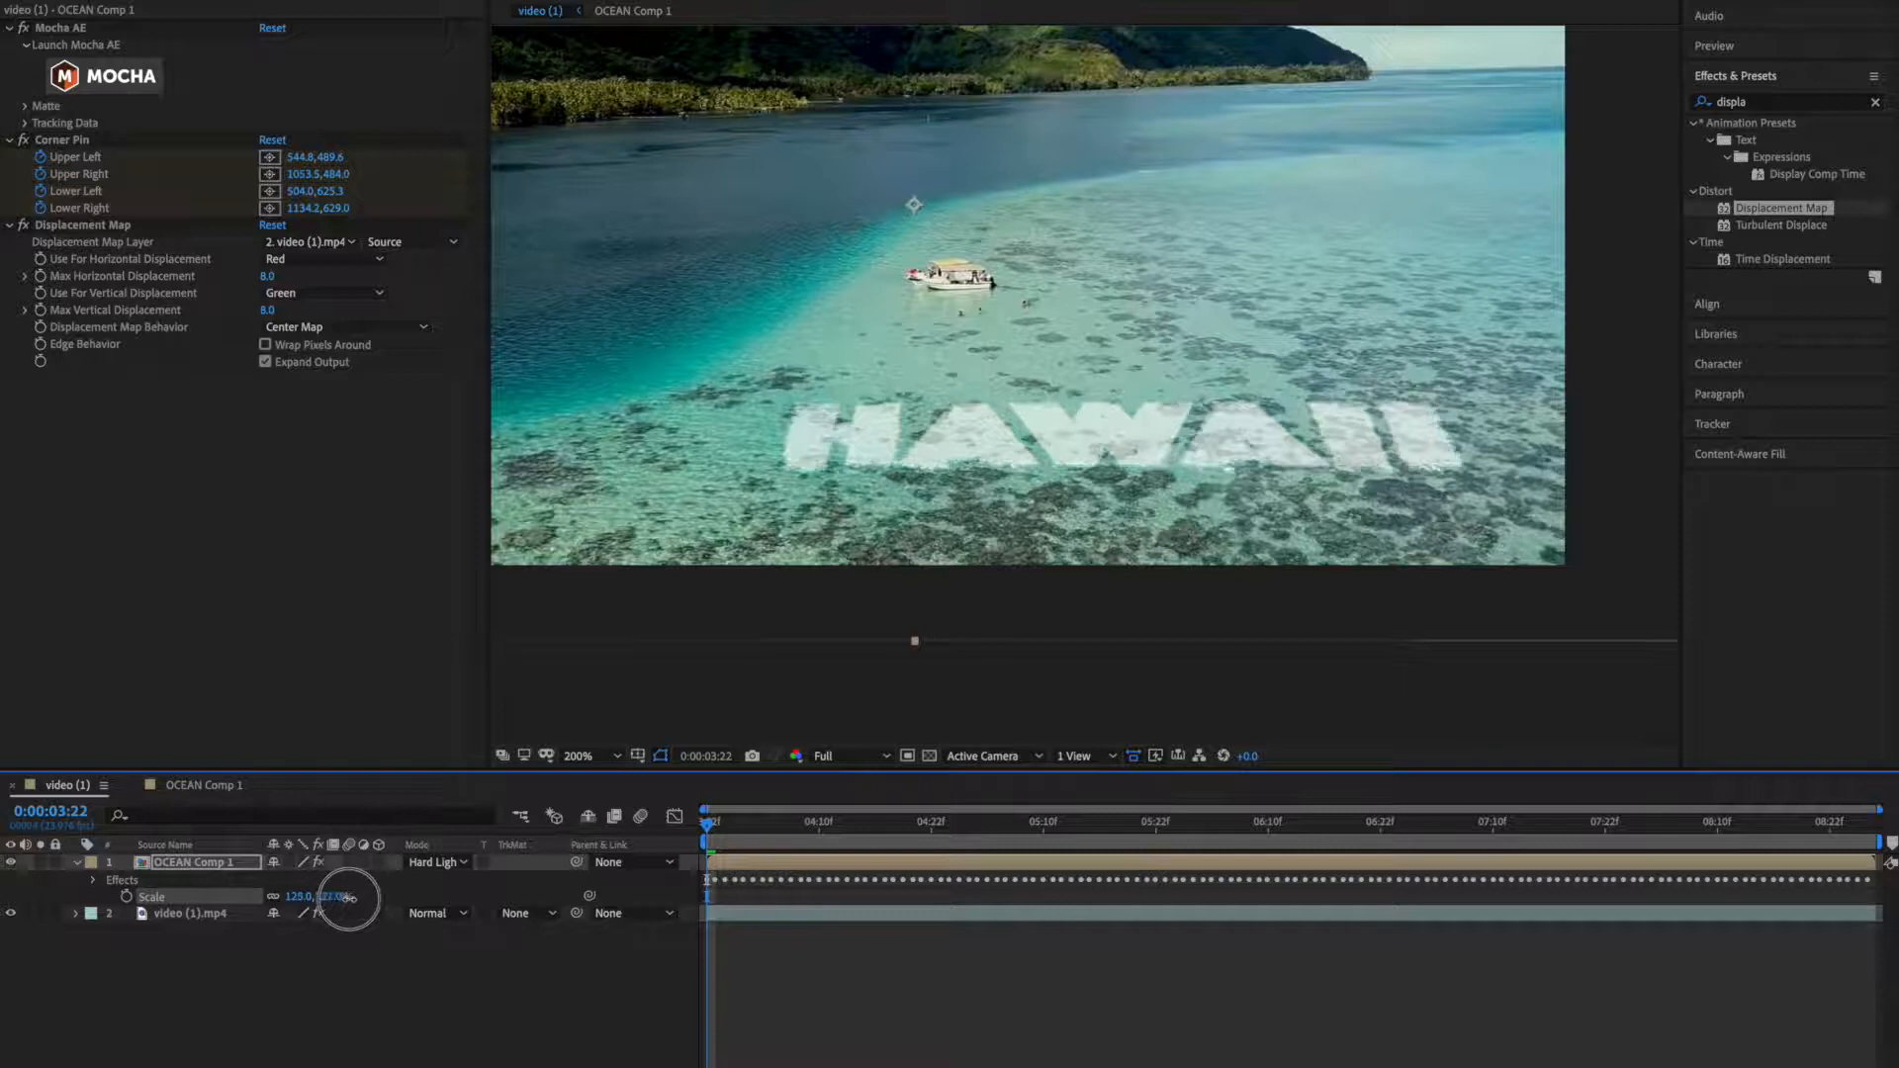
# Scale OCEAN Comp 1 up to 128% so HAWAII covers more of the reef.
pyautogui.moveTo(302, 896); pyautogui.dragTo(297, 896)
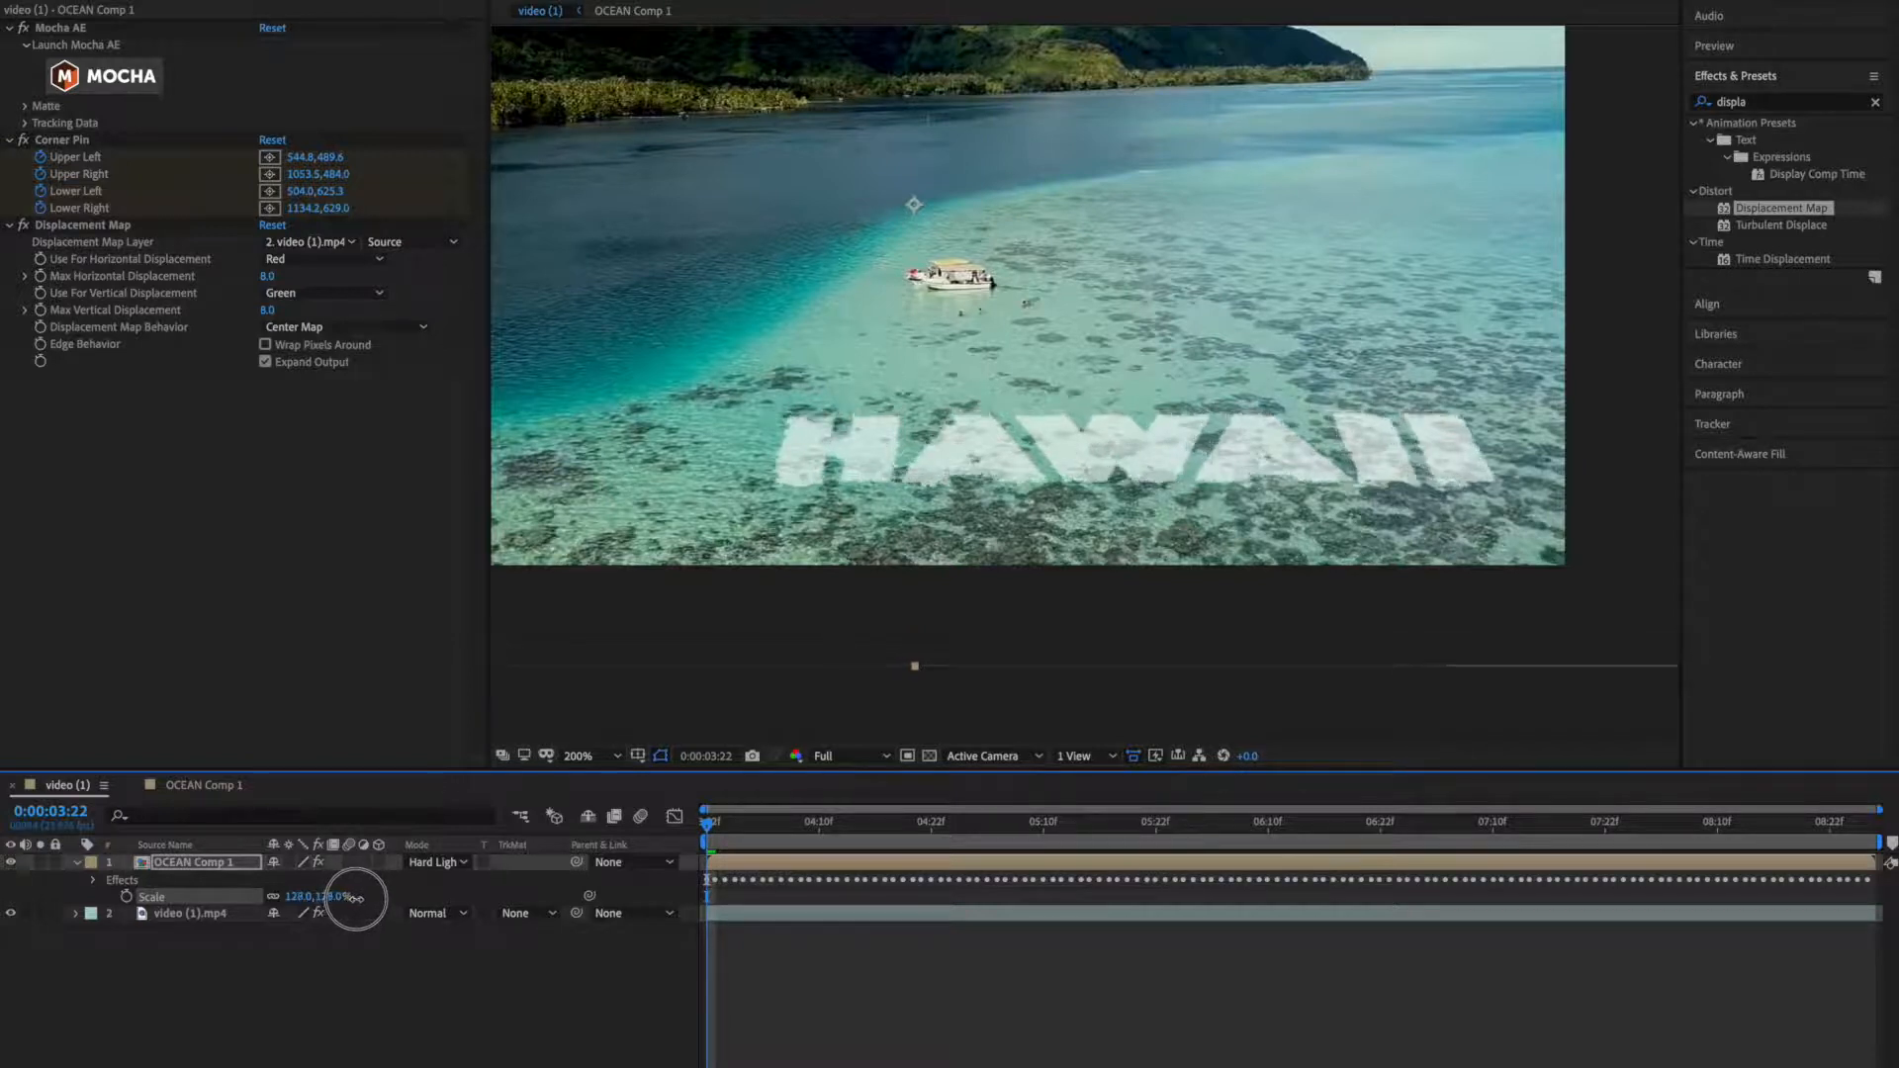